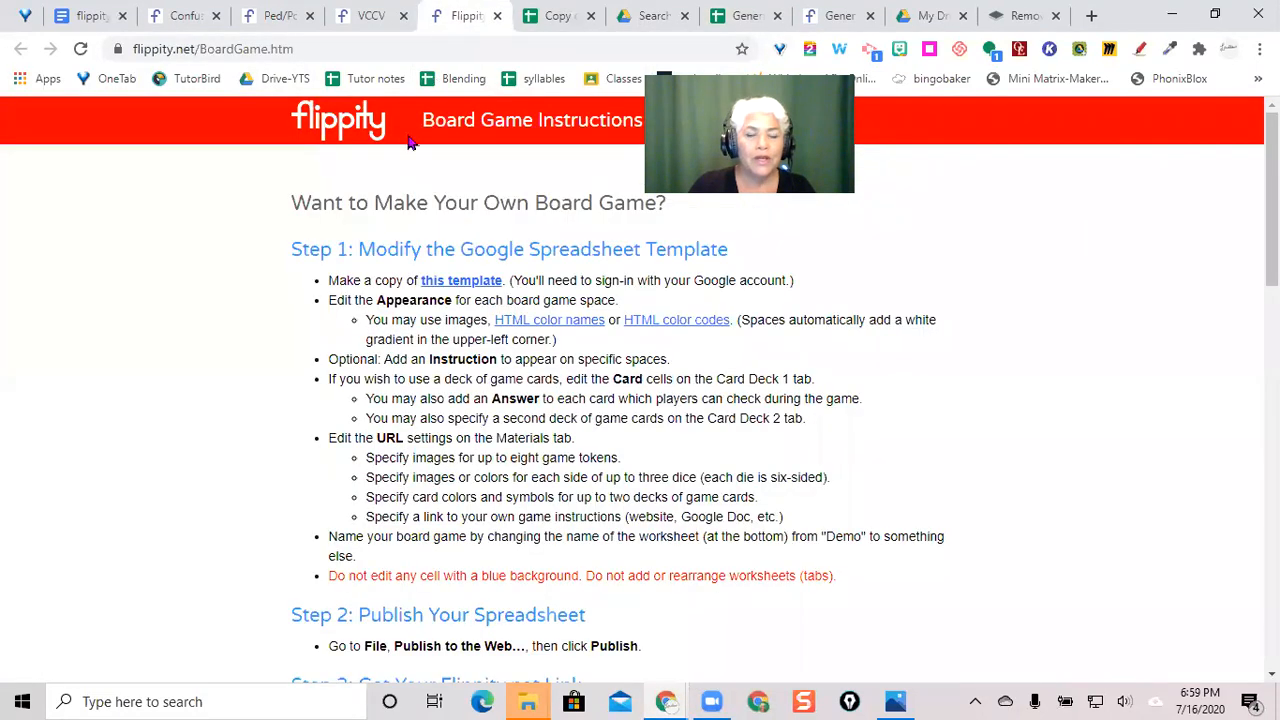
mouse_move(453, 289)
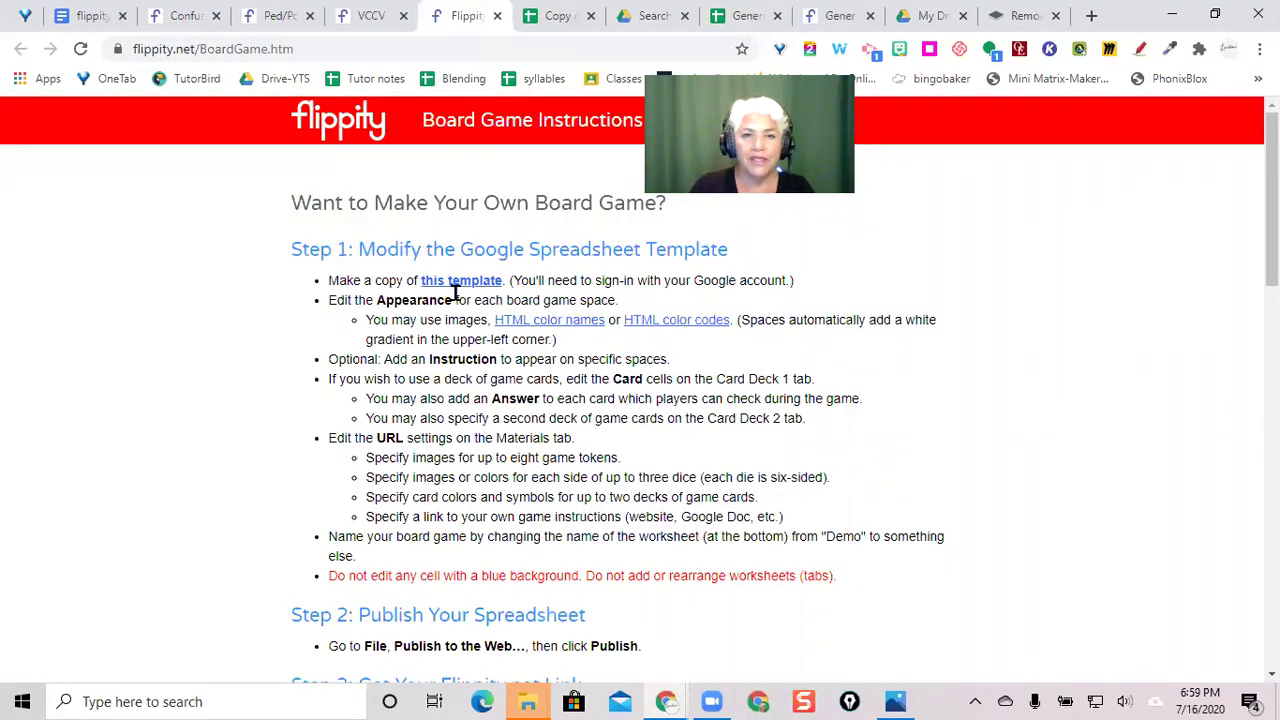
mouse_move(573, 17)
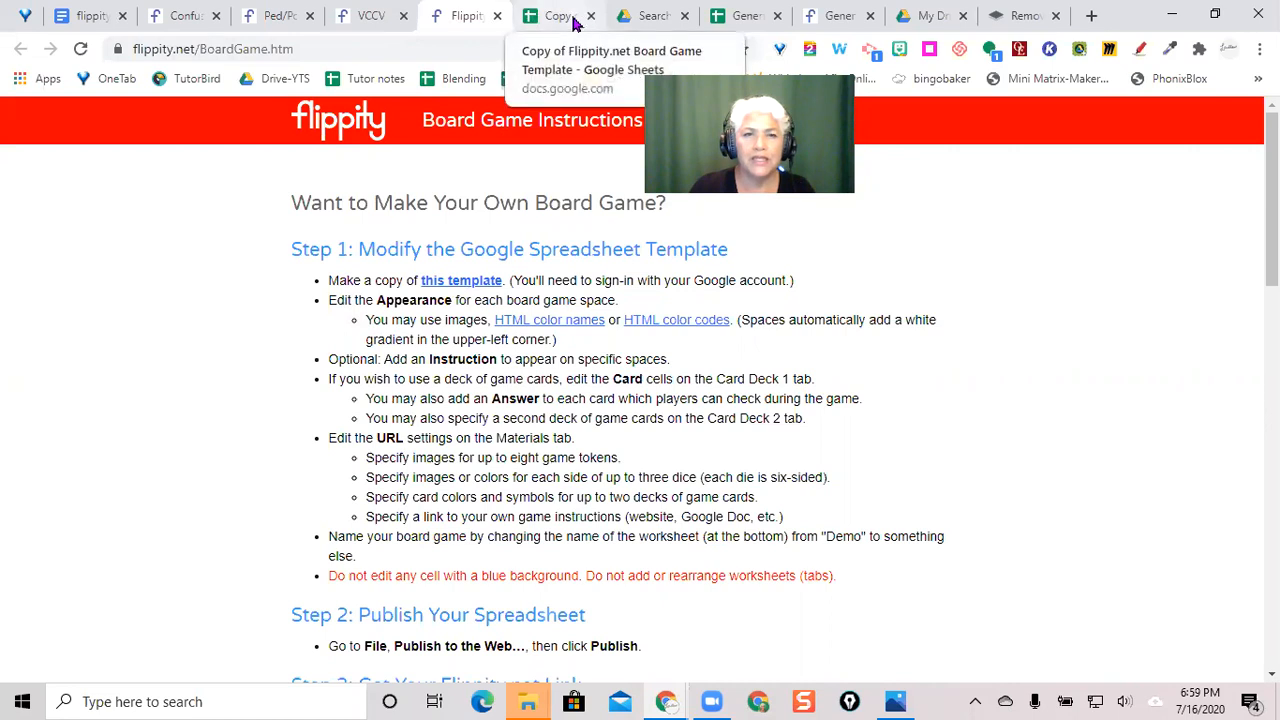
Step: In the copied template, select and clear the board-space entries, starting with spaces 1 to 5
click(555, 15)
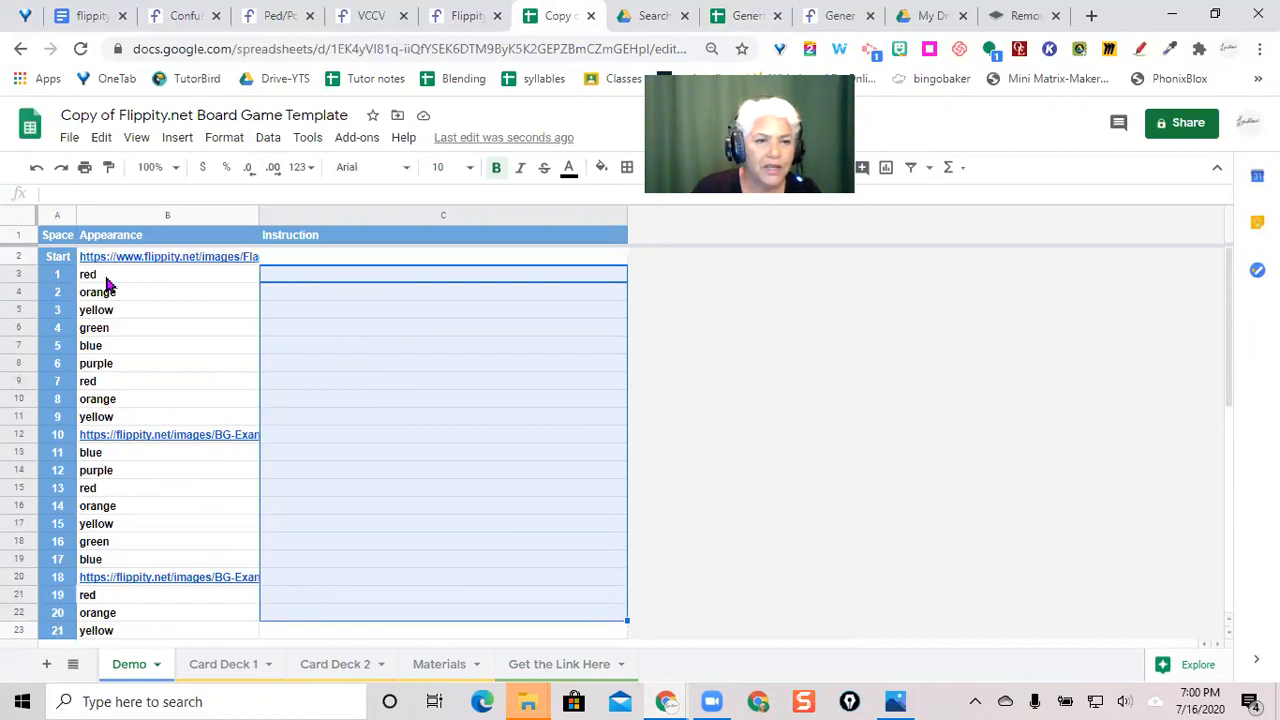
click(87, 273)
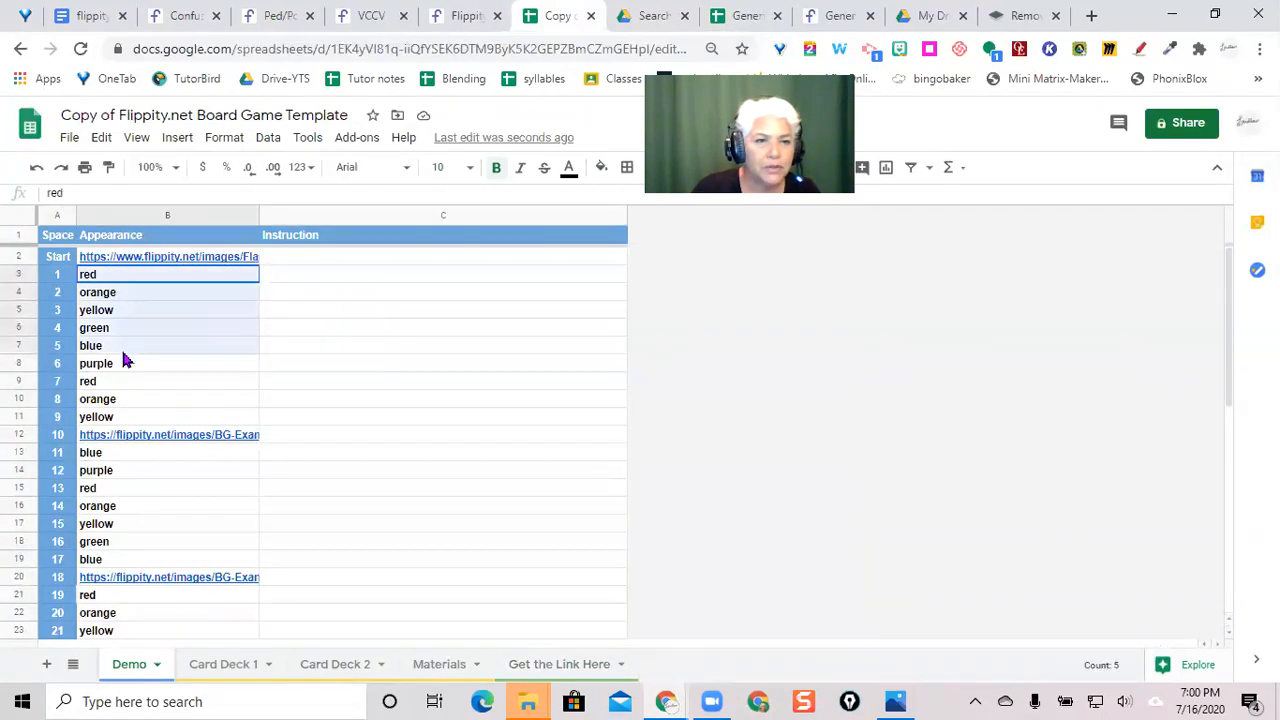
drag(87, 274, 96, 363)
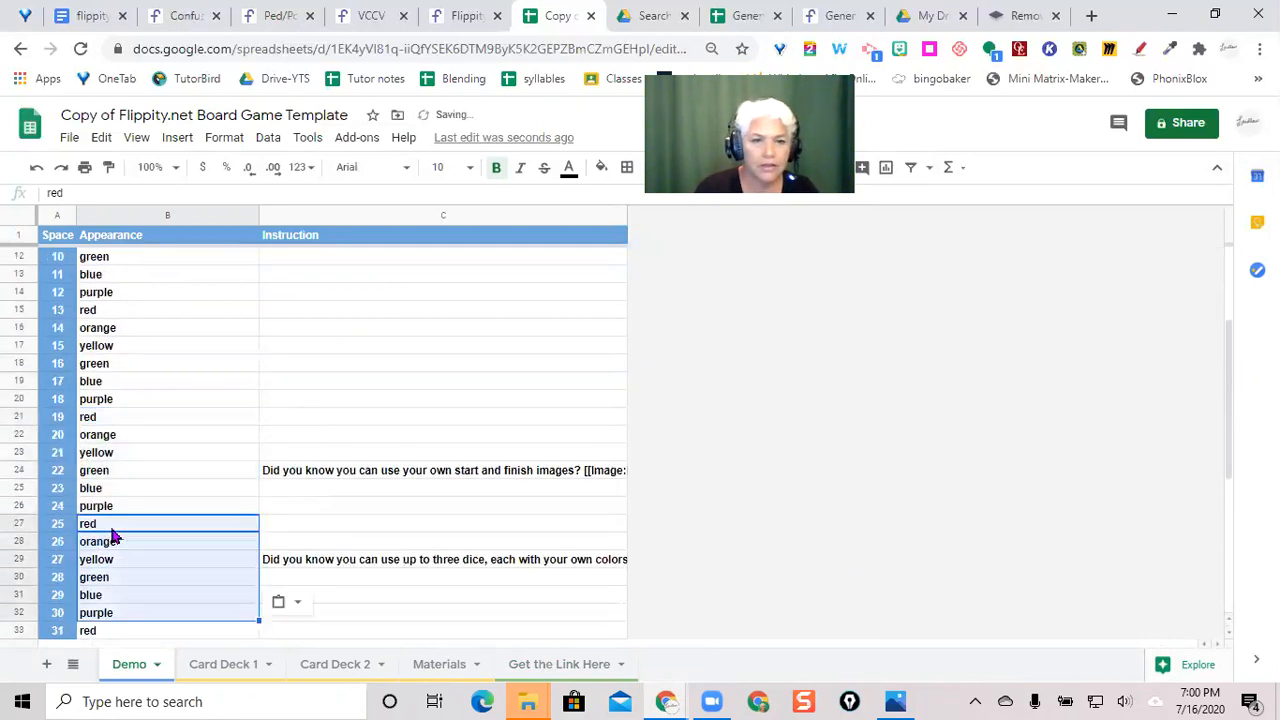
scroll(down, 3)
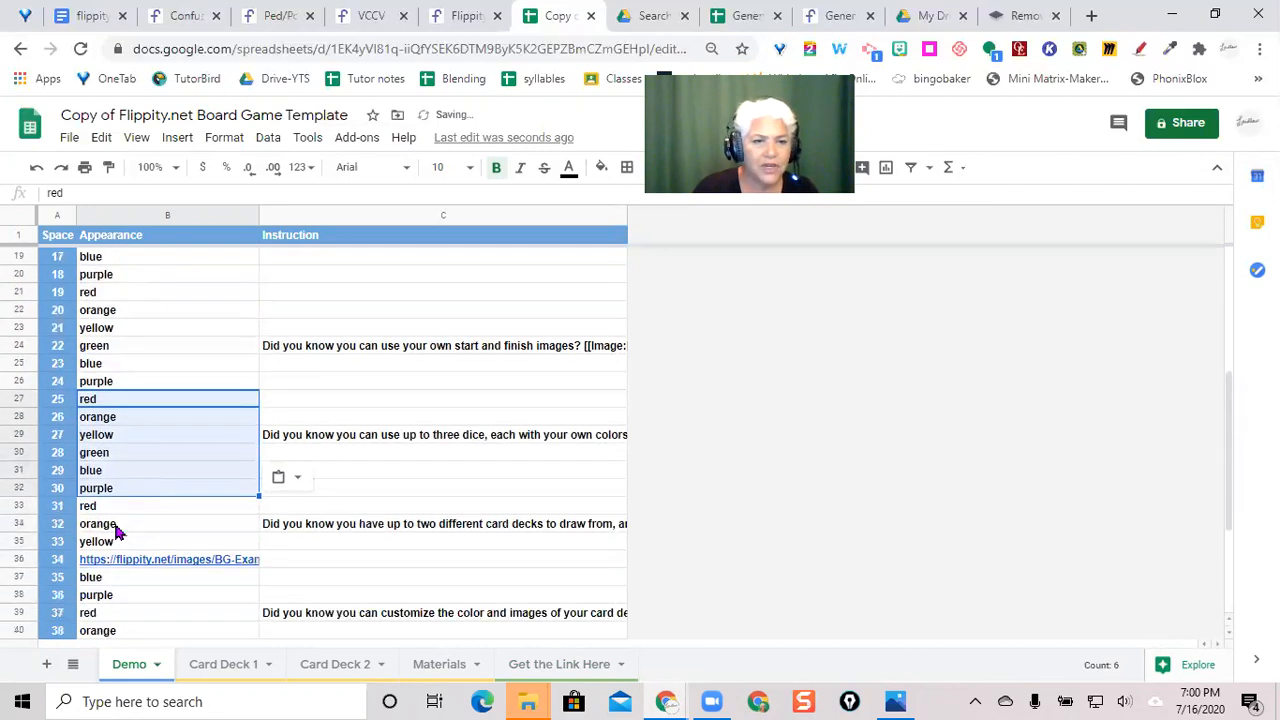
click(167, 505)
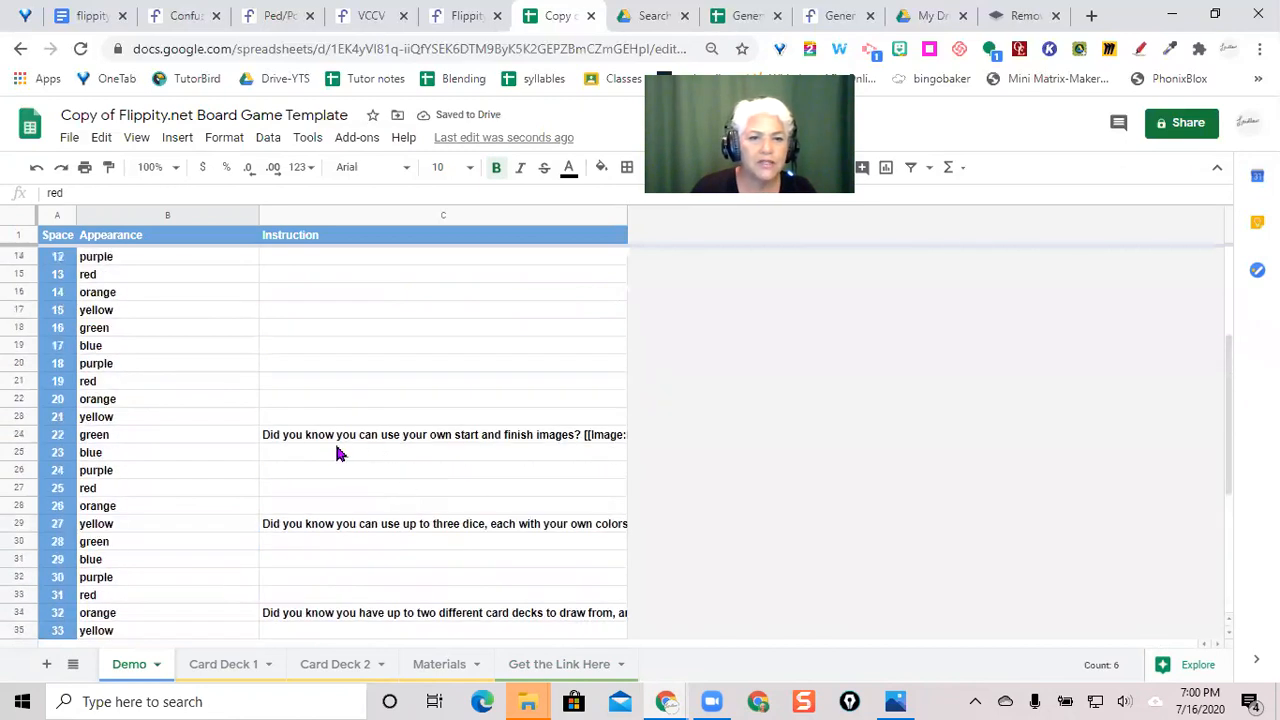
scroll(down, 3)
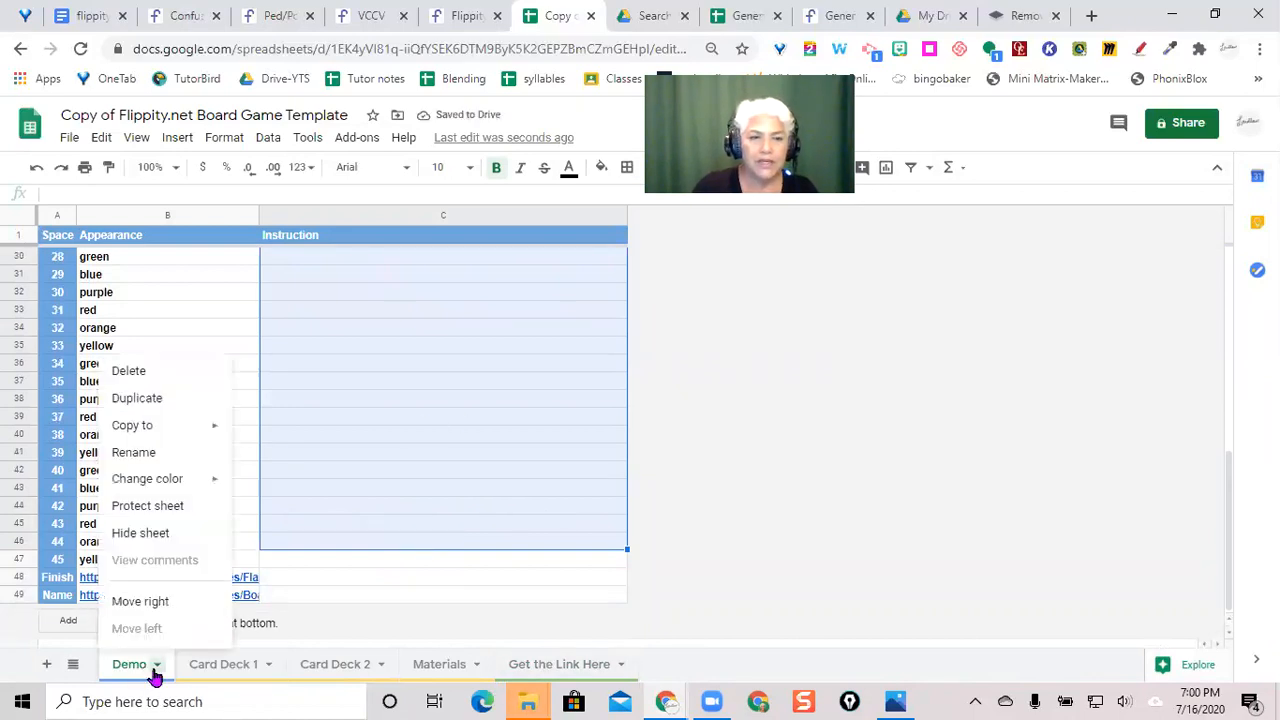
mouse_move(133, 452)
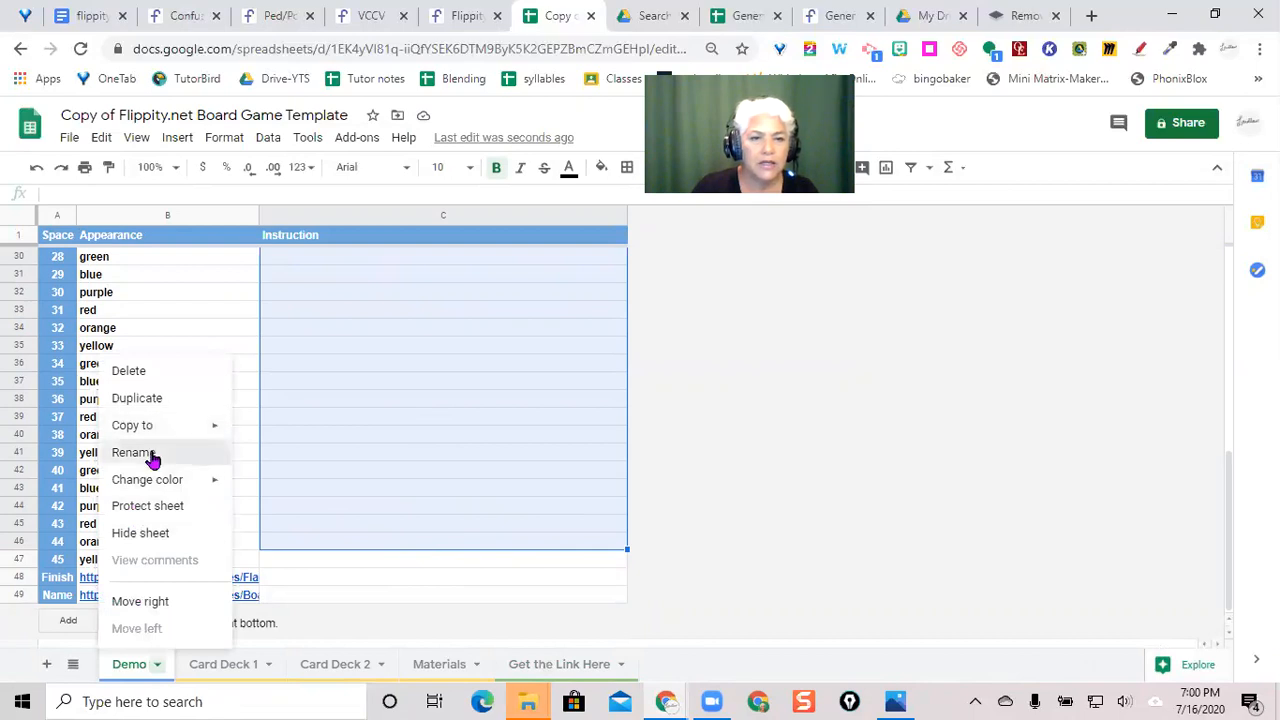
Step: Rename the Demo sheet to 'Generic Board'
click(132, 452)
text(Generic Board)
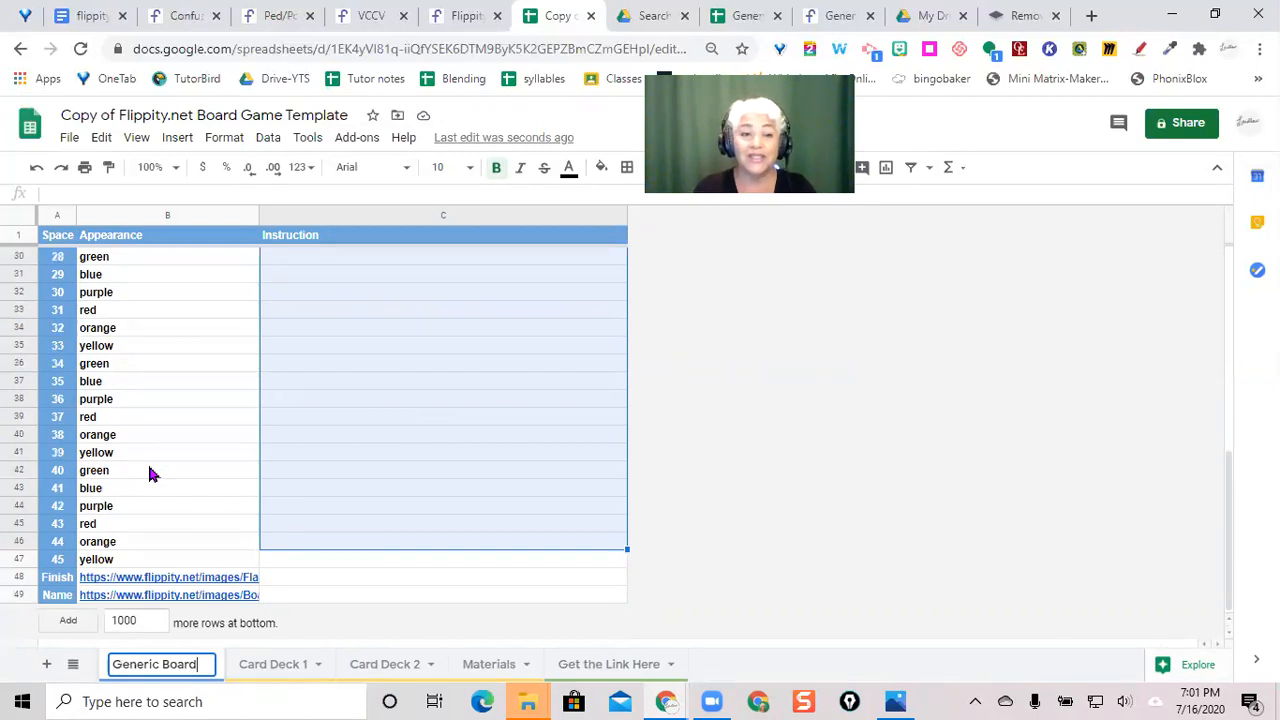
mouse_move(584, 411)
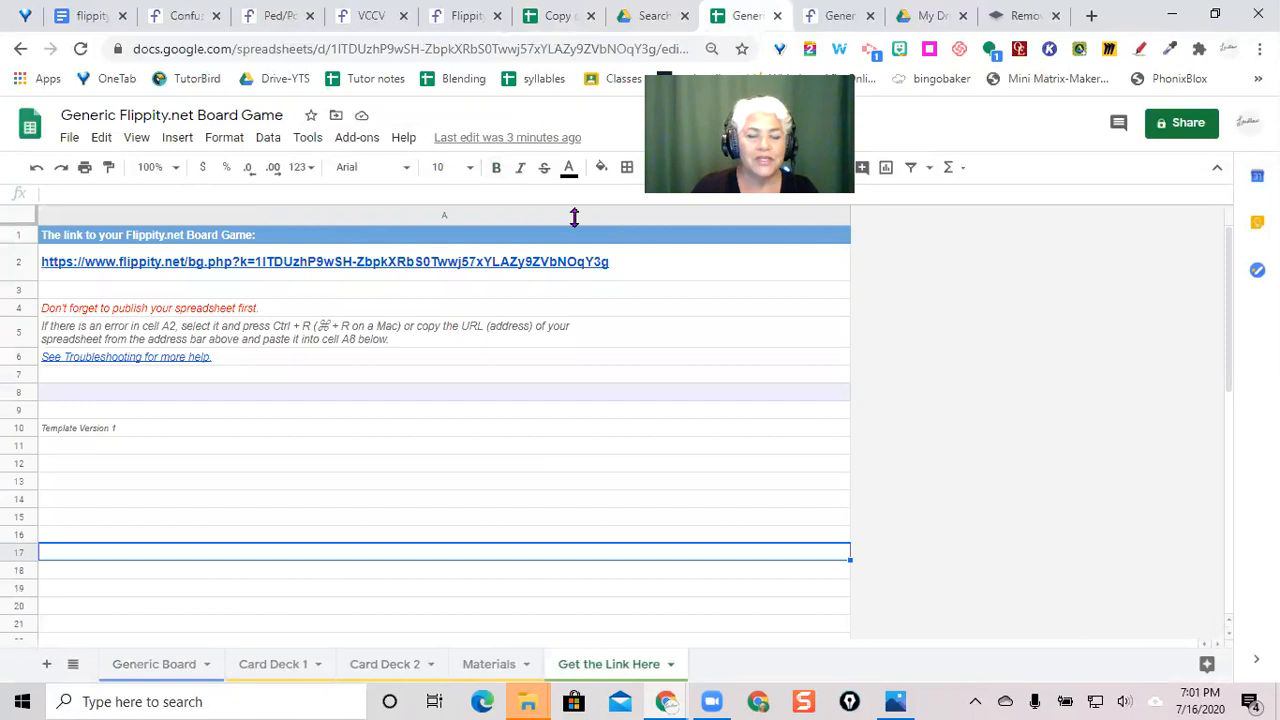
mouse_move(170, 676)
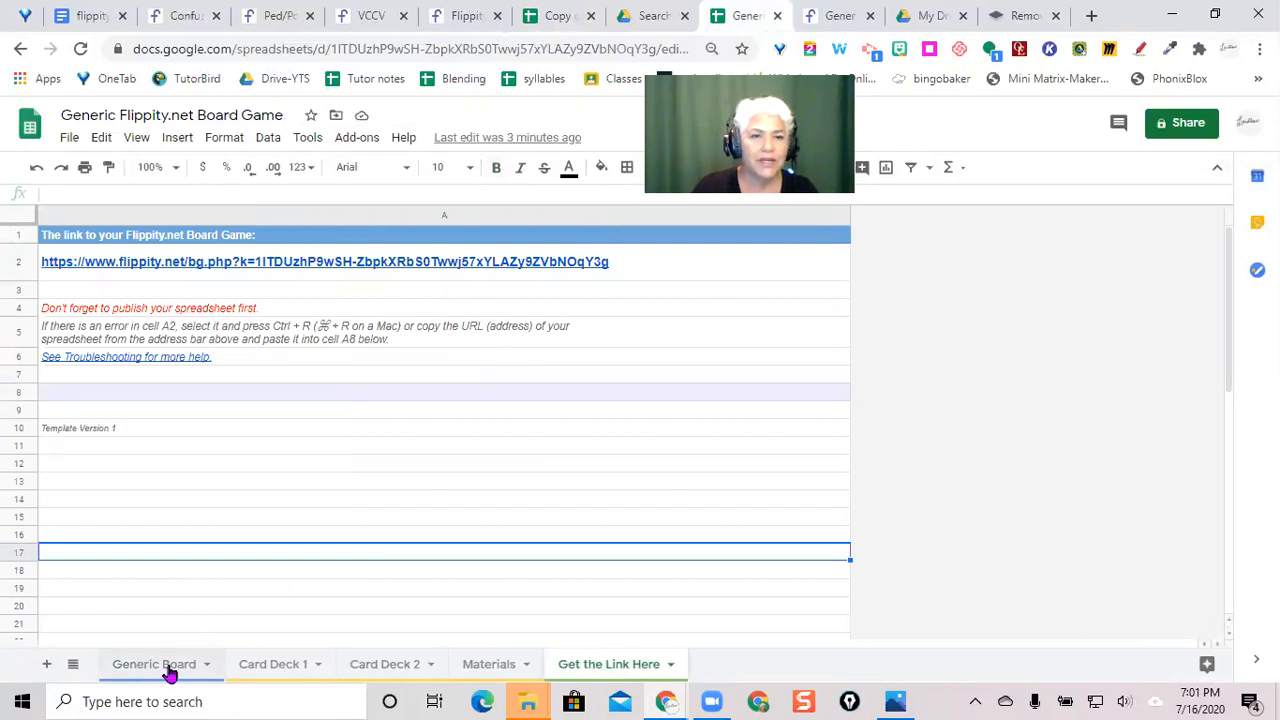
Step: View the Generic Board sheet, then go to the published Flippity board game
click(155, 663)
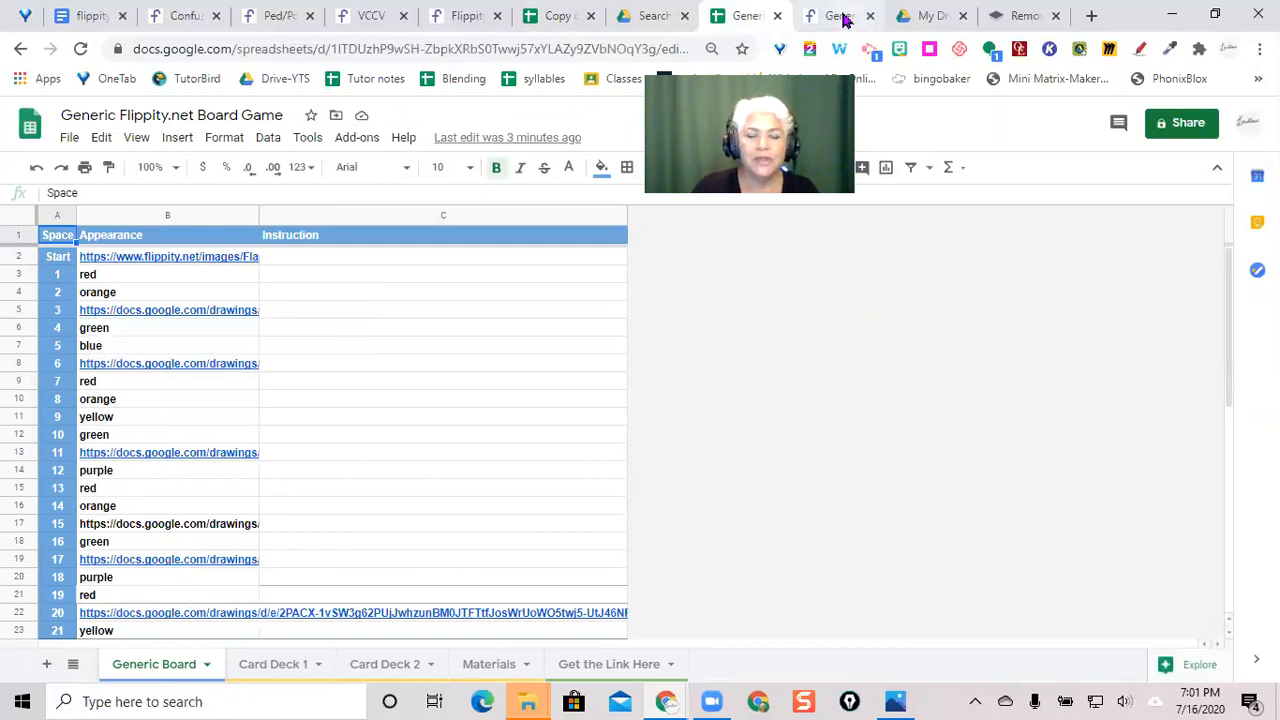
click(834, 15)
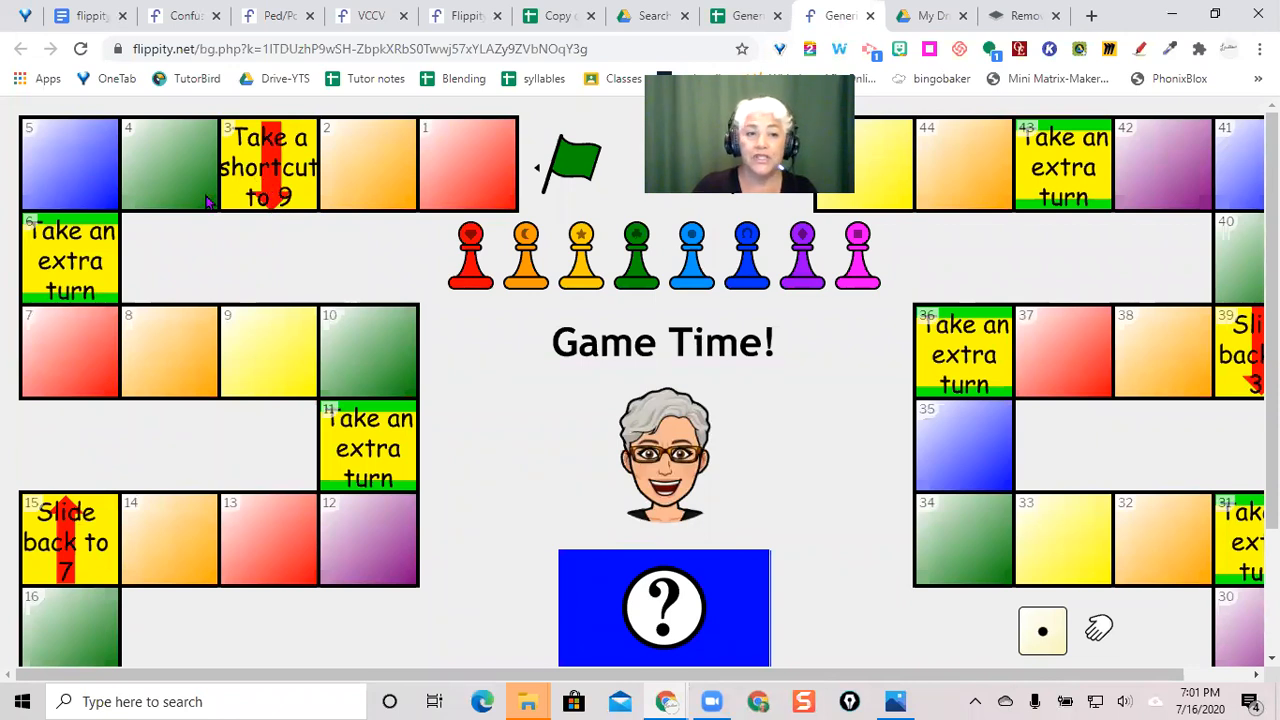
mouse_move(725, 330)
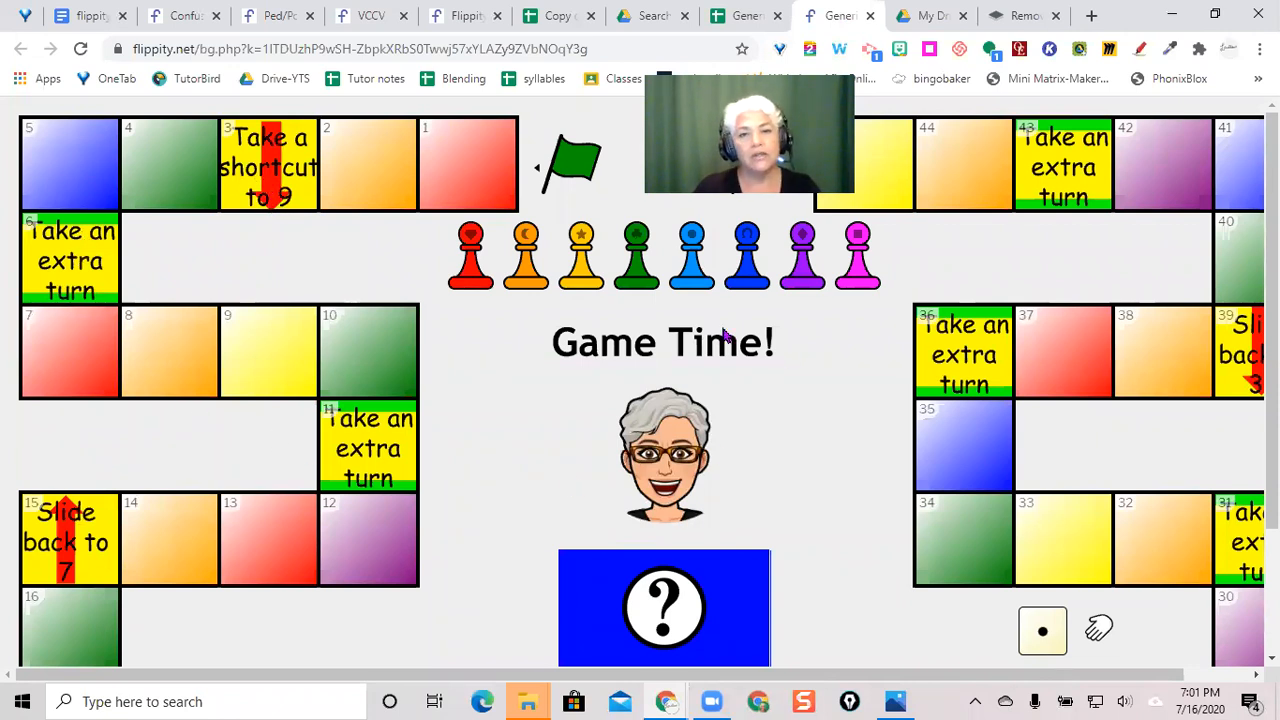
mouse_move(762, 484)
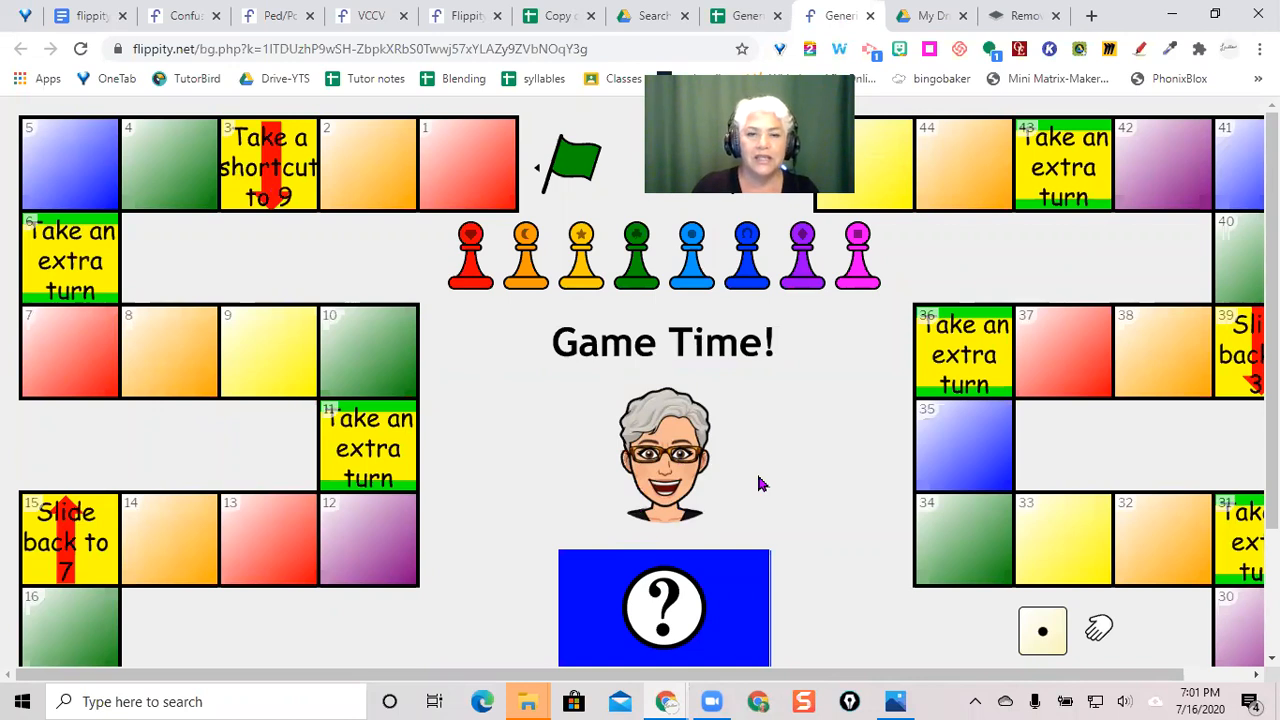
mouse_move(767, 474)
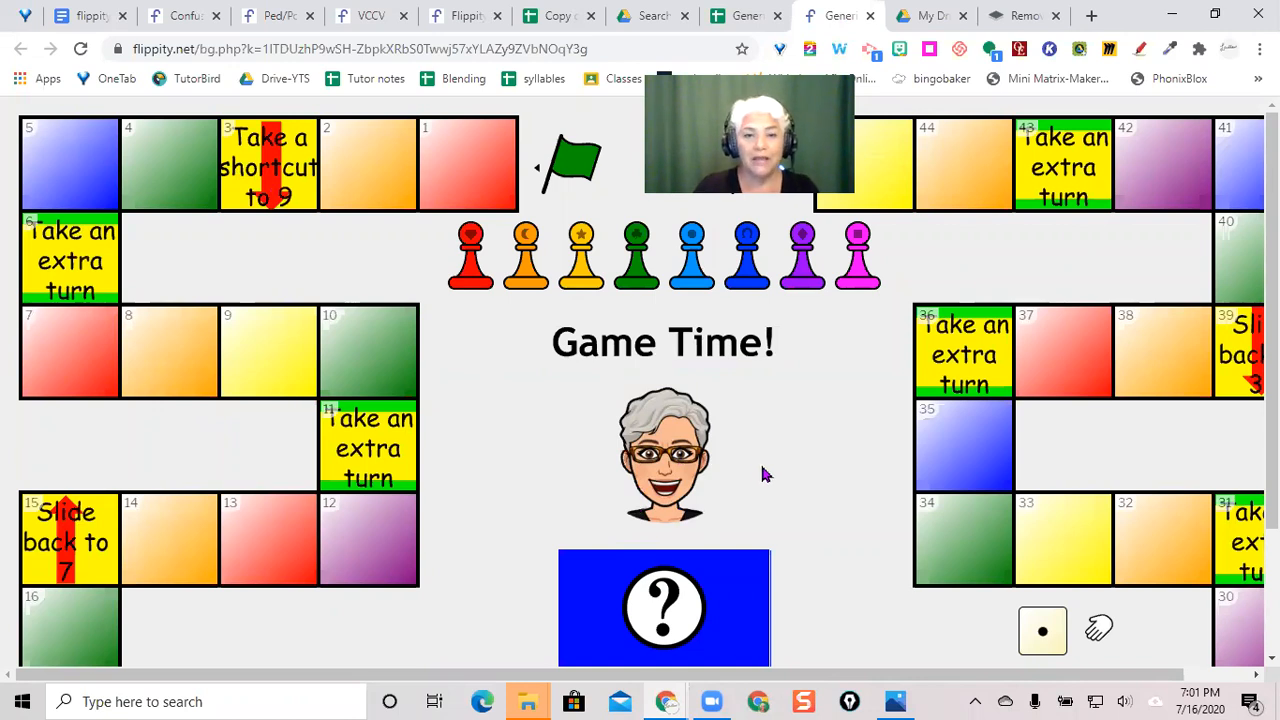
scroll(down, 3)
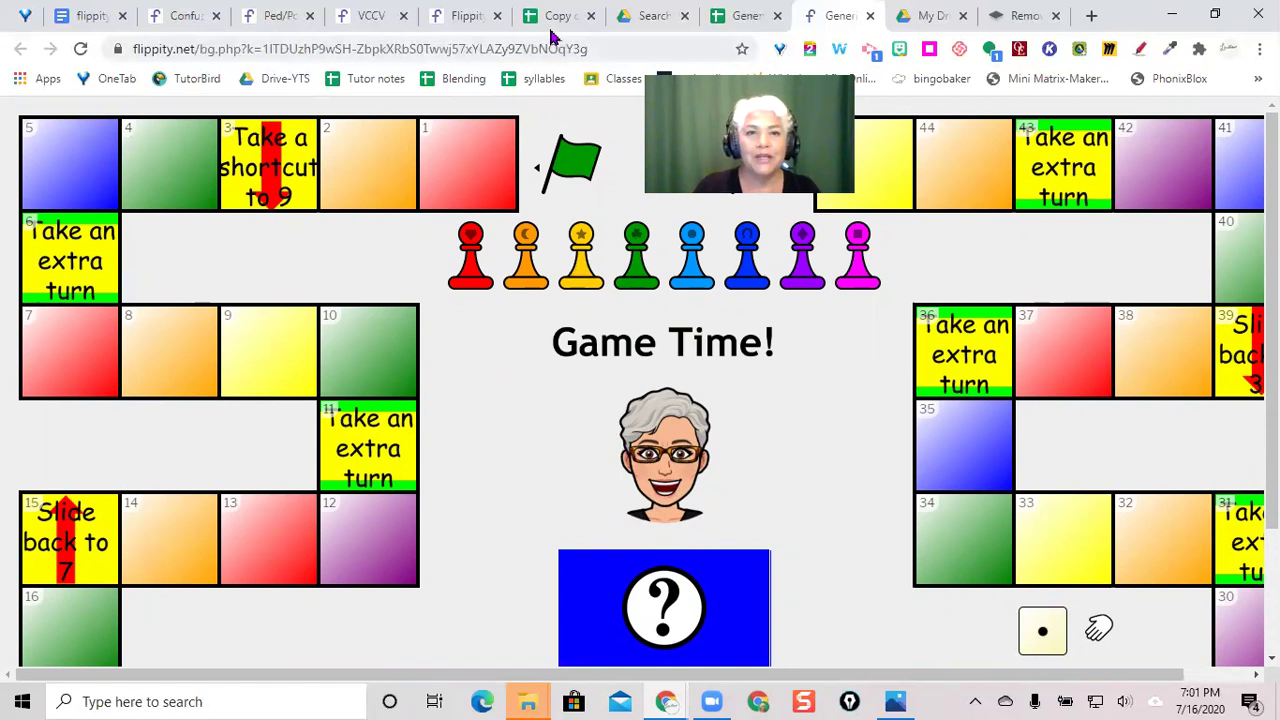
Step: Return to My Drive and create a new Google Drawings file from New > More
click(652, 15)
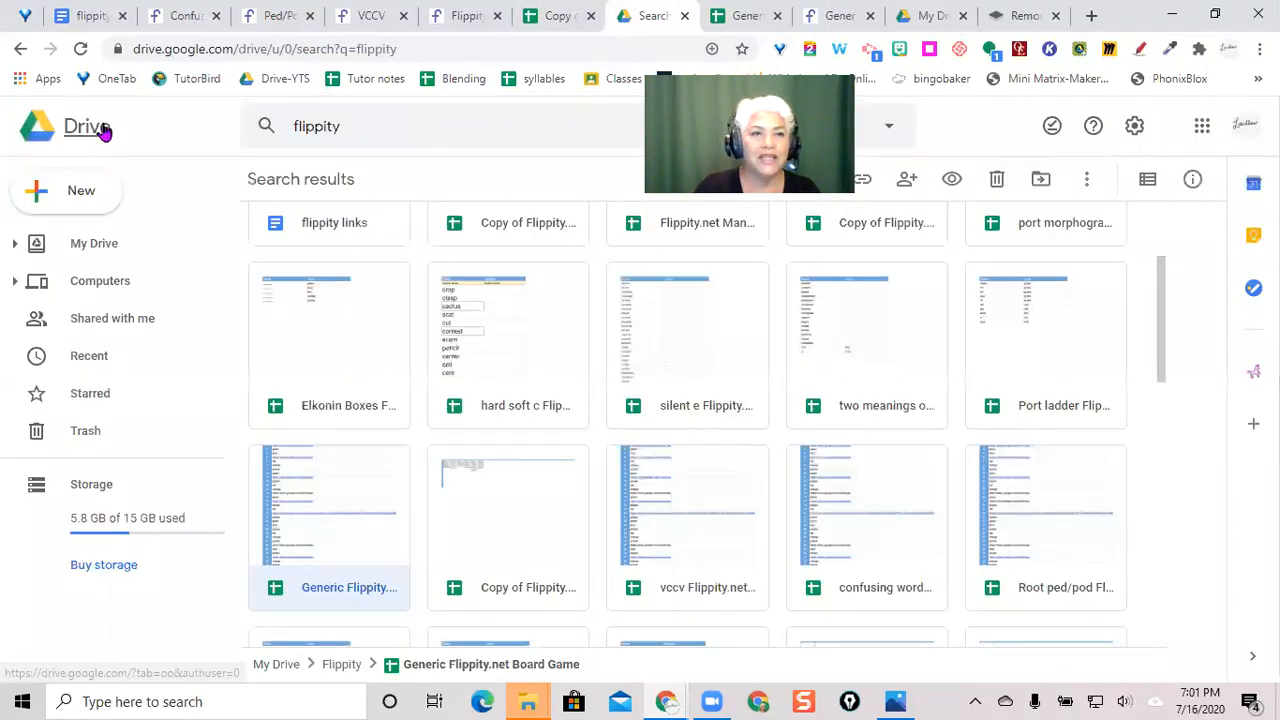
click(86, 127)
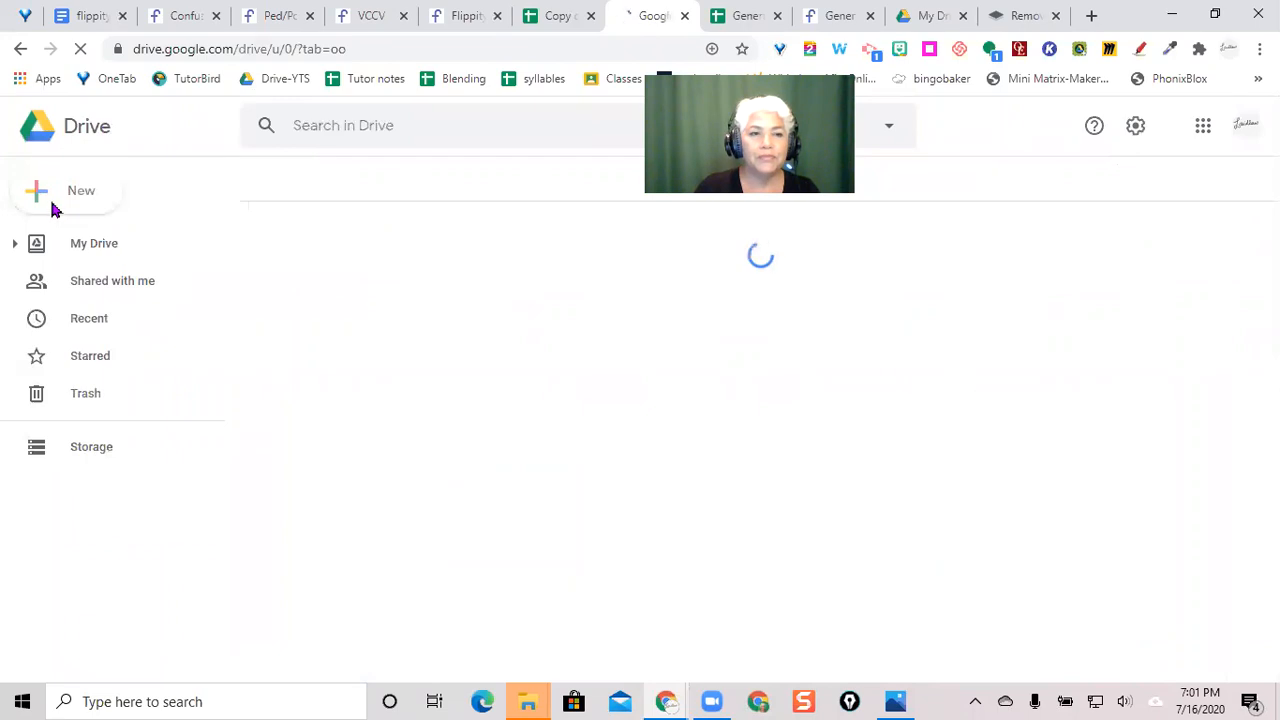
click(94, 243)
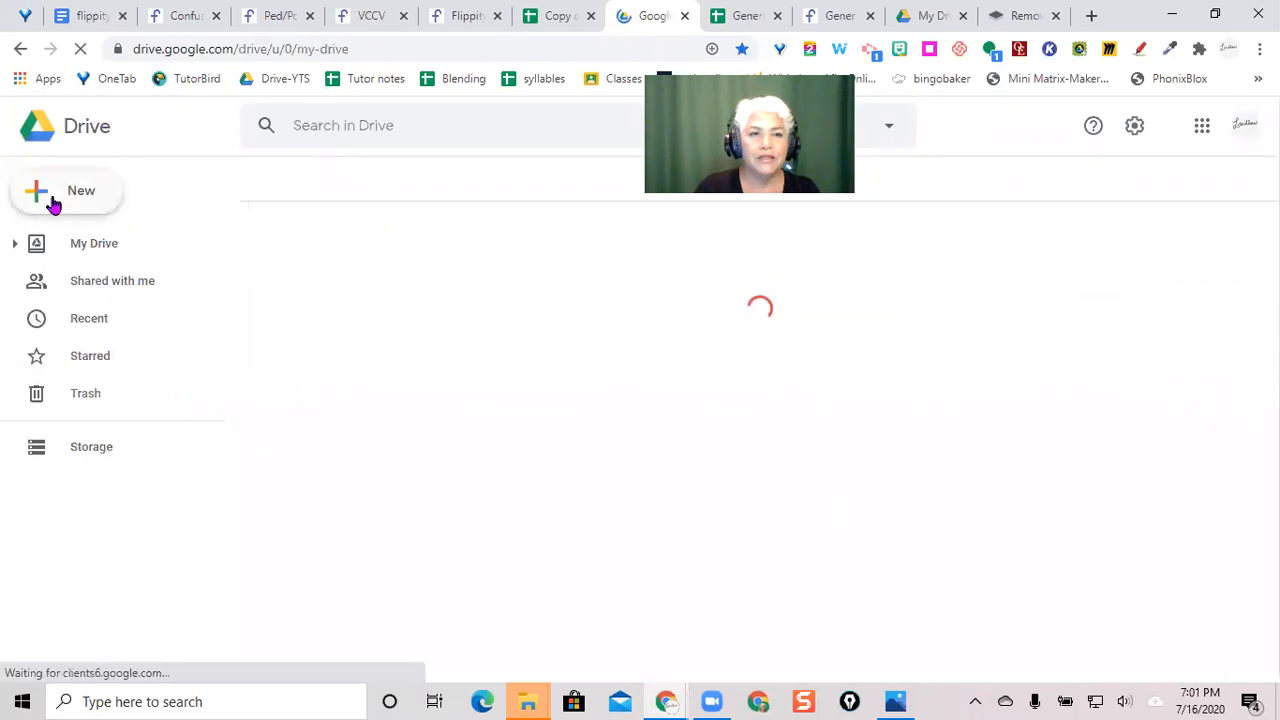
click(65, 190)
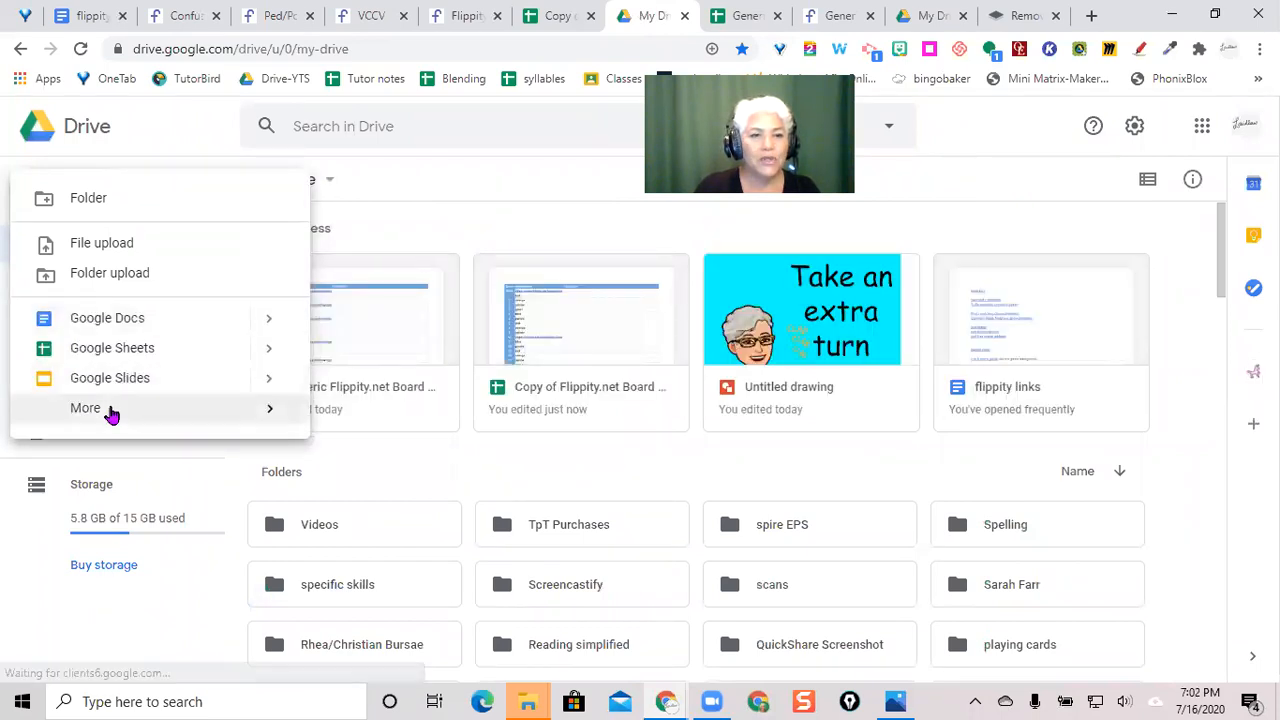
click(86, 408)
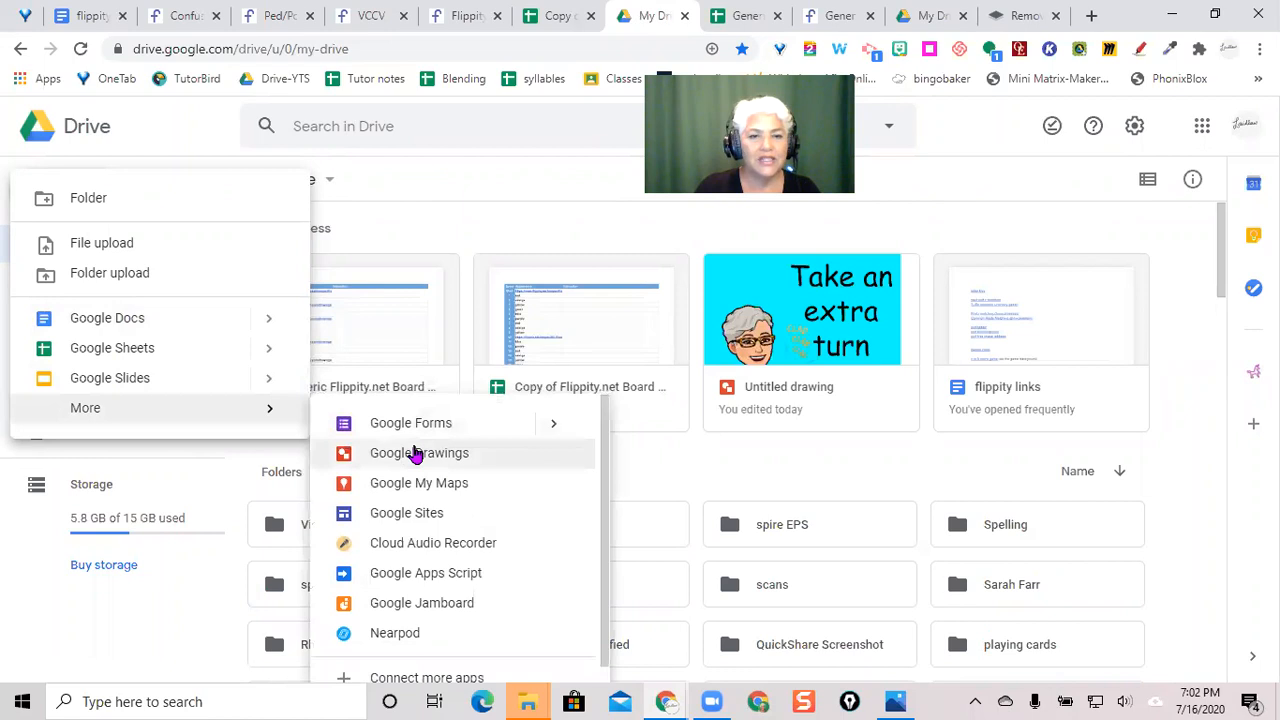
click(418, 453)
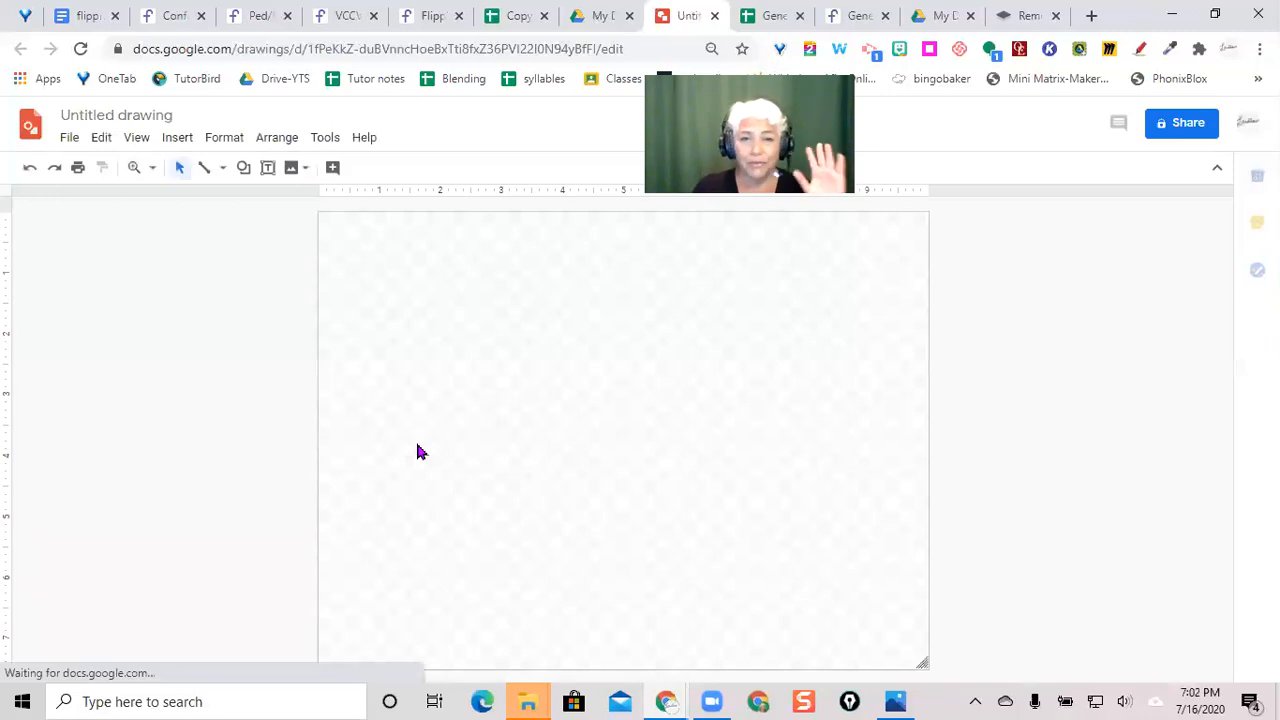
mouse_move(449, 433)
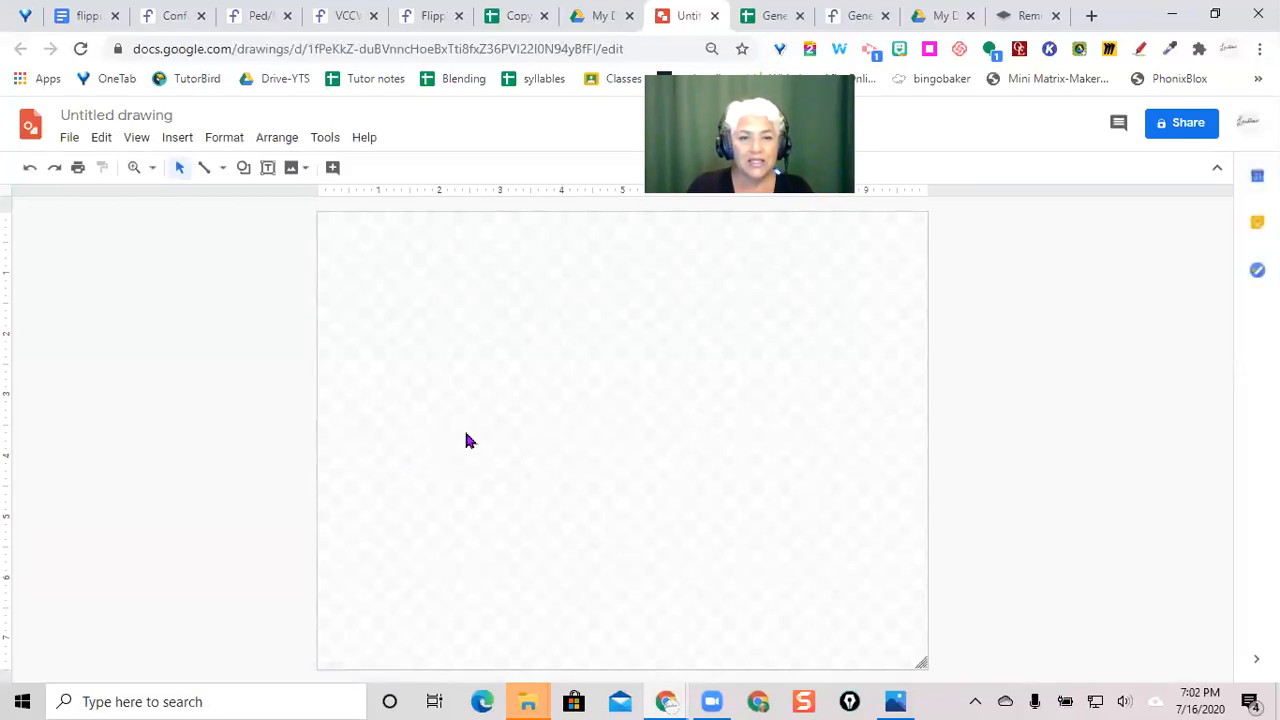
mouse_move(790, 438)
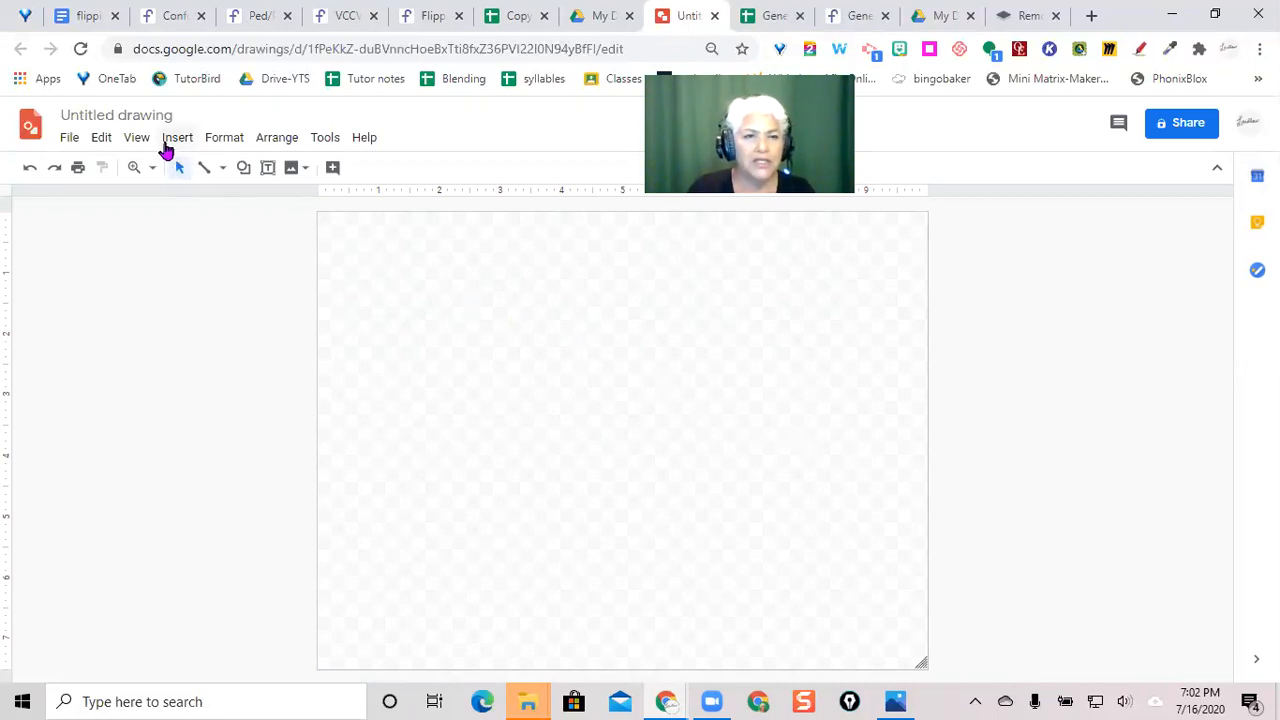
Step: Draw a text box spanning the canvas and fill it with bright cyan
click(177, 137)
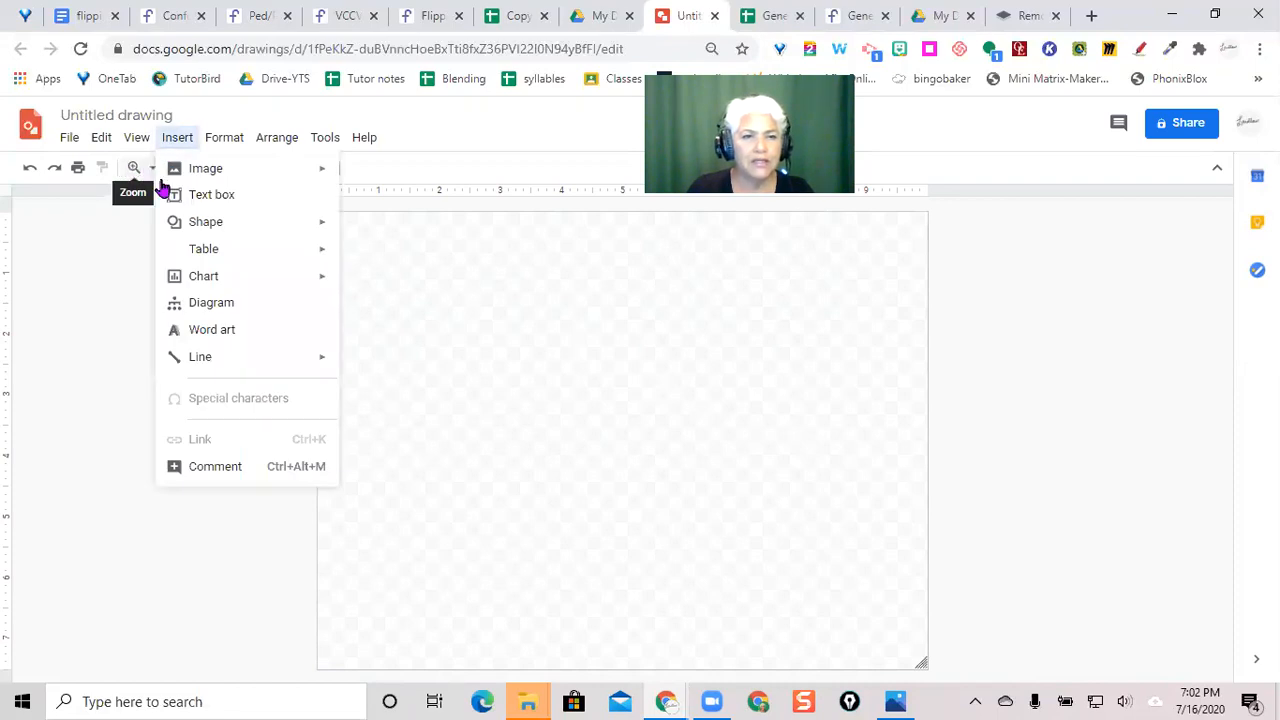
click(211, 194)
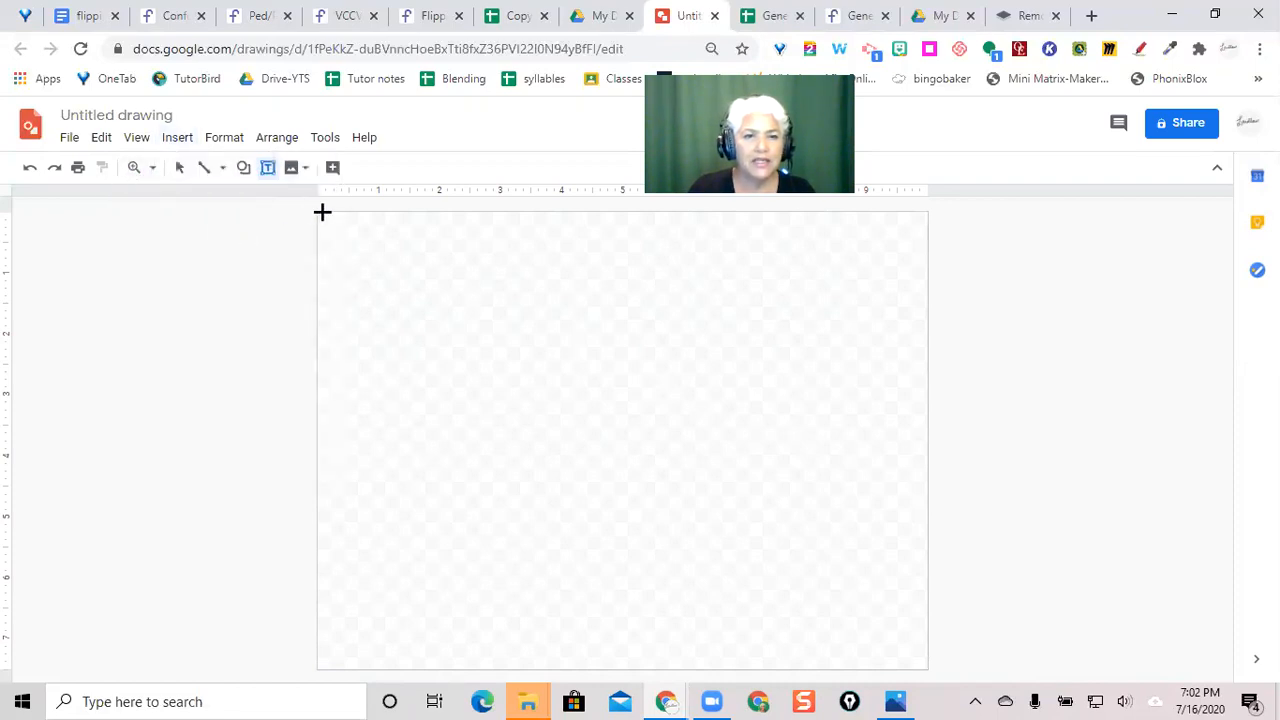
drag(318, 218, 688, 423)
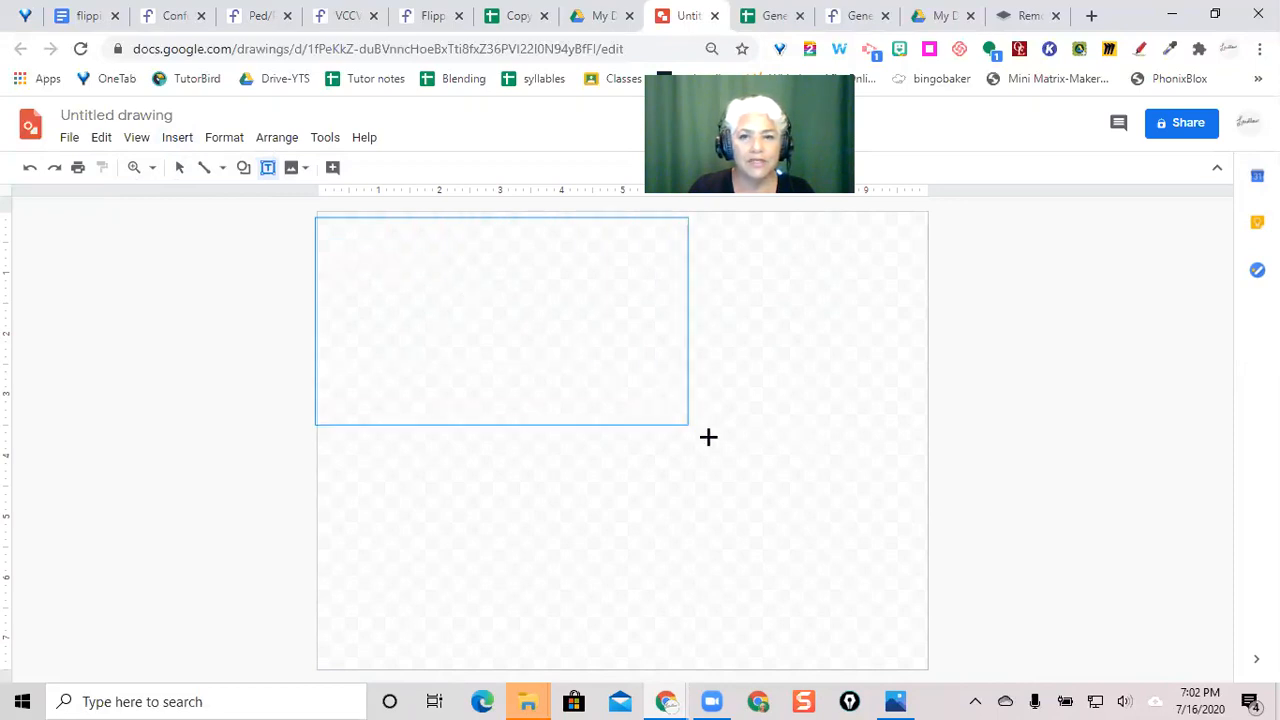
drag(687, 424, 856, 669)
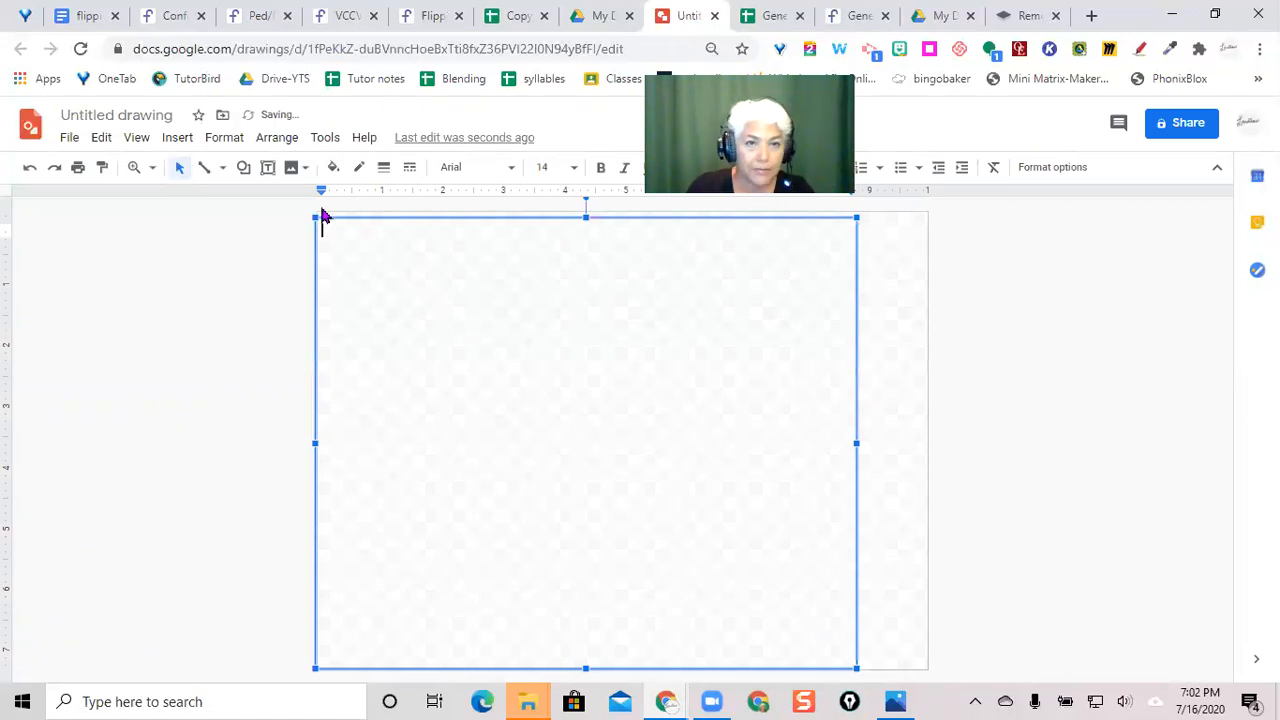
click(334, 167)
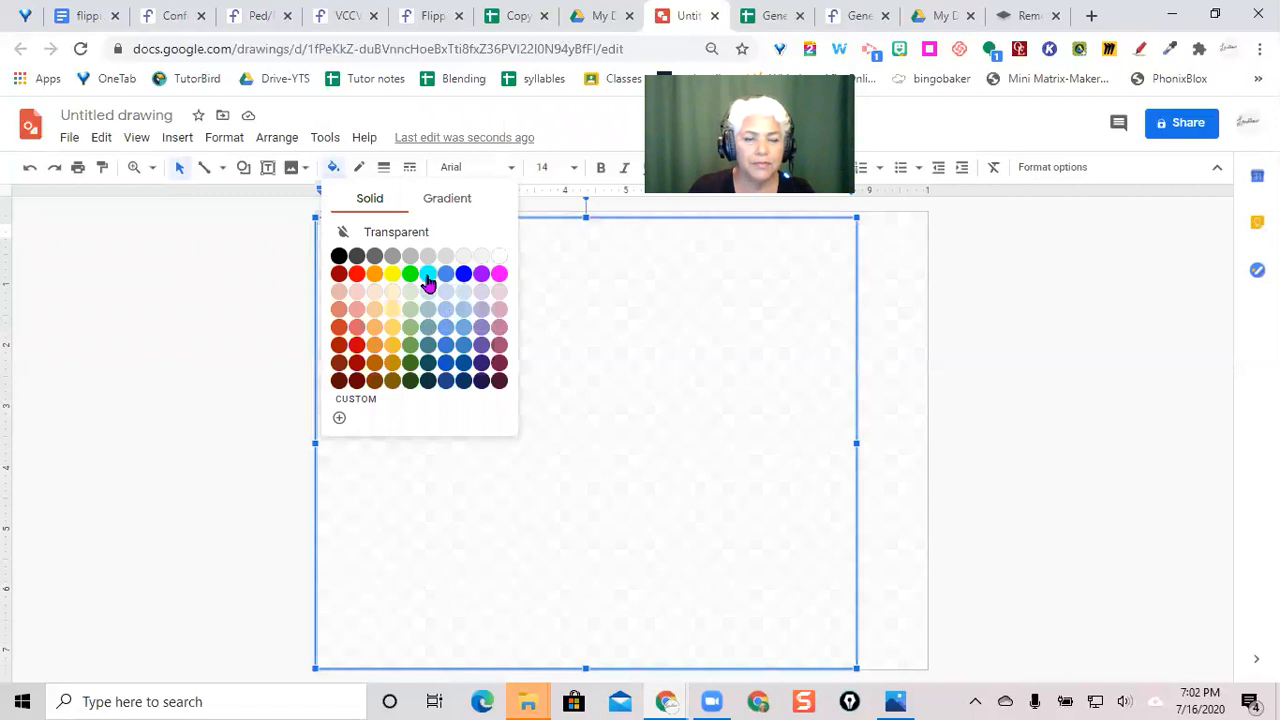
click(430, 273)
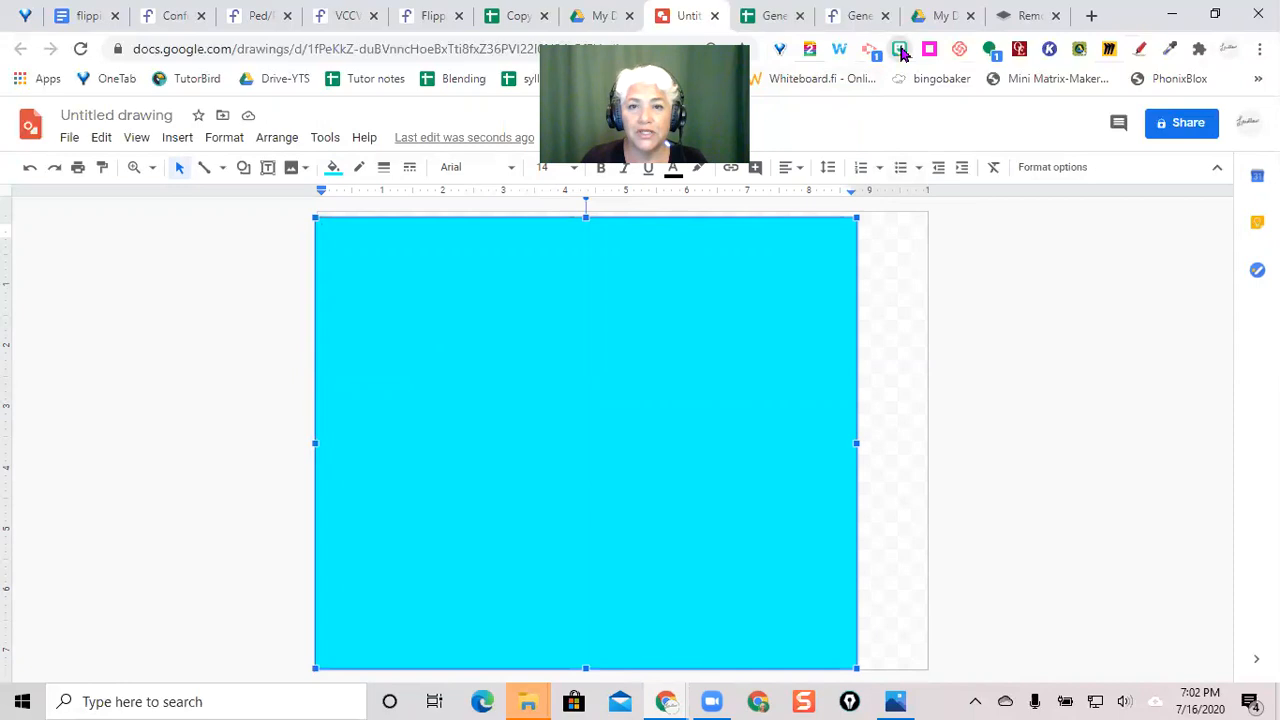
Step: Open the Bitmoji extension and bring up the copy menu for the clapping Bitmoji
click(899, 49)
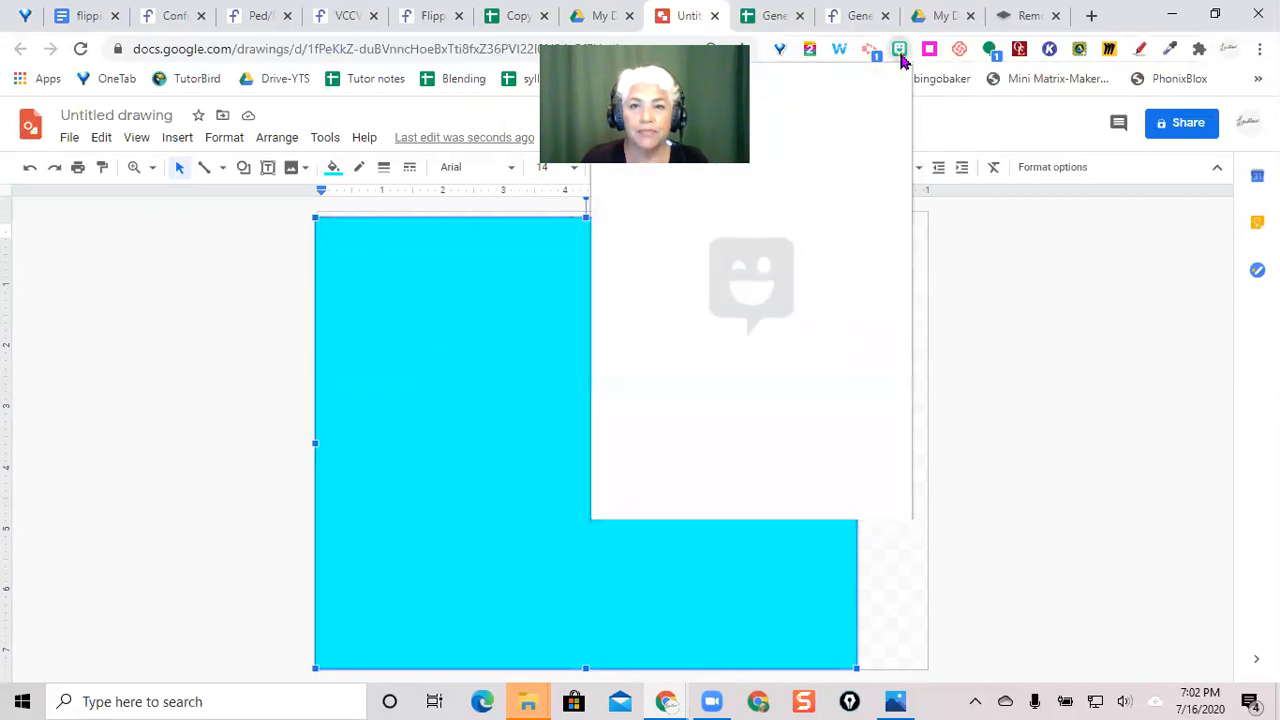
click(899, 49)
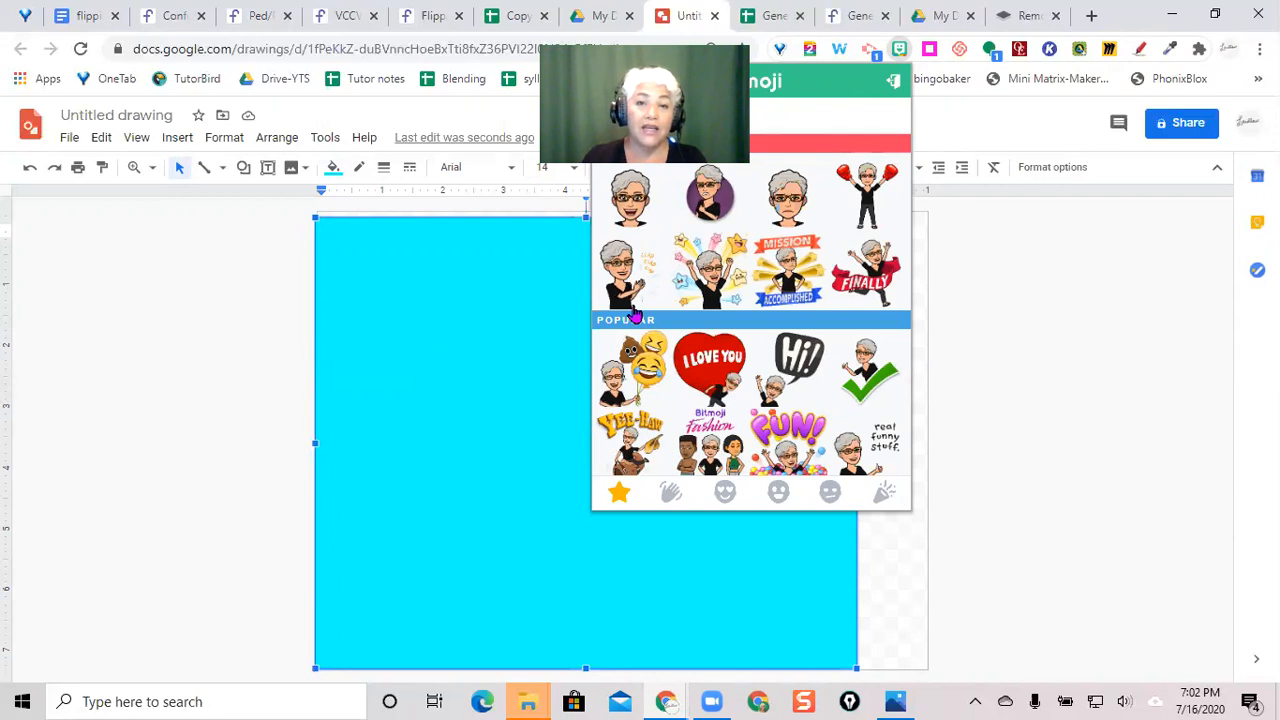
right_click(625, 270)
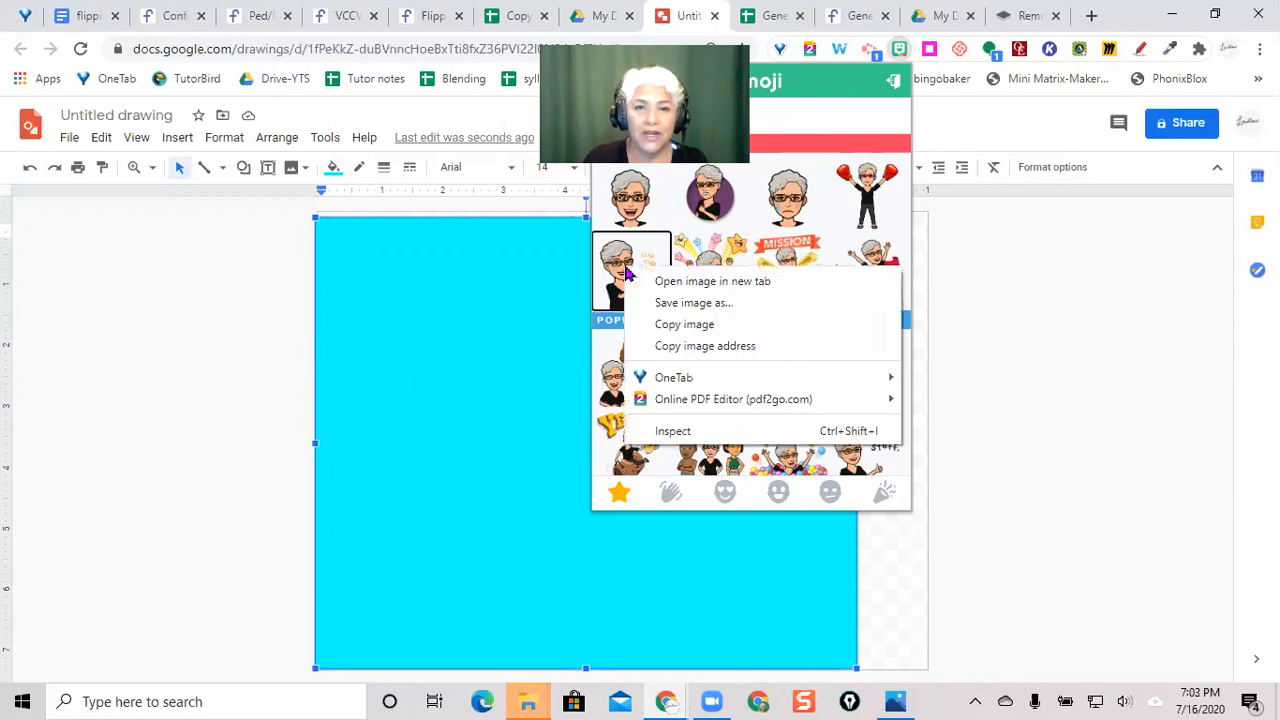
mouse_move(680, 345)
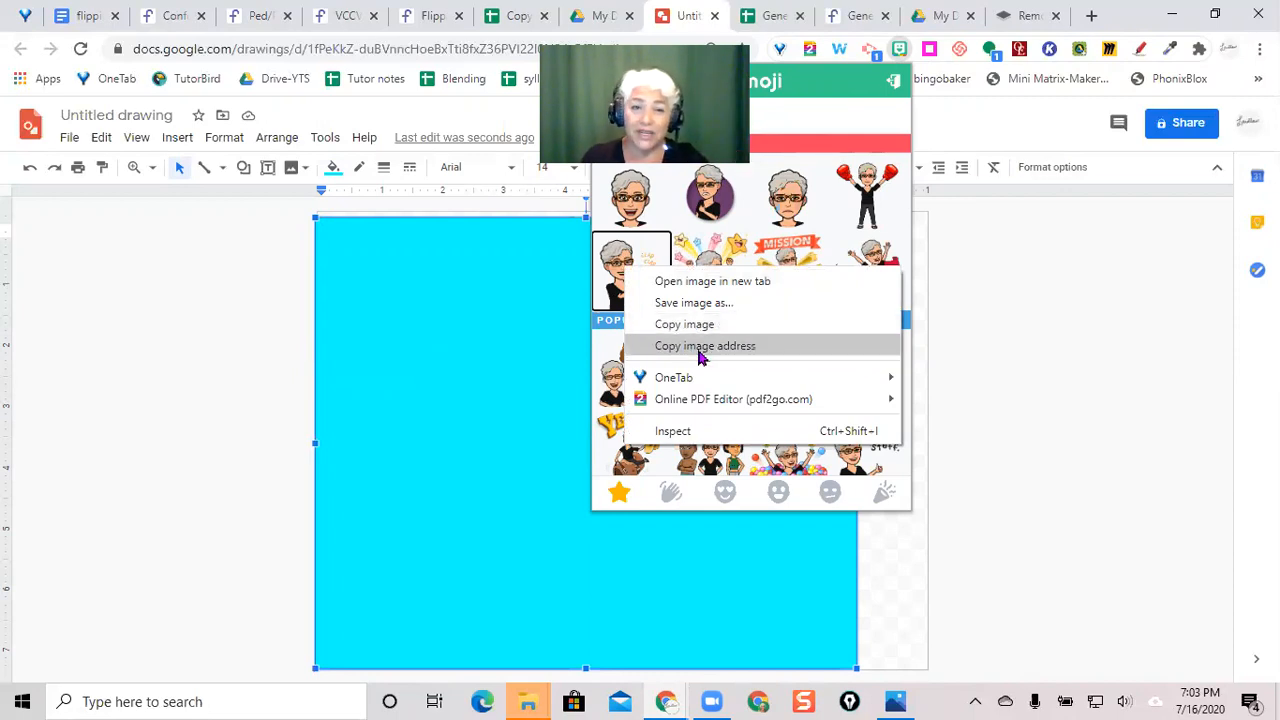
mouse_move(683, 305)
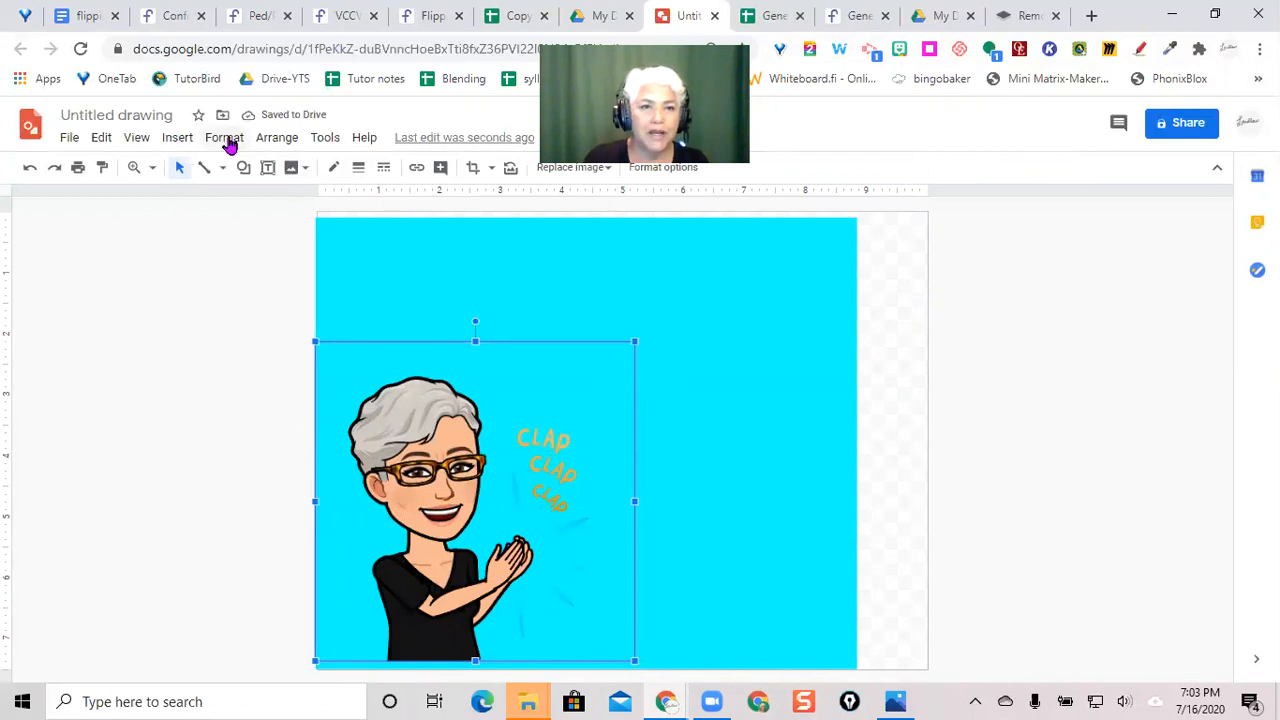
mouse_move(244, 178)
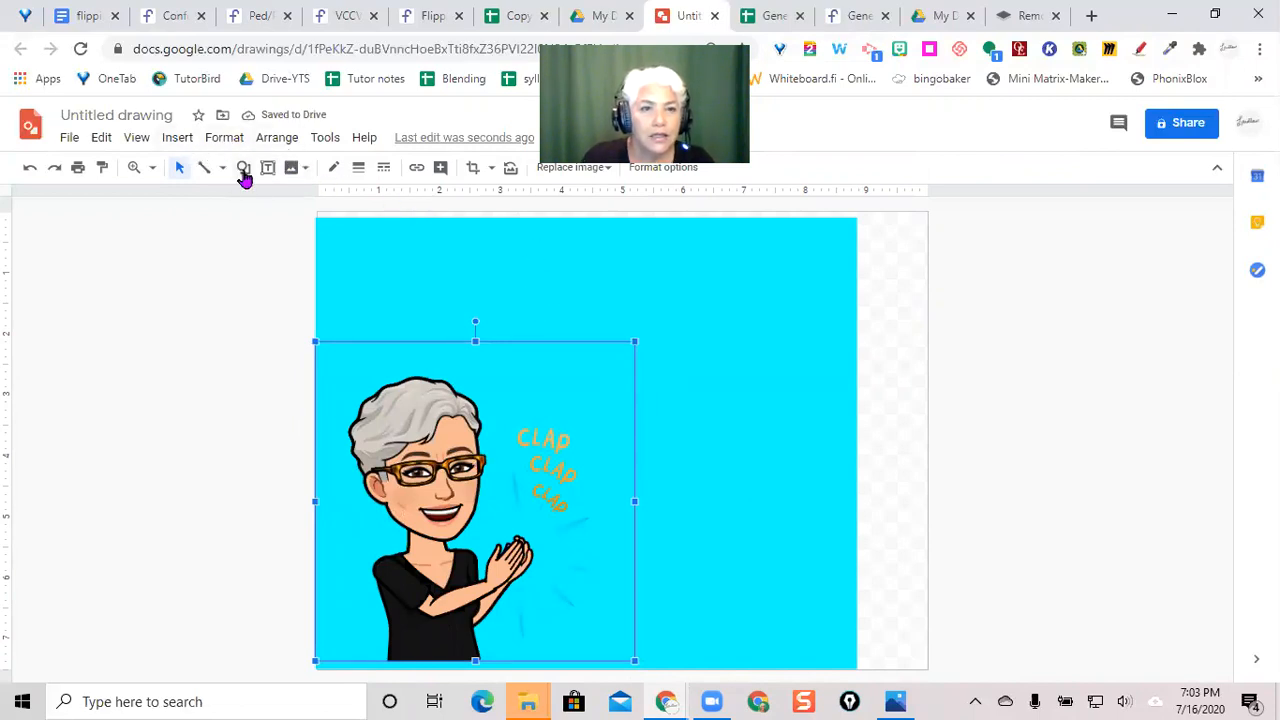
Step: Add a Comic Sans, size 96 text box reading 'Take an extra turn'
click(177, 137)
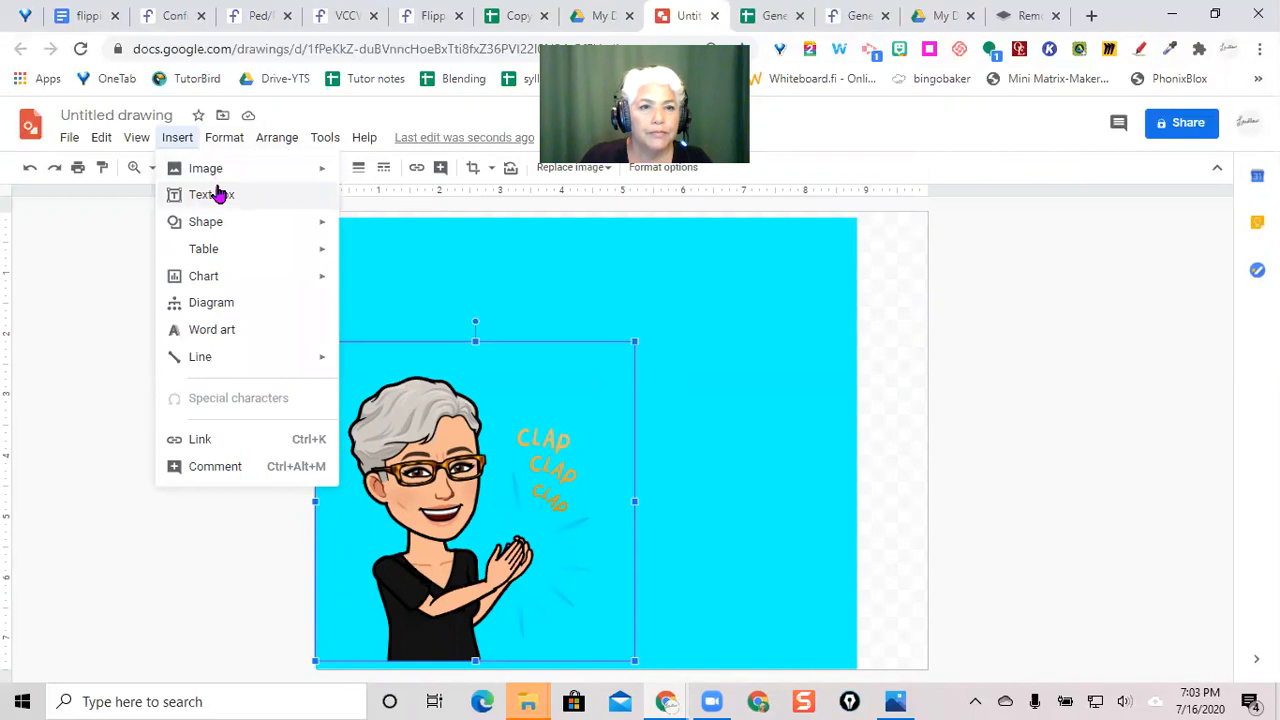
click(204, 194)
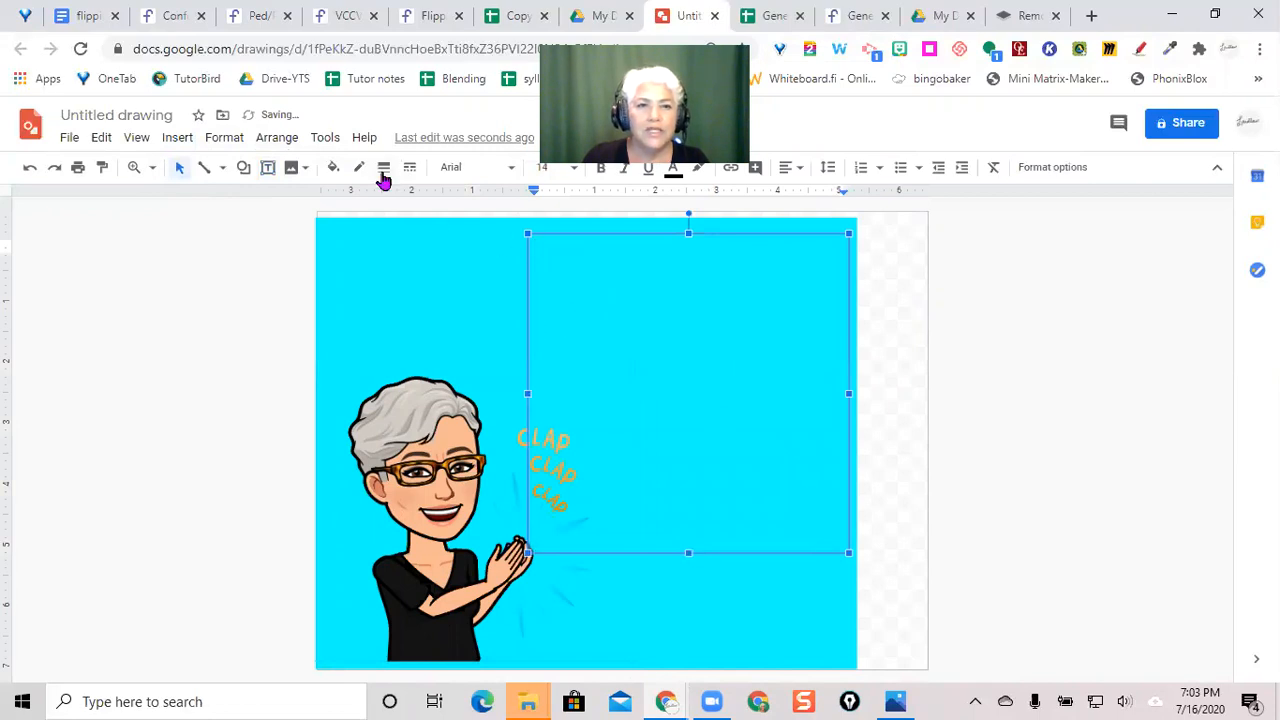
click(475, 167)
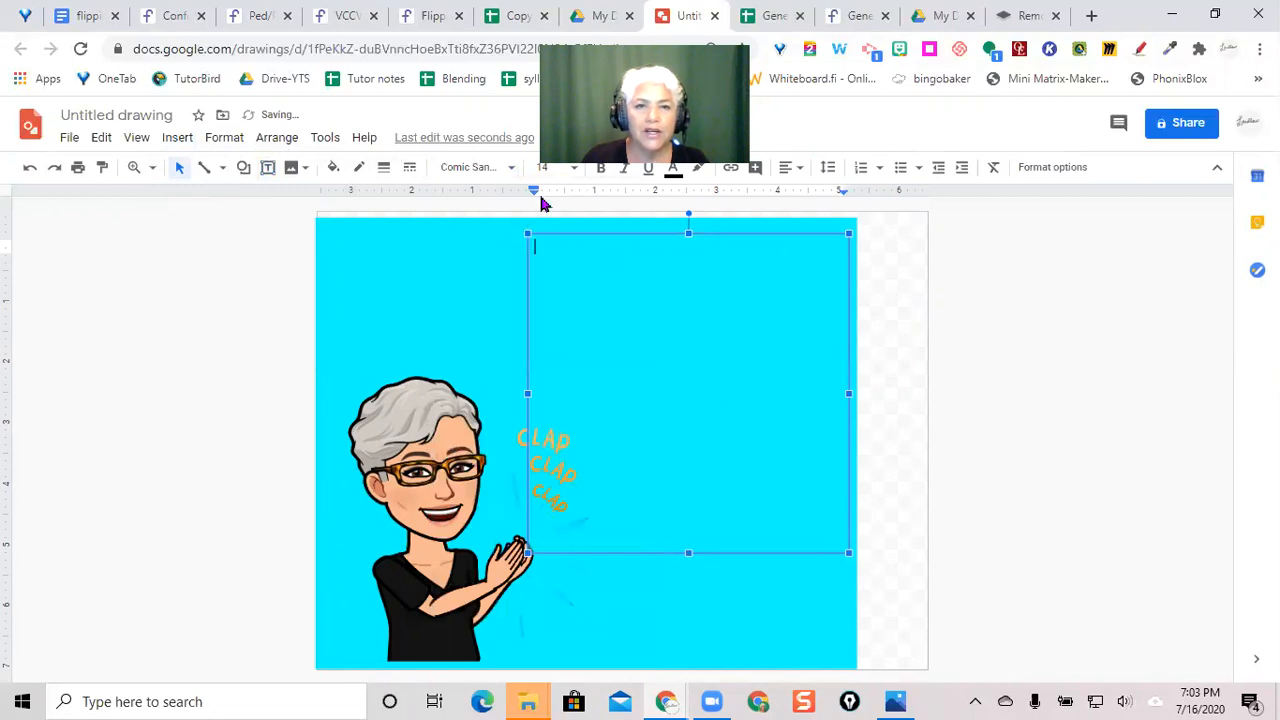
click(571, 167)
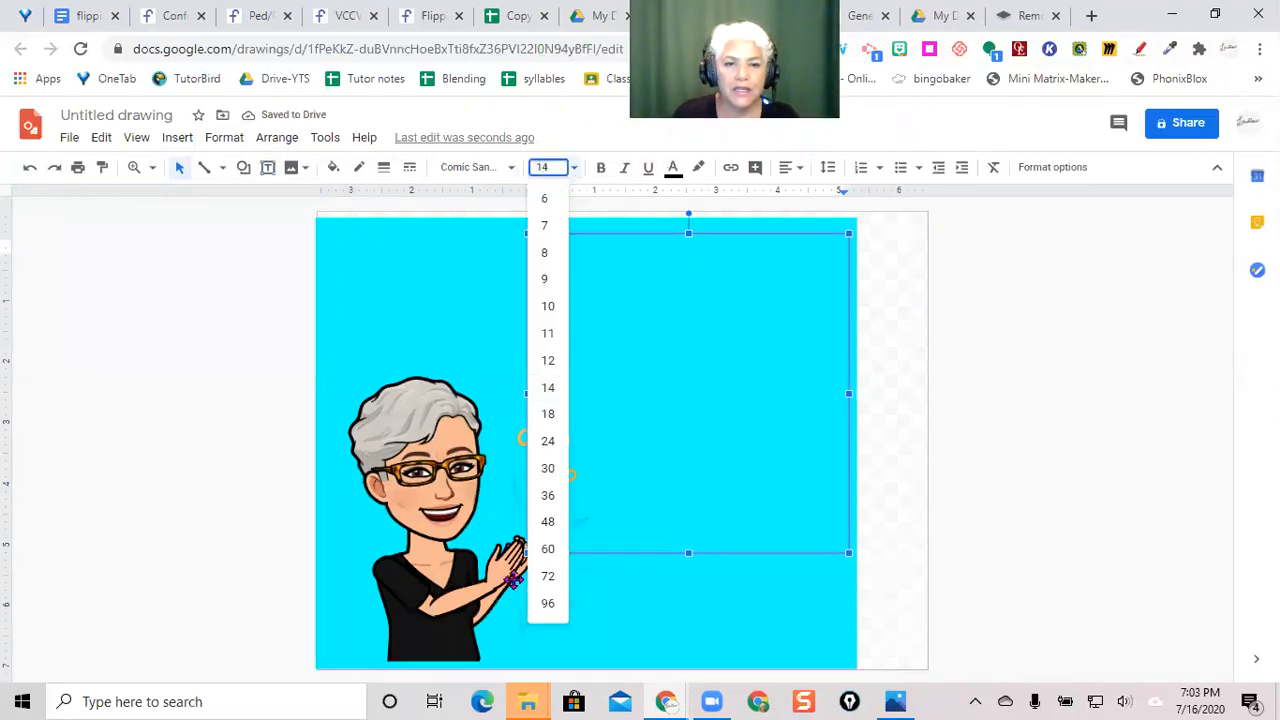
click(547, 603)
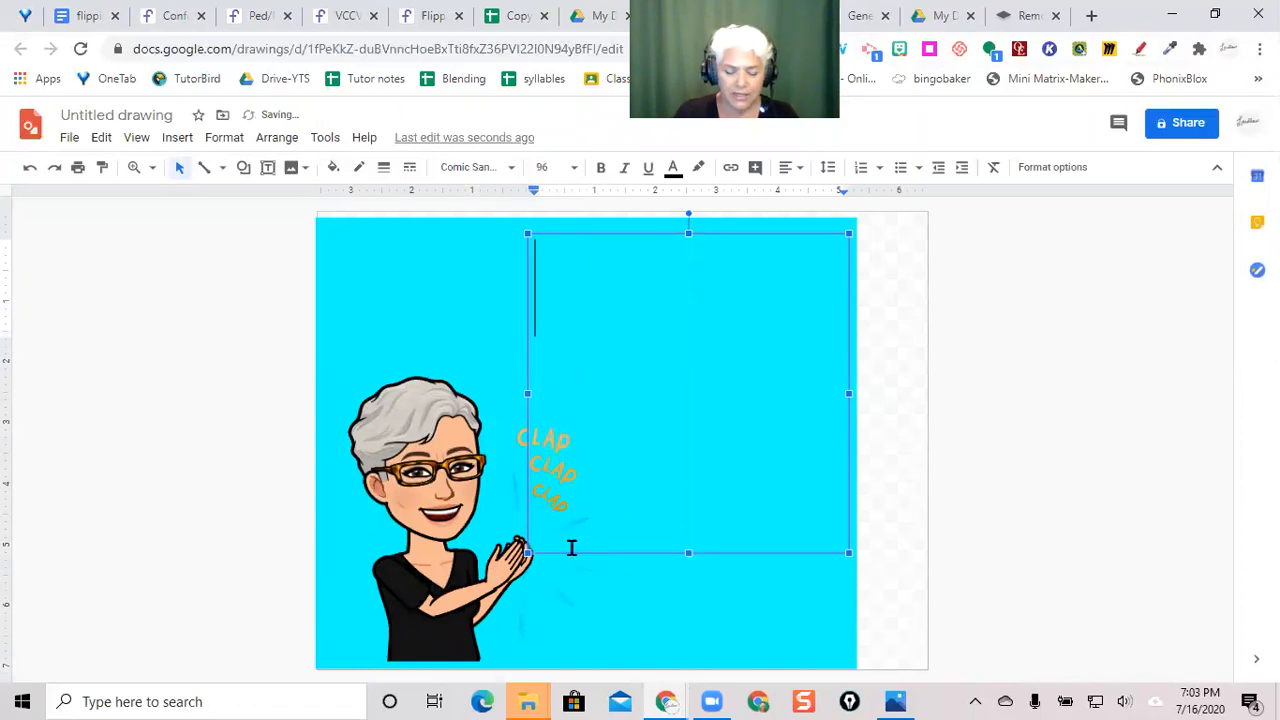
text(Take an)
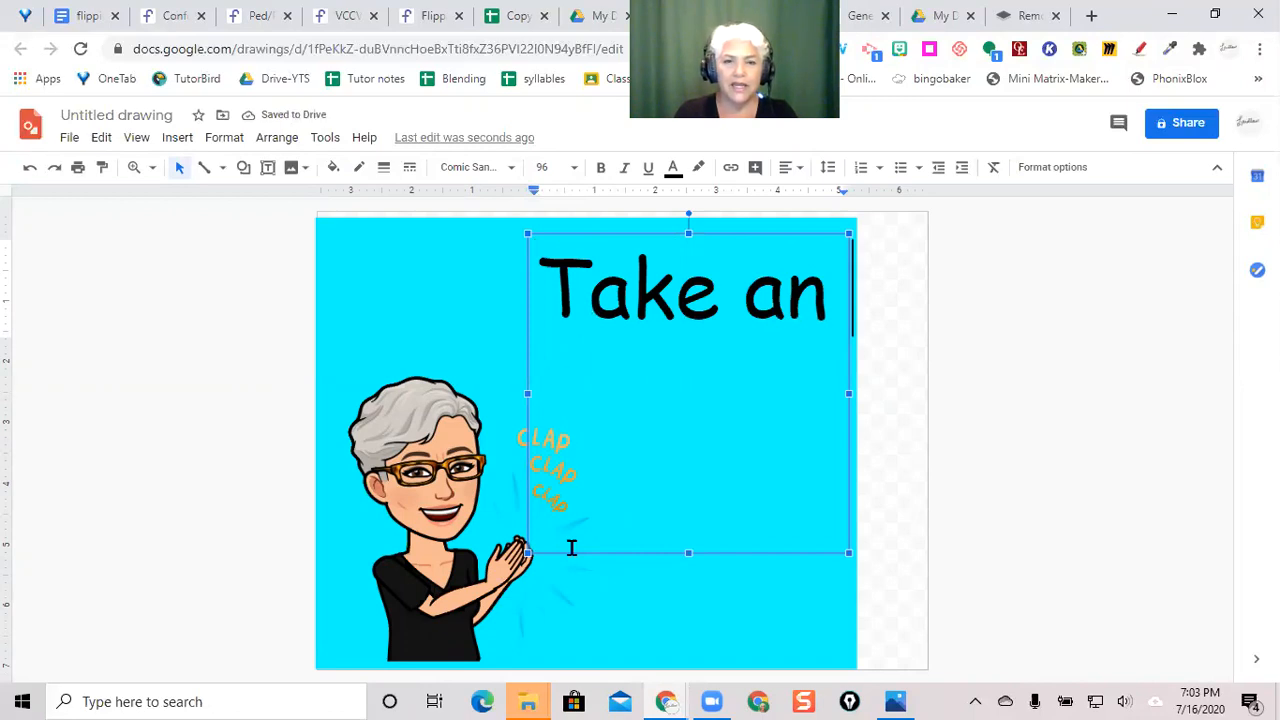
text(extra)
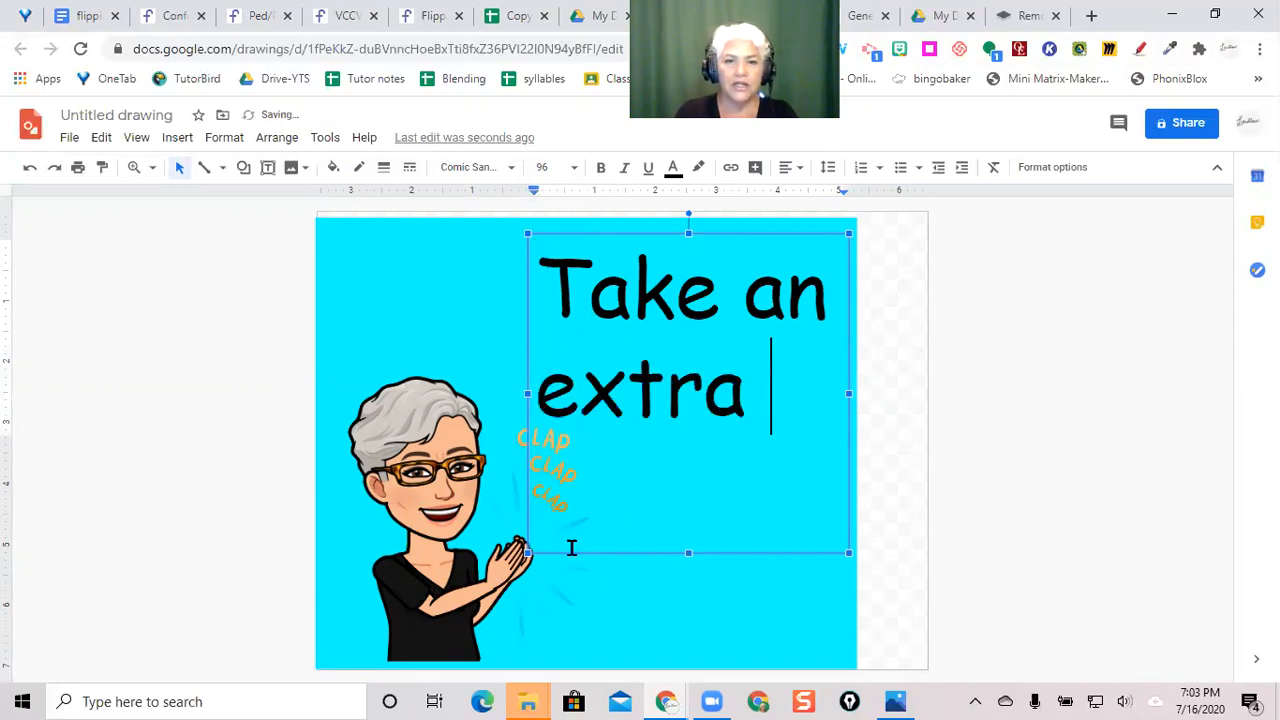
text(turn)
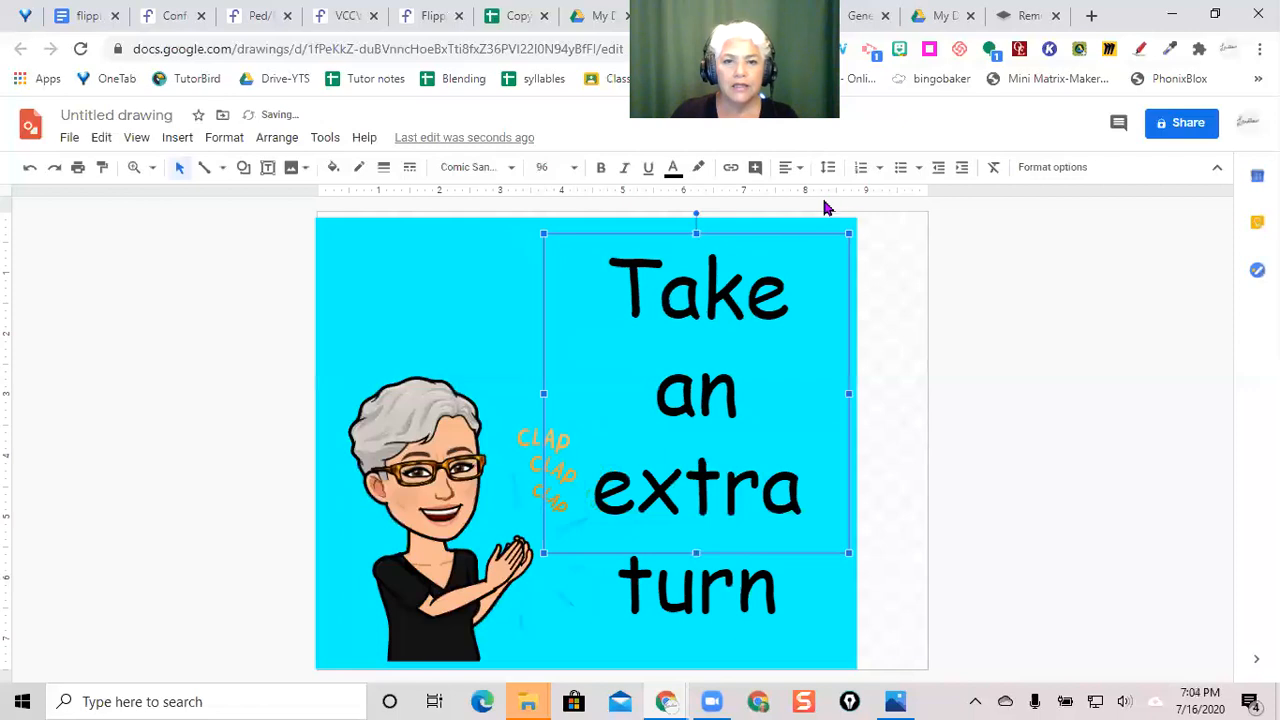
mouse_move(821, 493)
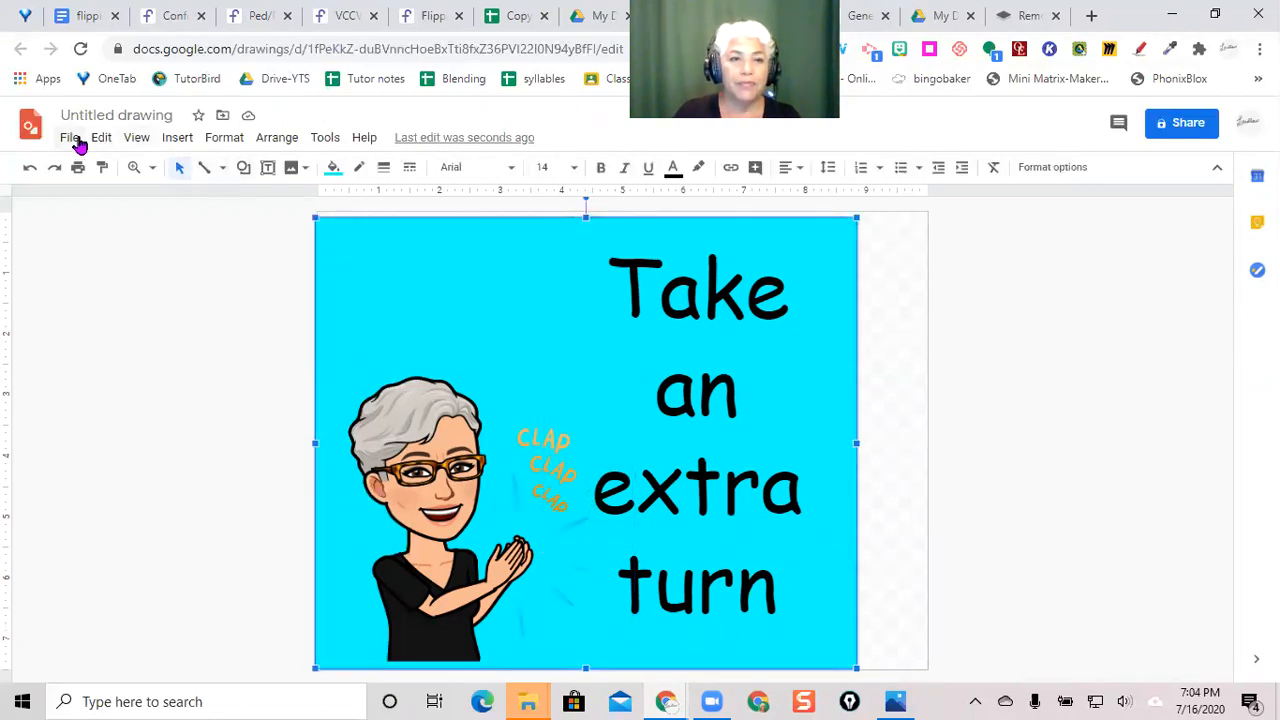
Step: Publish the Take an extra turn drawing to the web as an image, then close the window
click(69, 137)
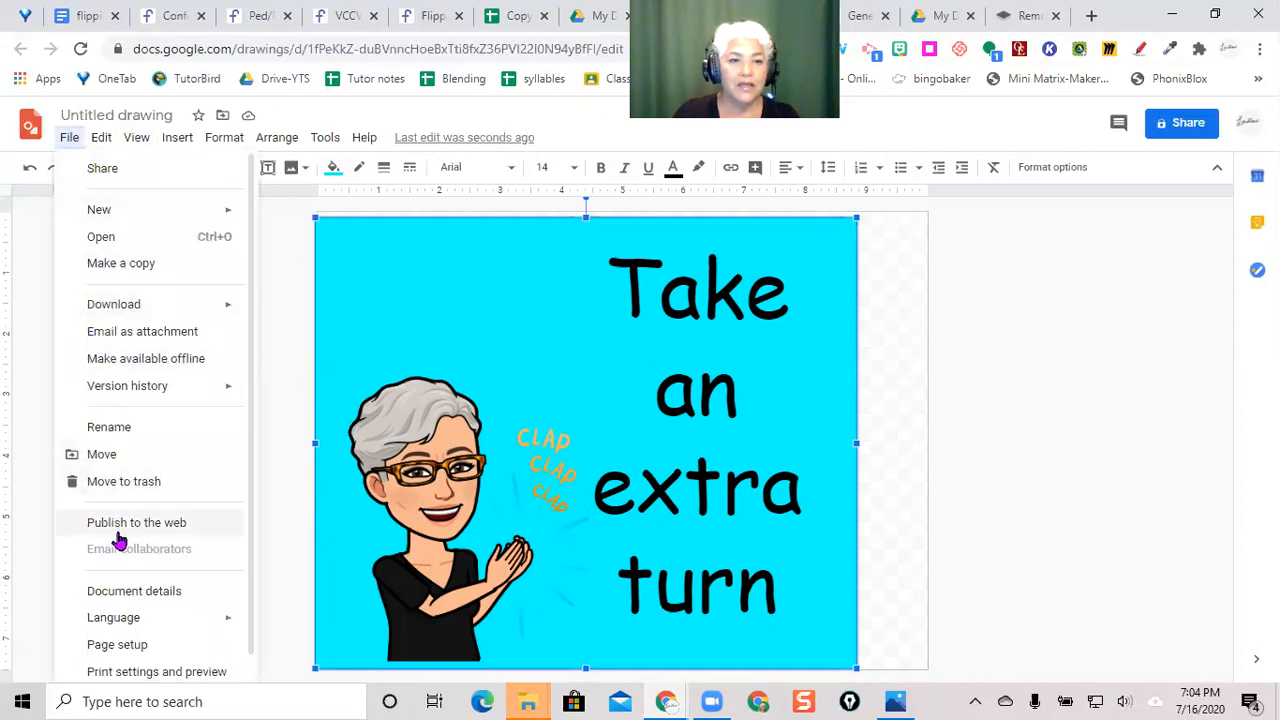
click(136, 522)
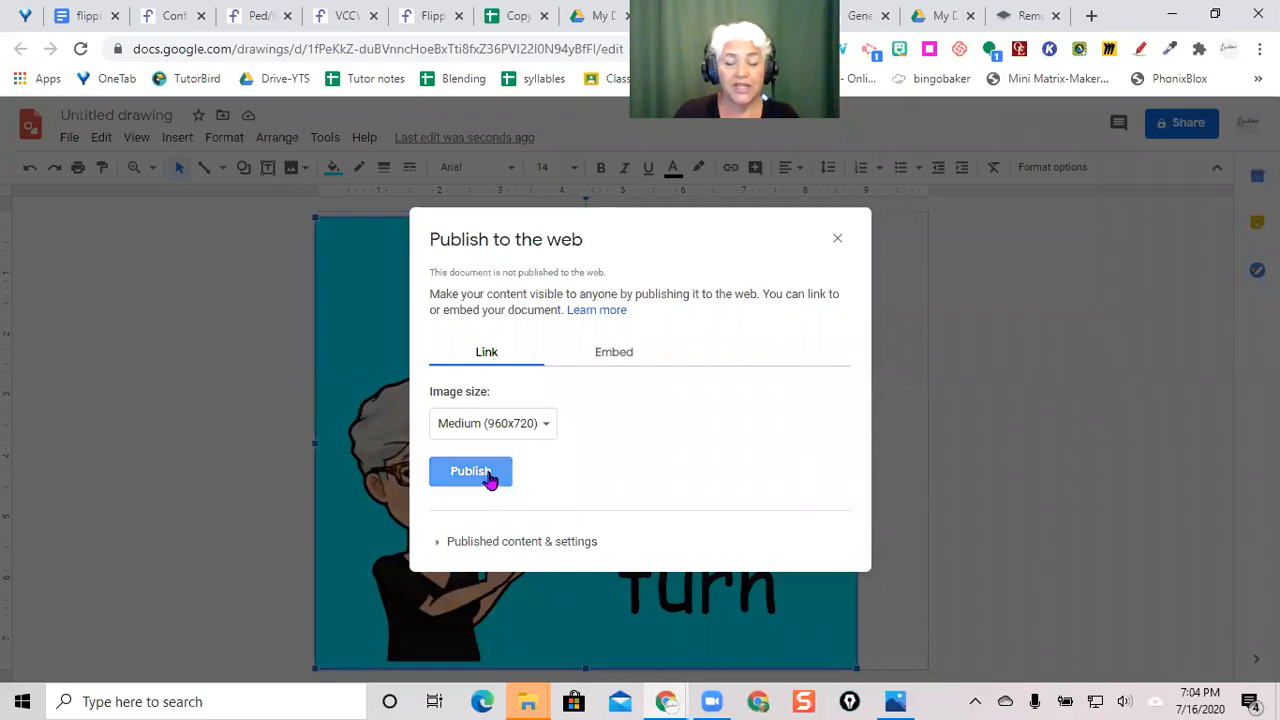
click(470, 471)
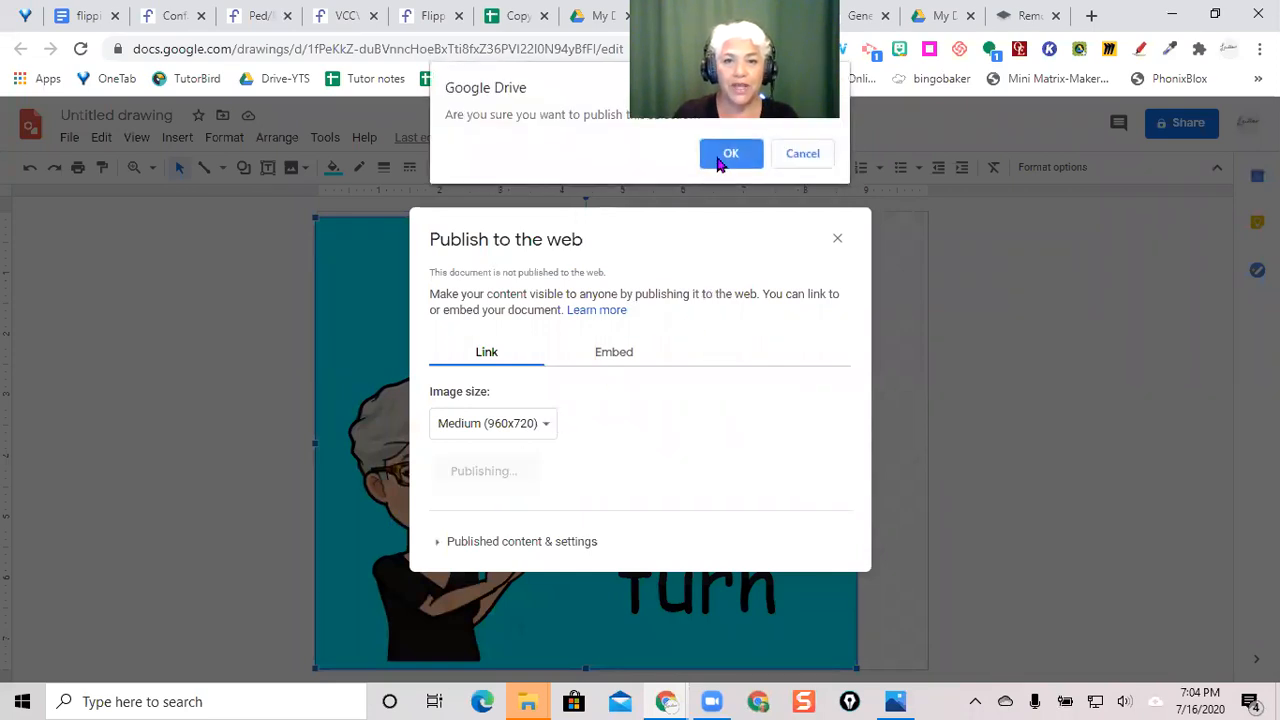
click(730, 153)
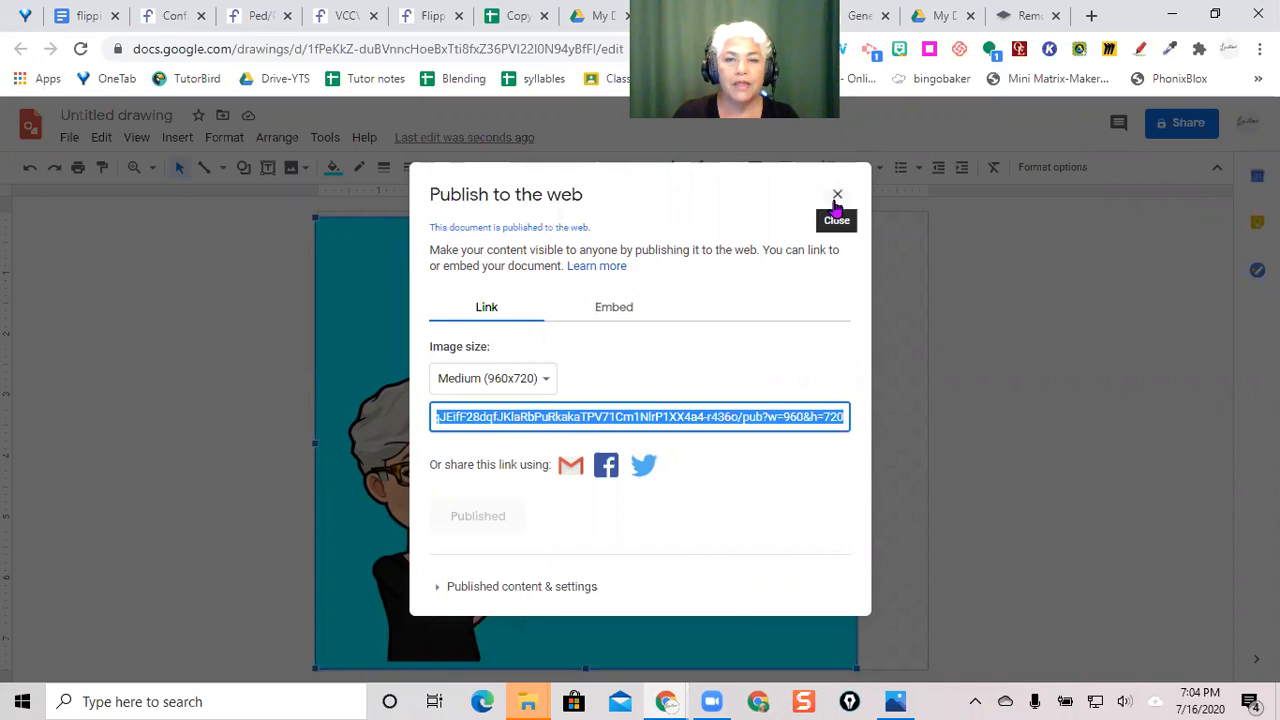
click(837, 194)
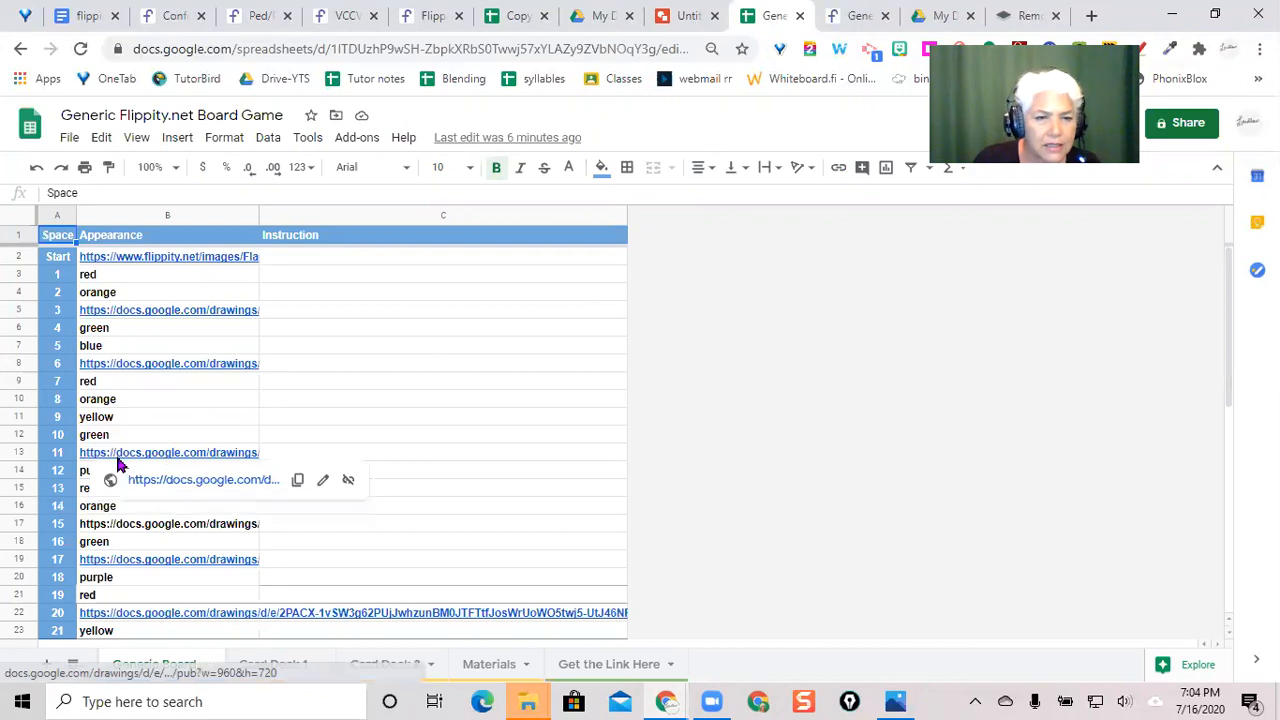
mouse_move(140, 487)
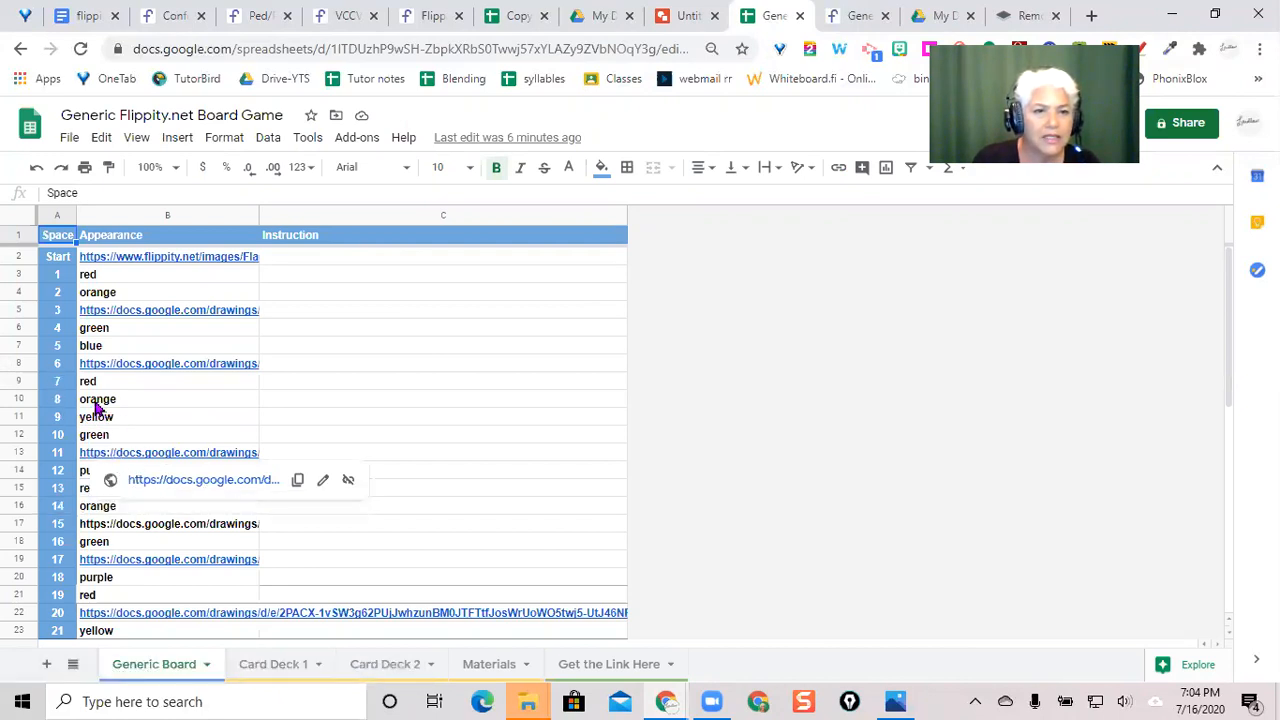
Step: Select space 8's Appearance cell B10 to replace 'orange' with the drawing link
click(100, 399)
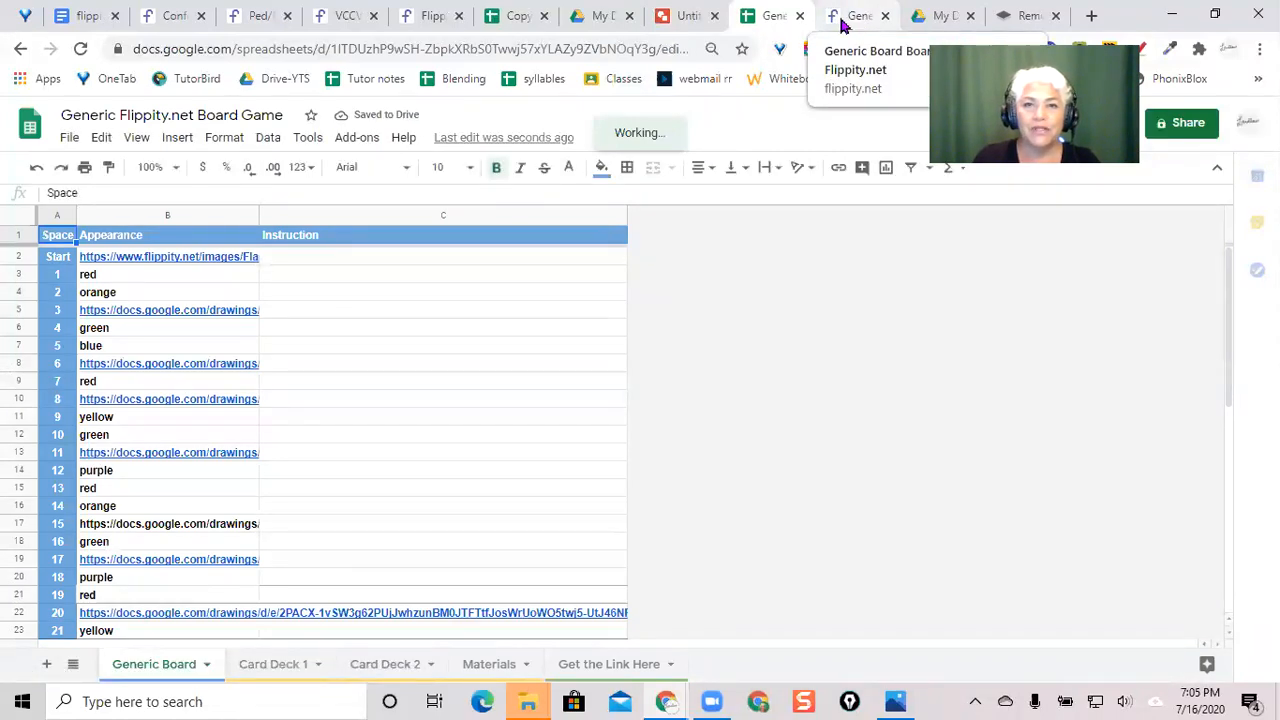
Step: Switch to the Flippity board game page to check space 8's Bitmoji image
click(857, 15)
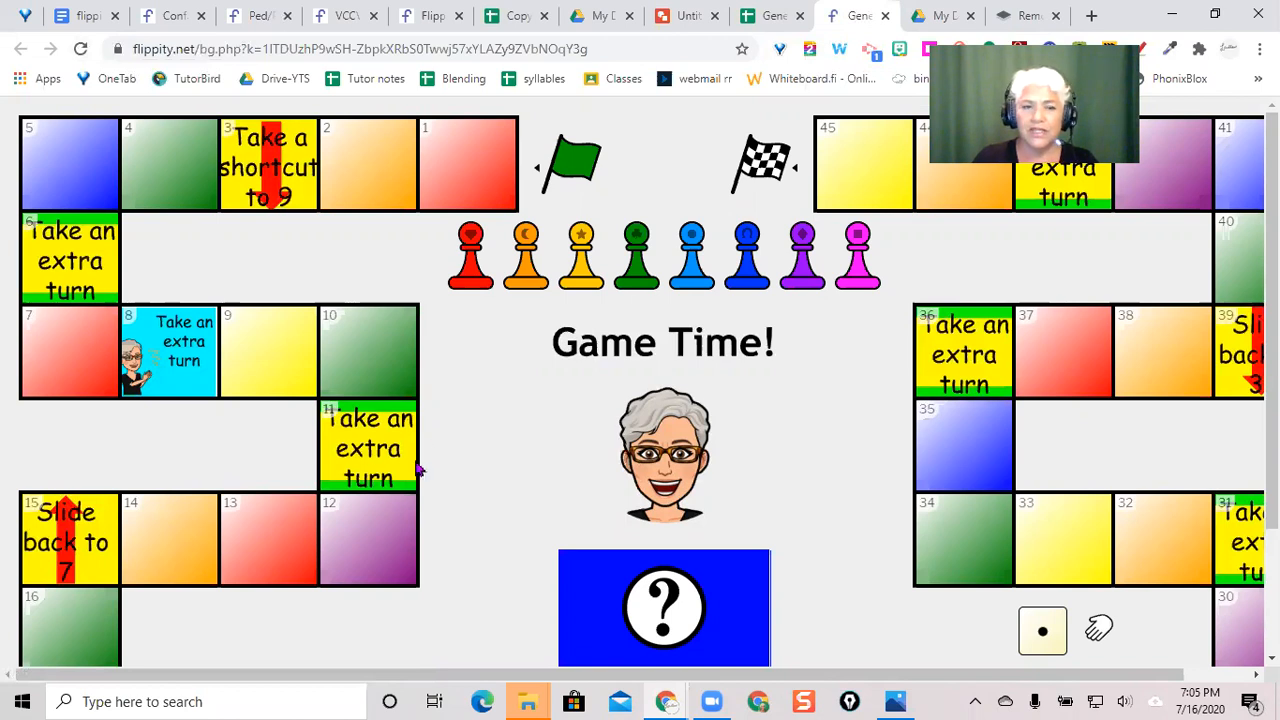
mouse_move(407, 488)
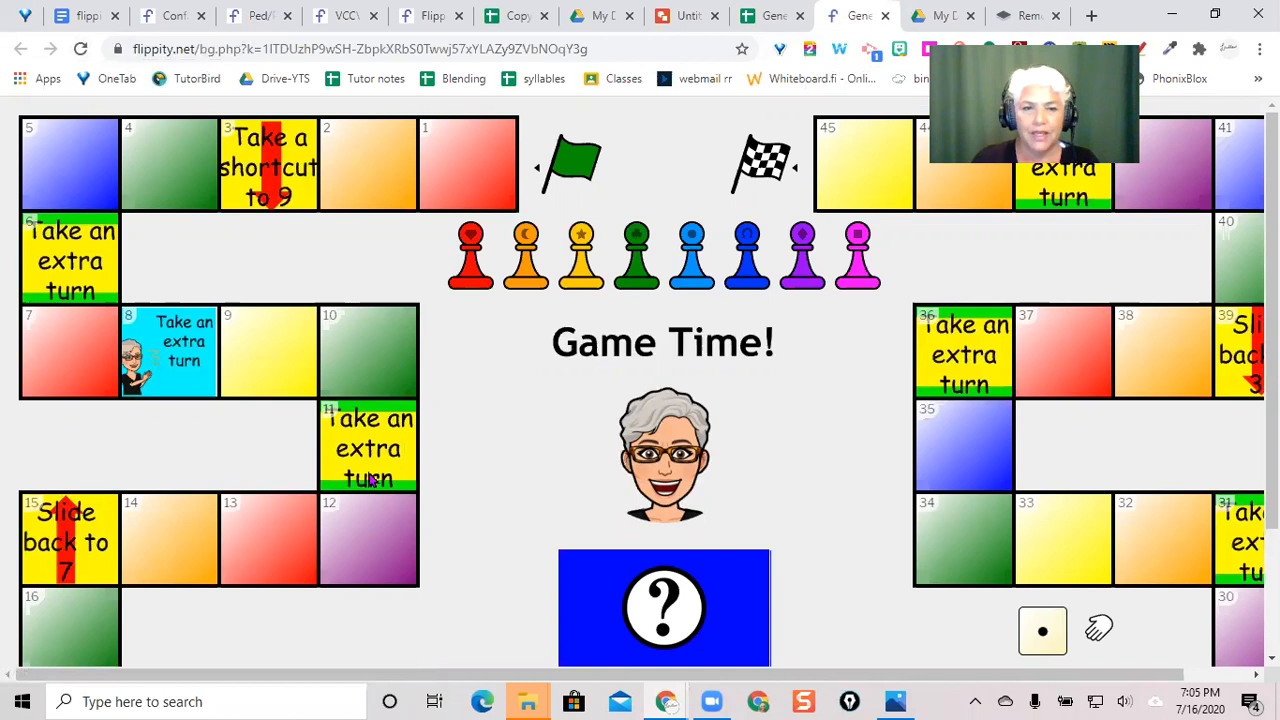
mouse_move(355, 455)
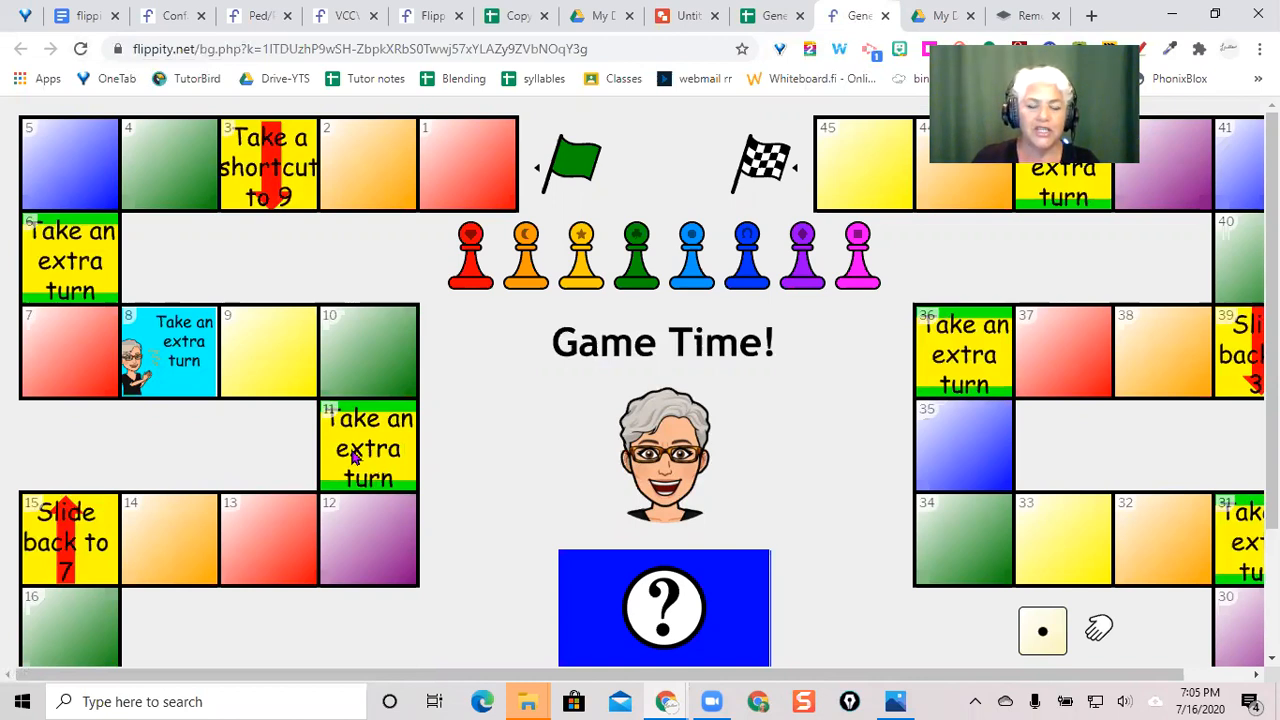
mouse_move(218, 407)
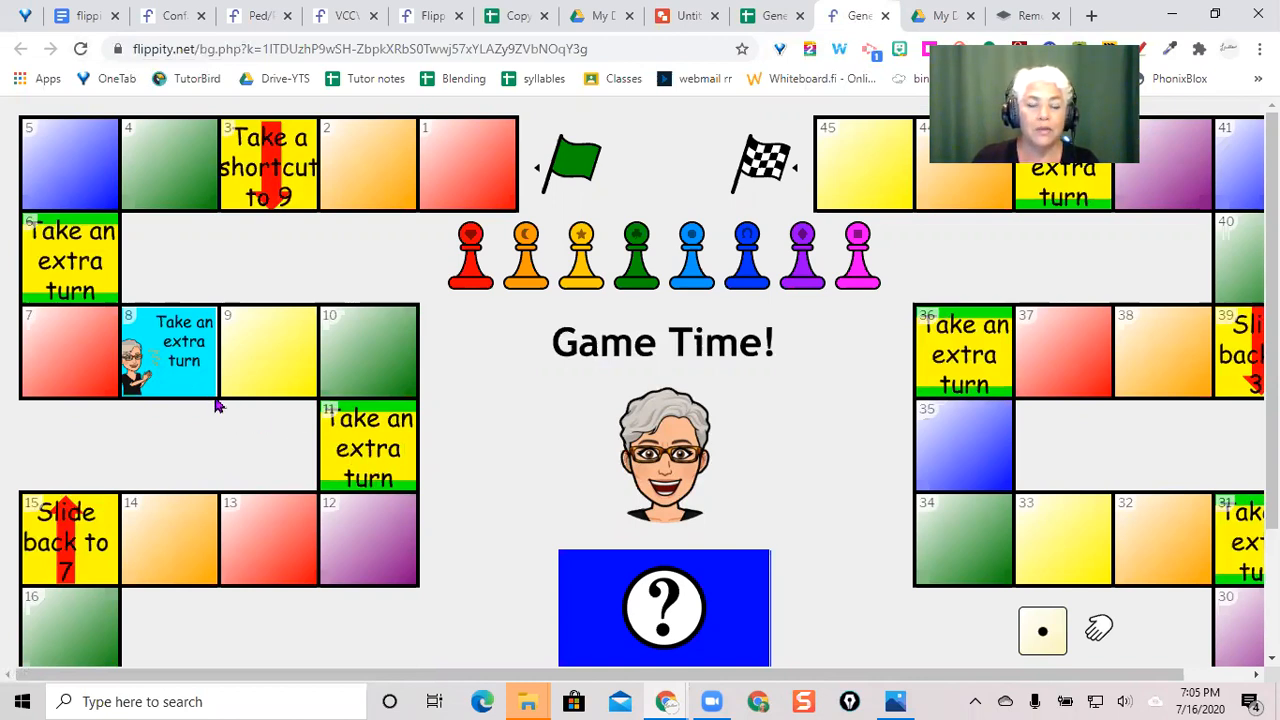
mouse_move(185, 397)
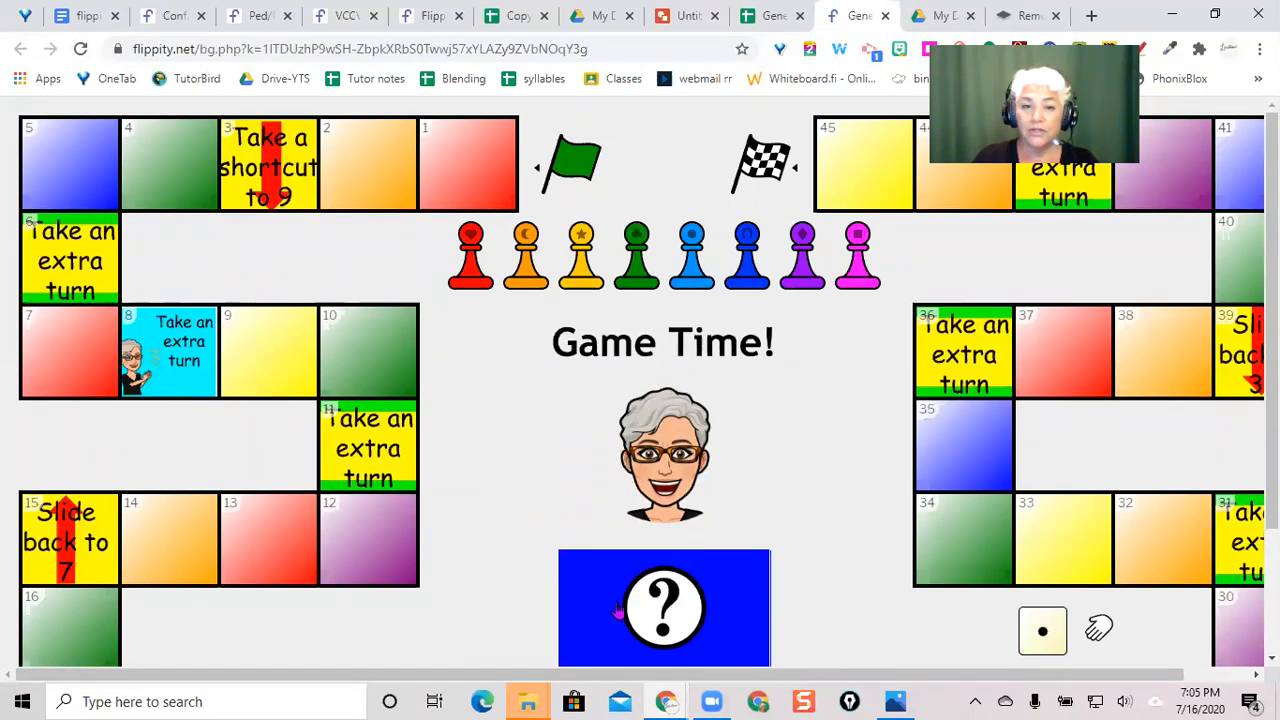
mouse_move(627, 512)
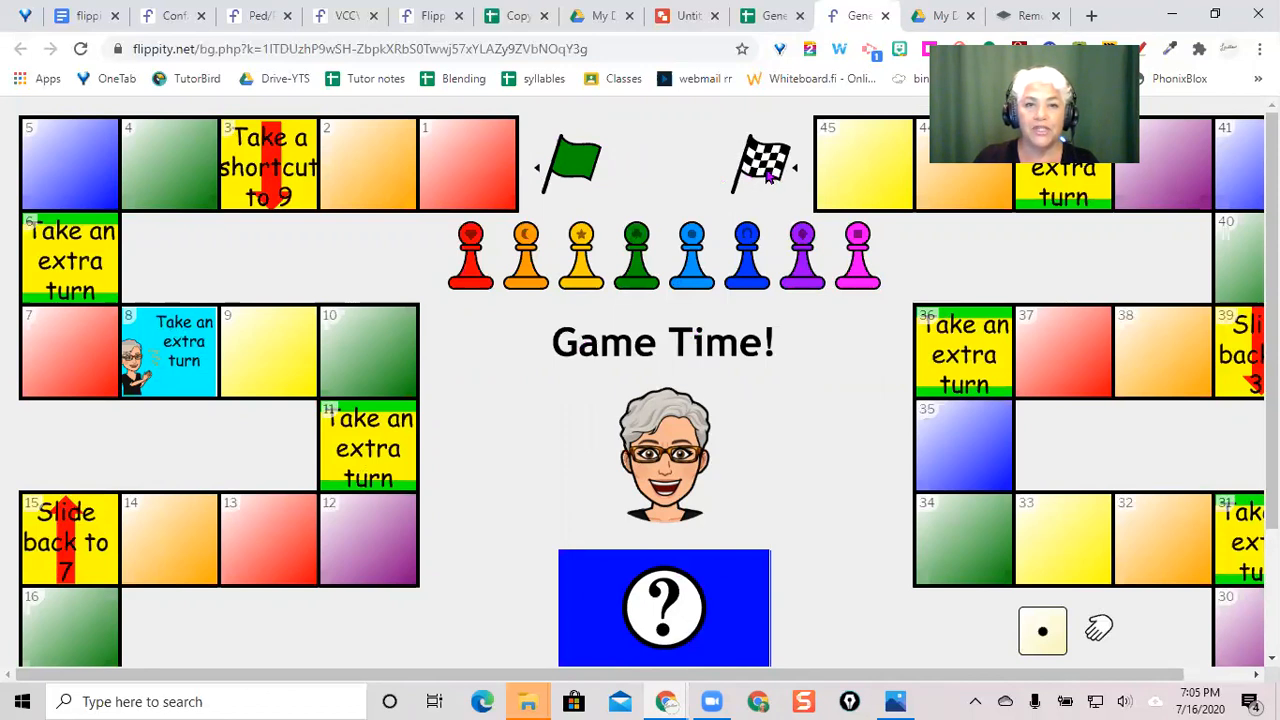
mouse_move(687, 16)
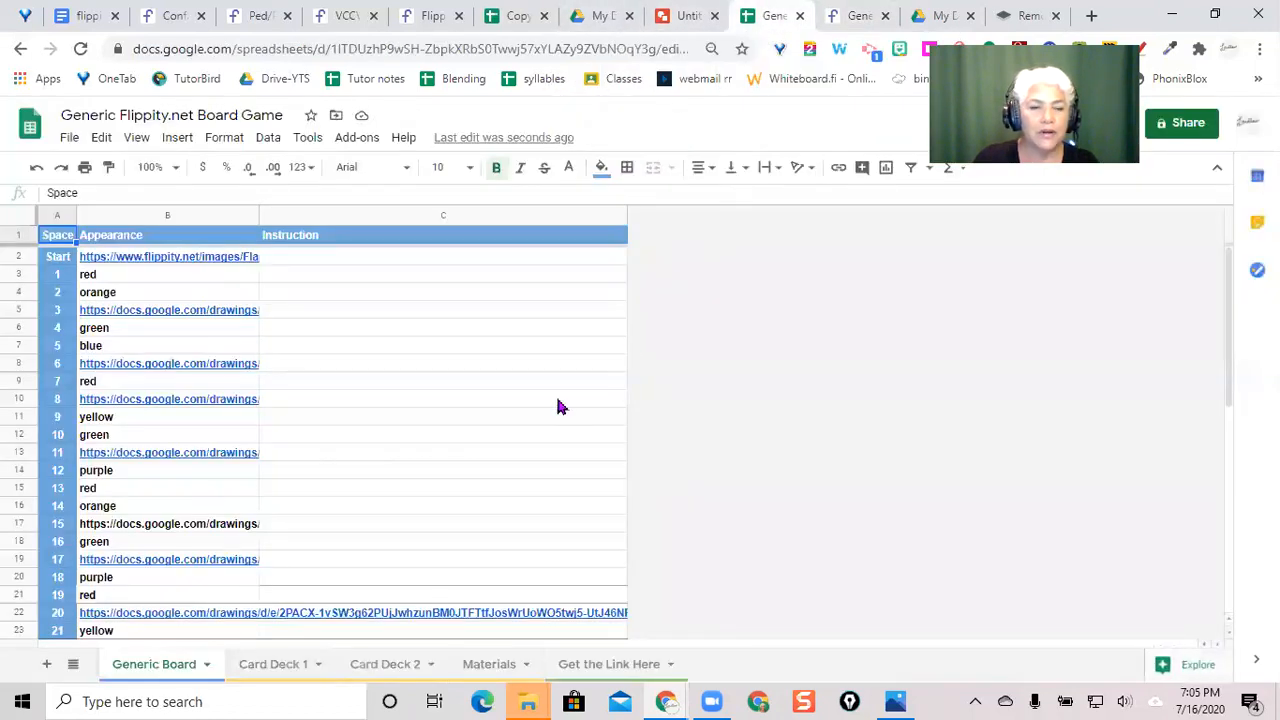
Step: Copy the 'Take an extra turn' drawing, opening 'Copy of Untitled drawing'
scroll(down, 3)
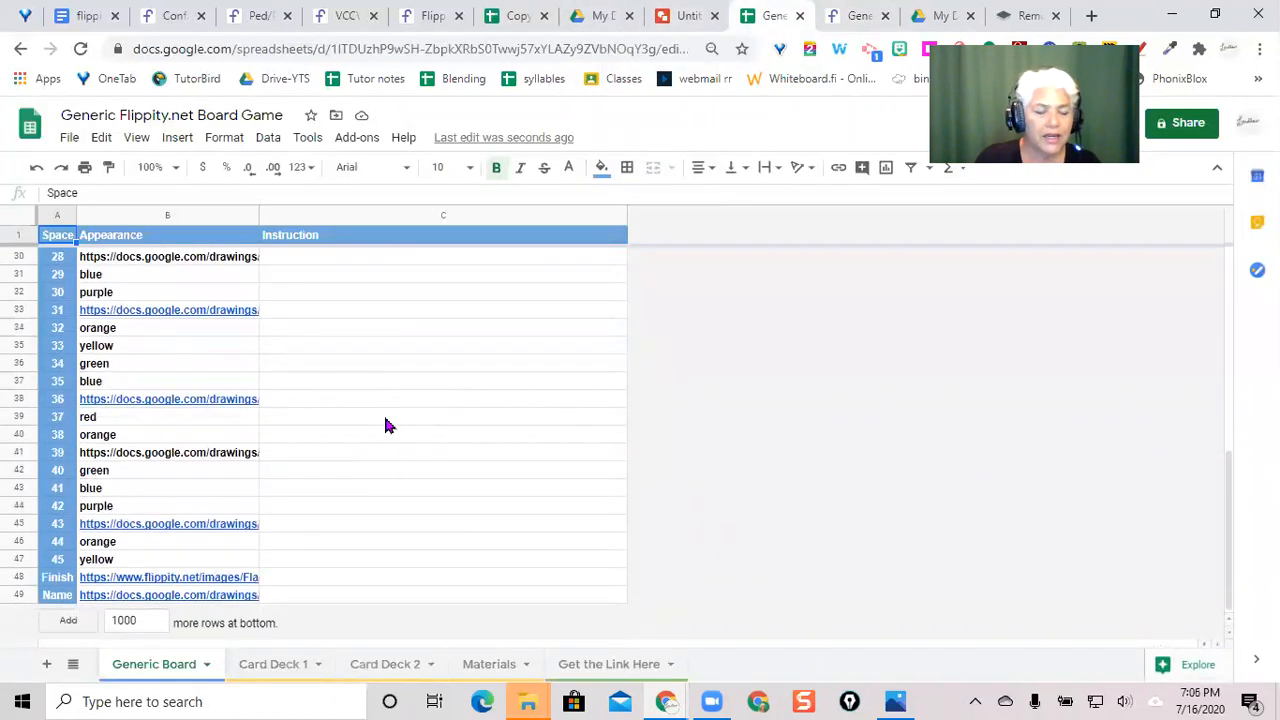
mouse_move(110, 577)
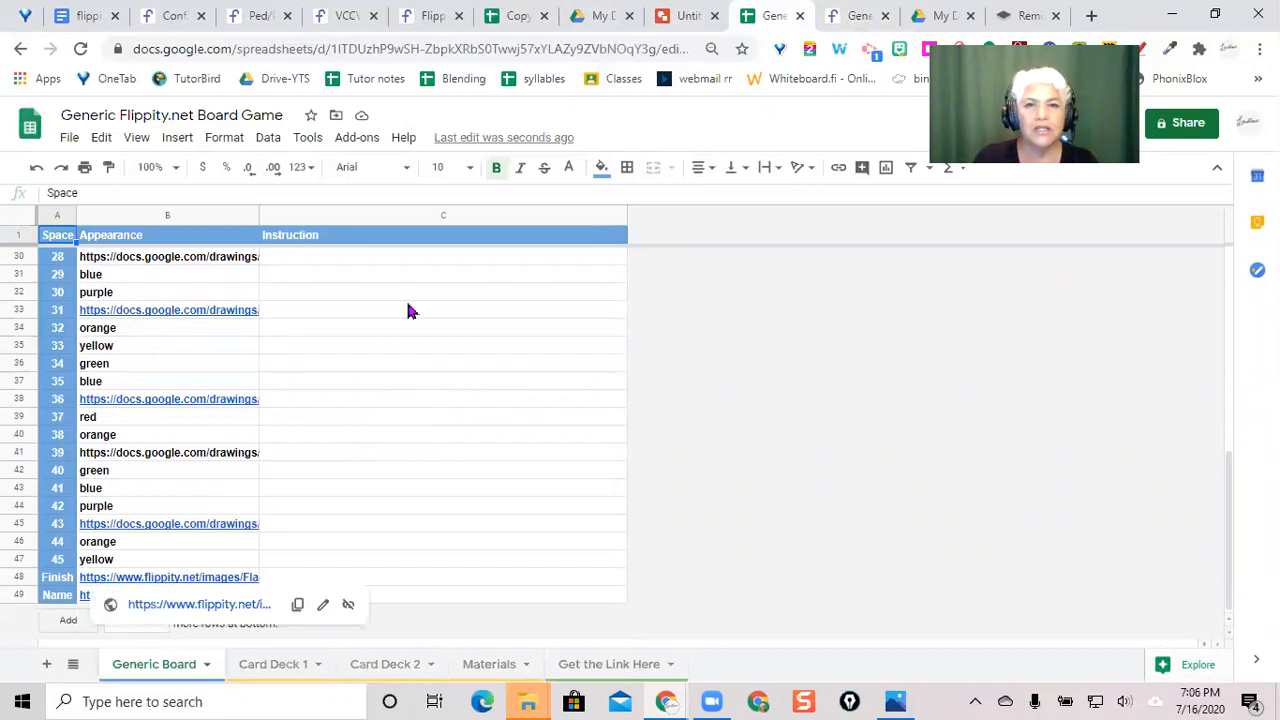
mouse_move(682, 15)
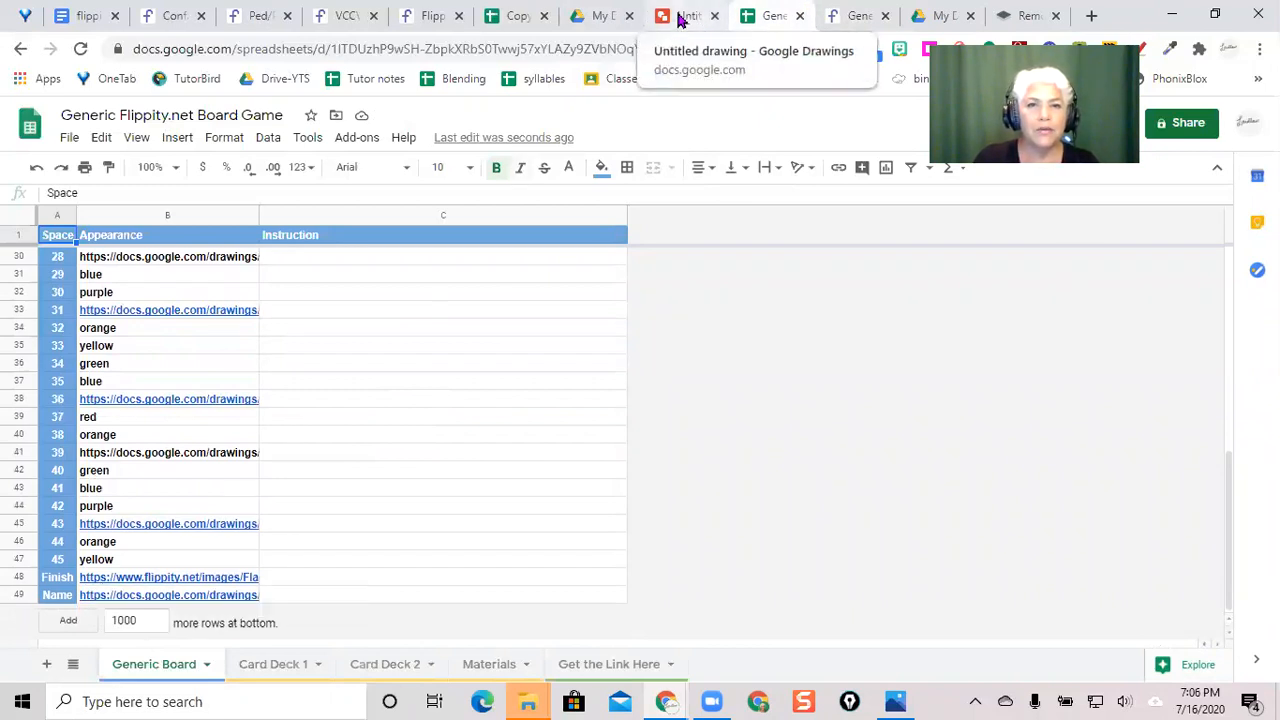
click(687, 15)
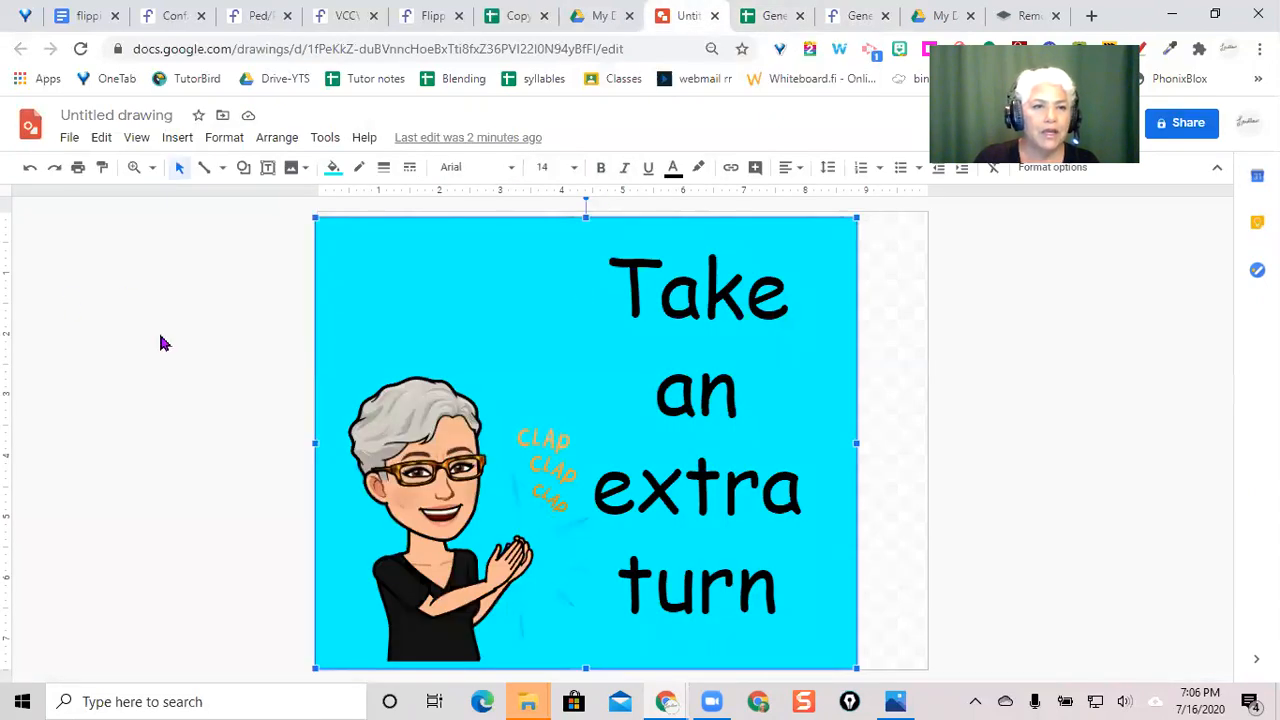
click(69, 137)
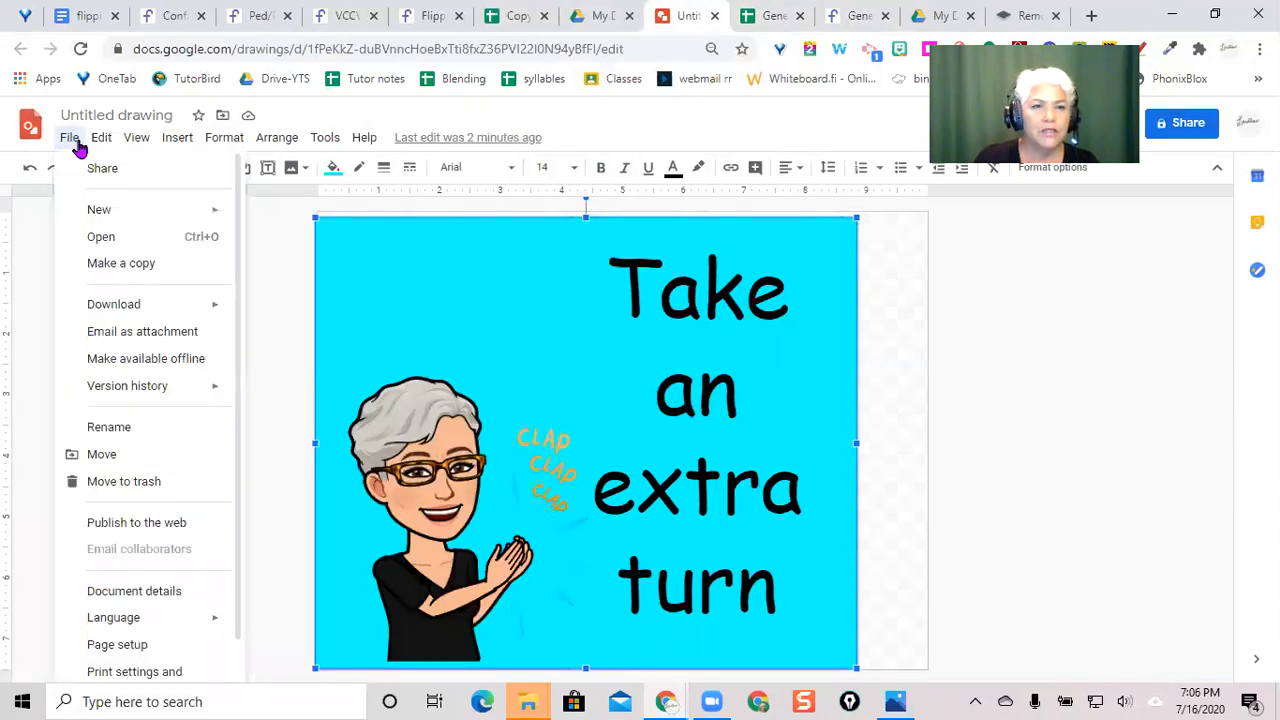
click(120, 263)
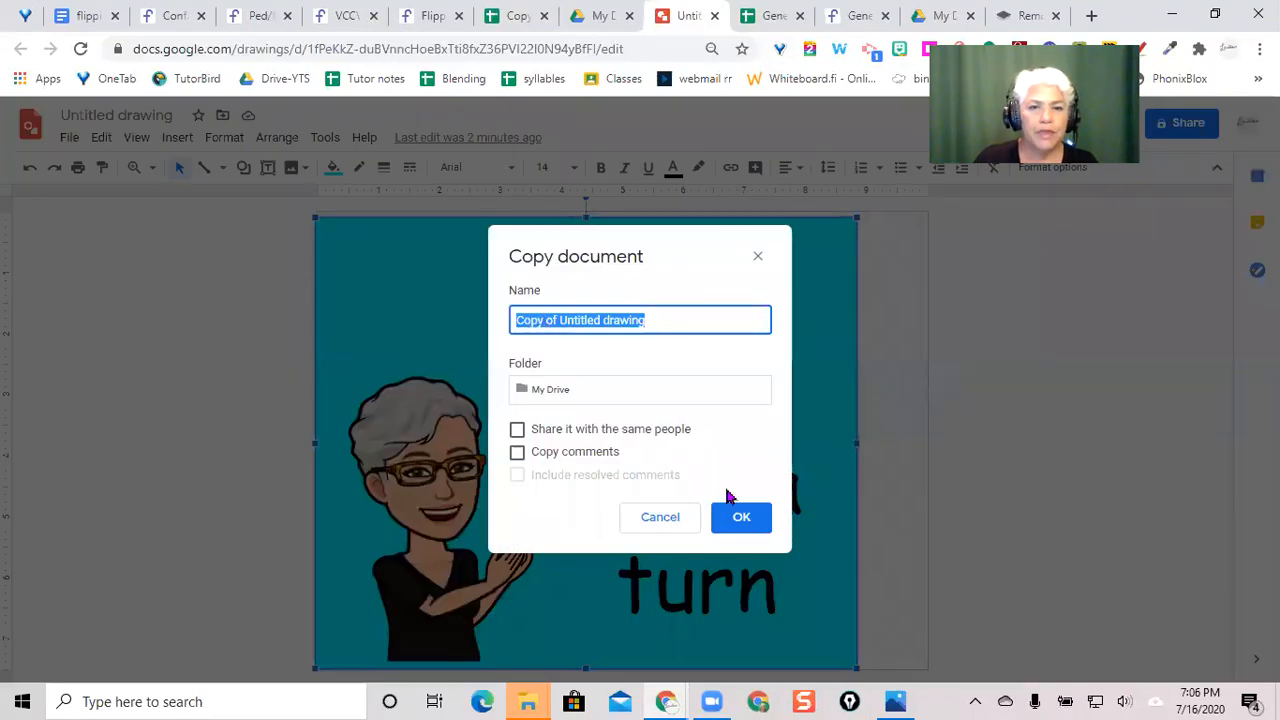
click(741, 517)
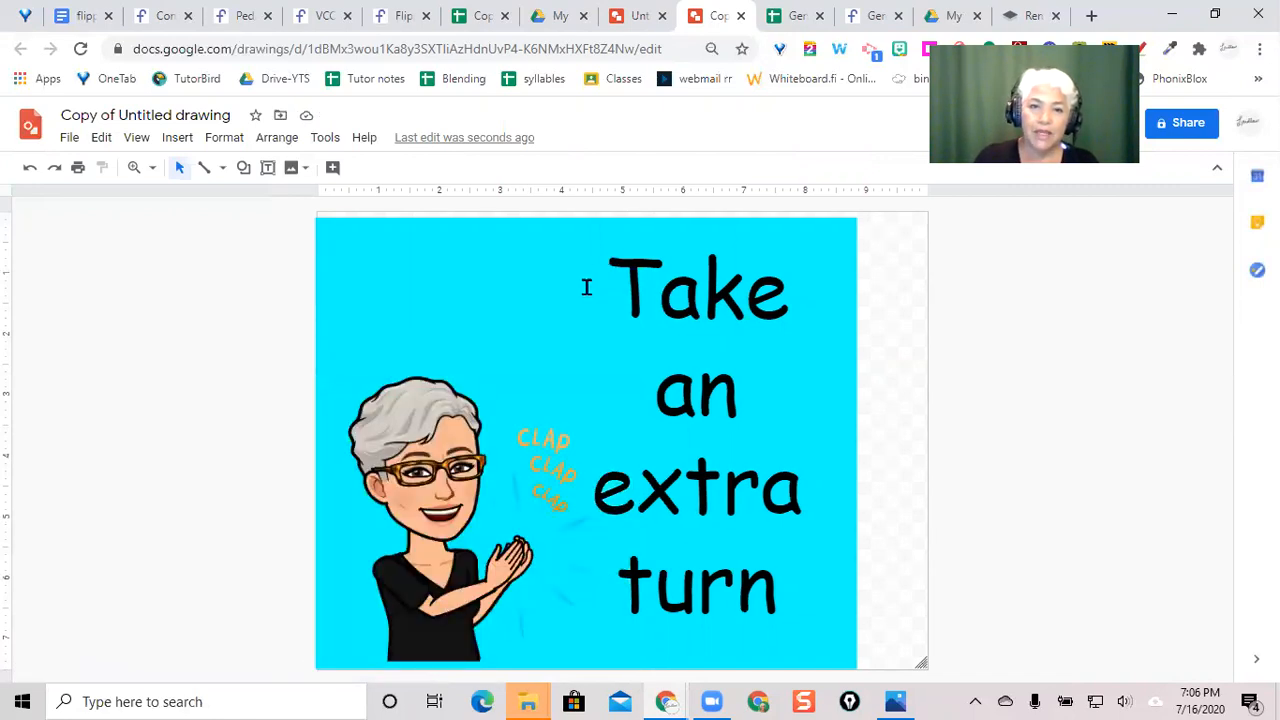
Step: Select and delete the 'Take an extra turn' contents from the copied drawing
click(700, 290)
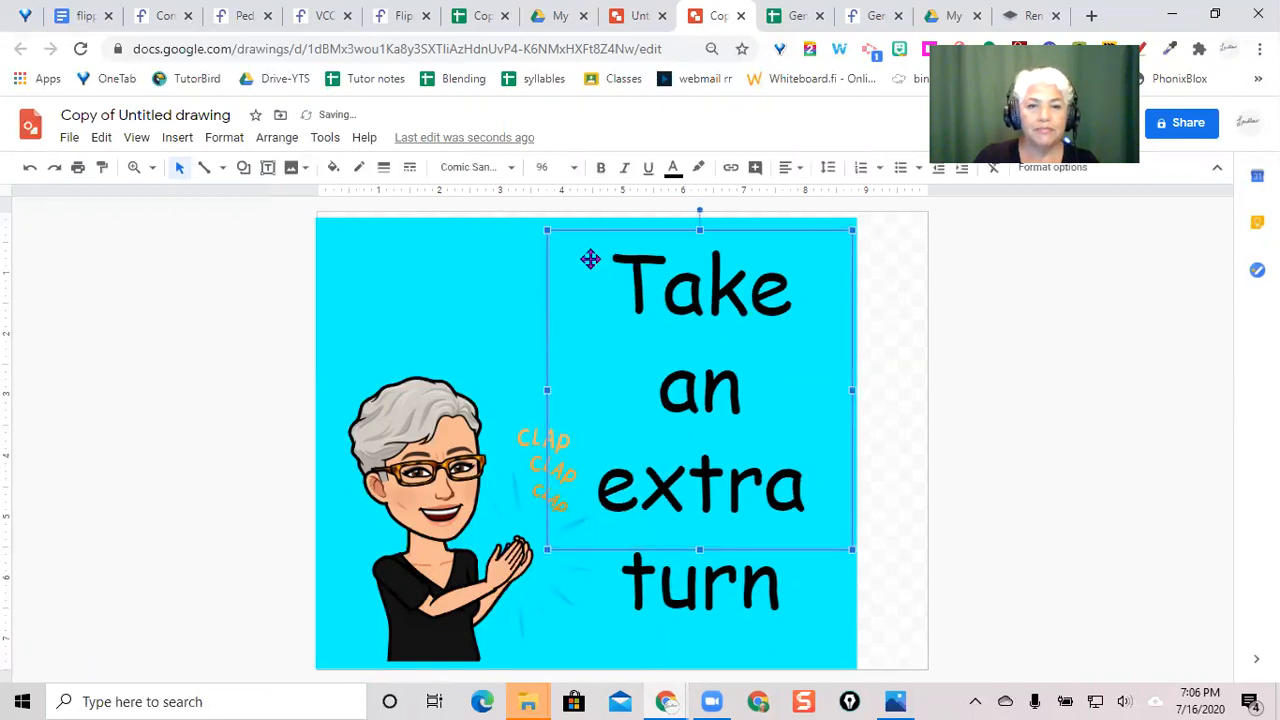
mouse_move(362, 229)
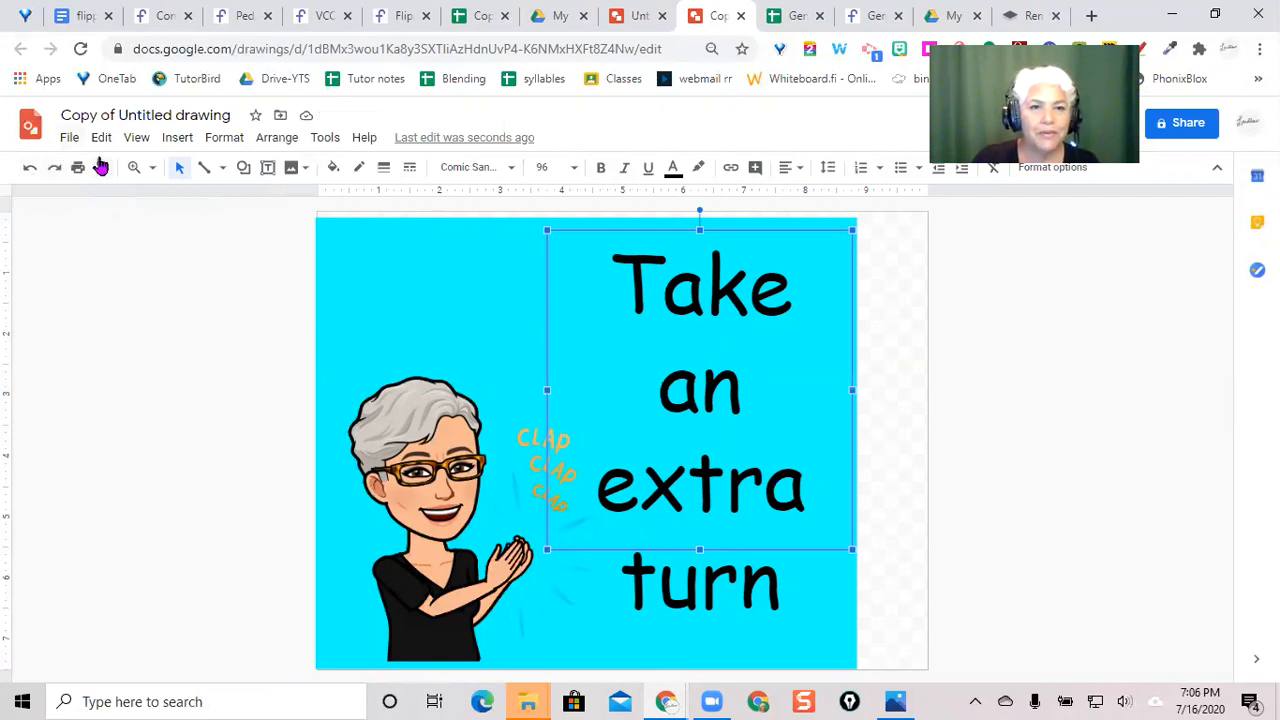
mouse_move(32, 168)
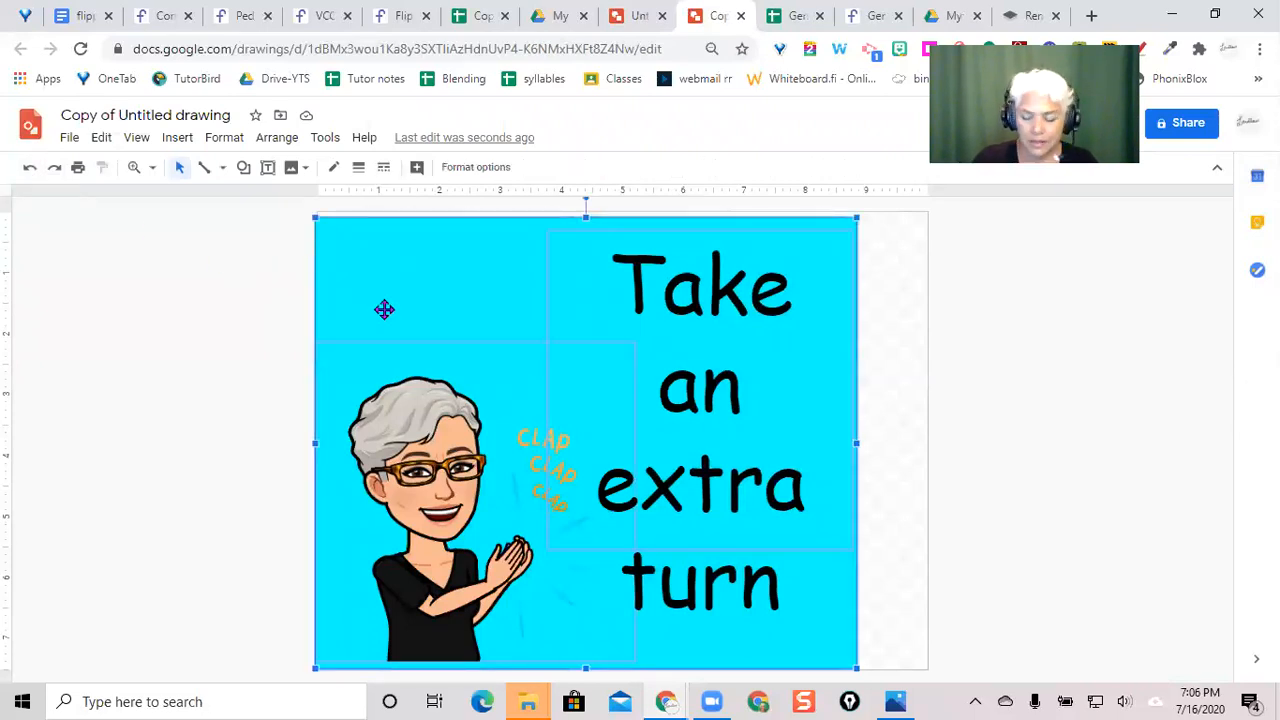
key(Delete)
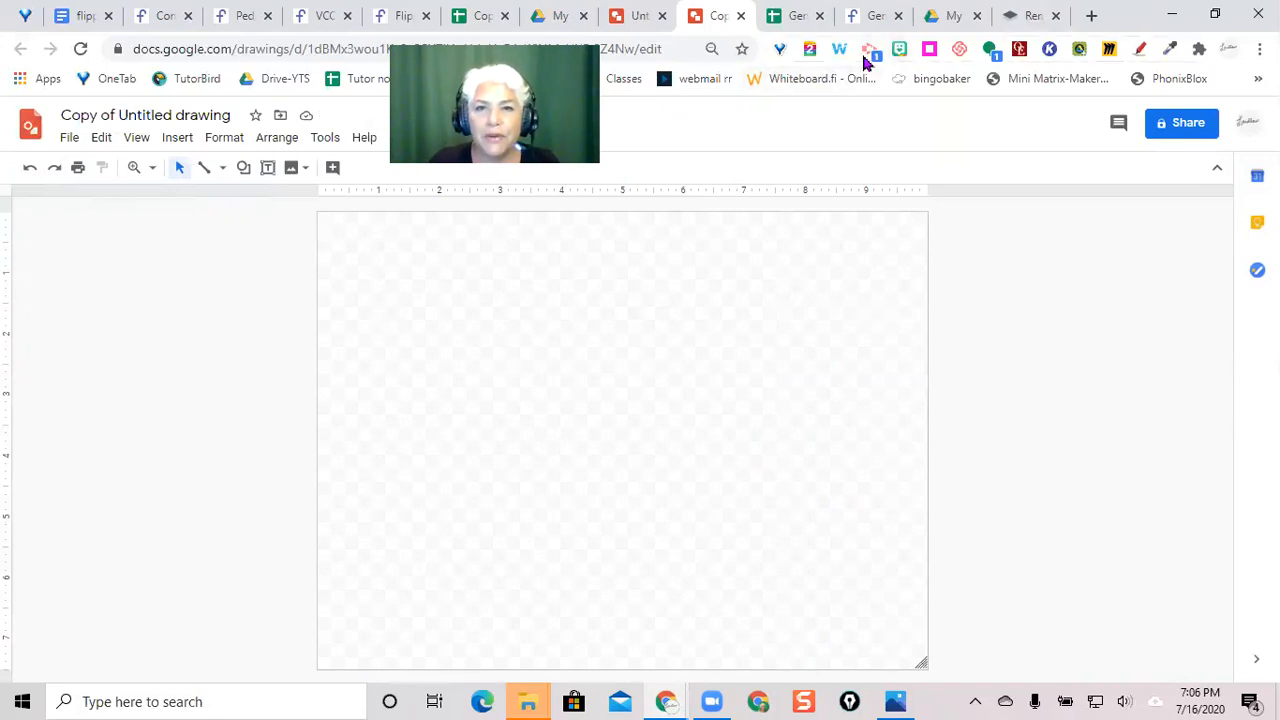
mouse_move(895, 62)
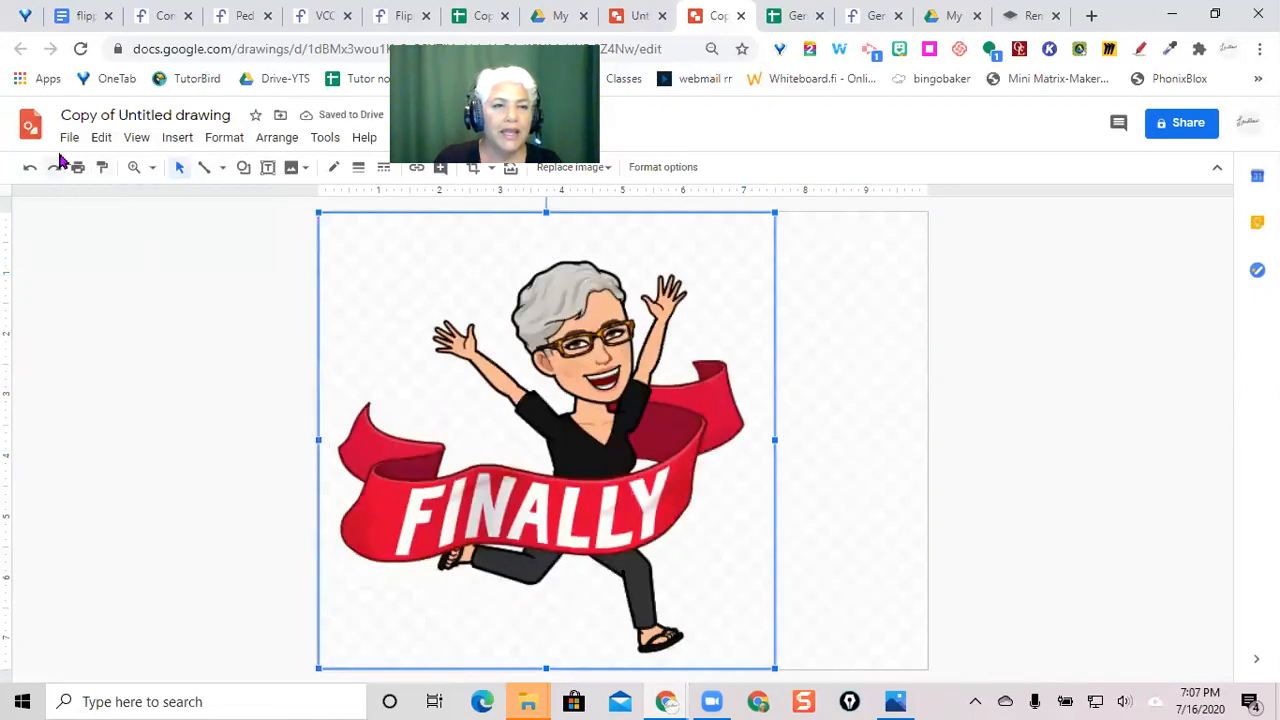
Step: Publish the FINALLY drawing to the web as an image and close the dialog
click(69, 137)
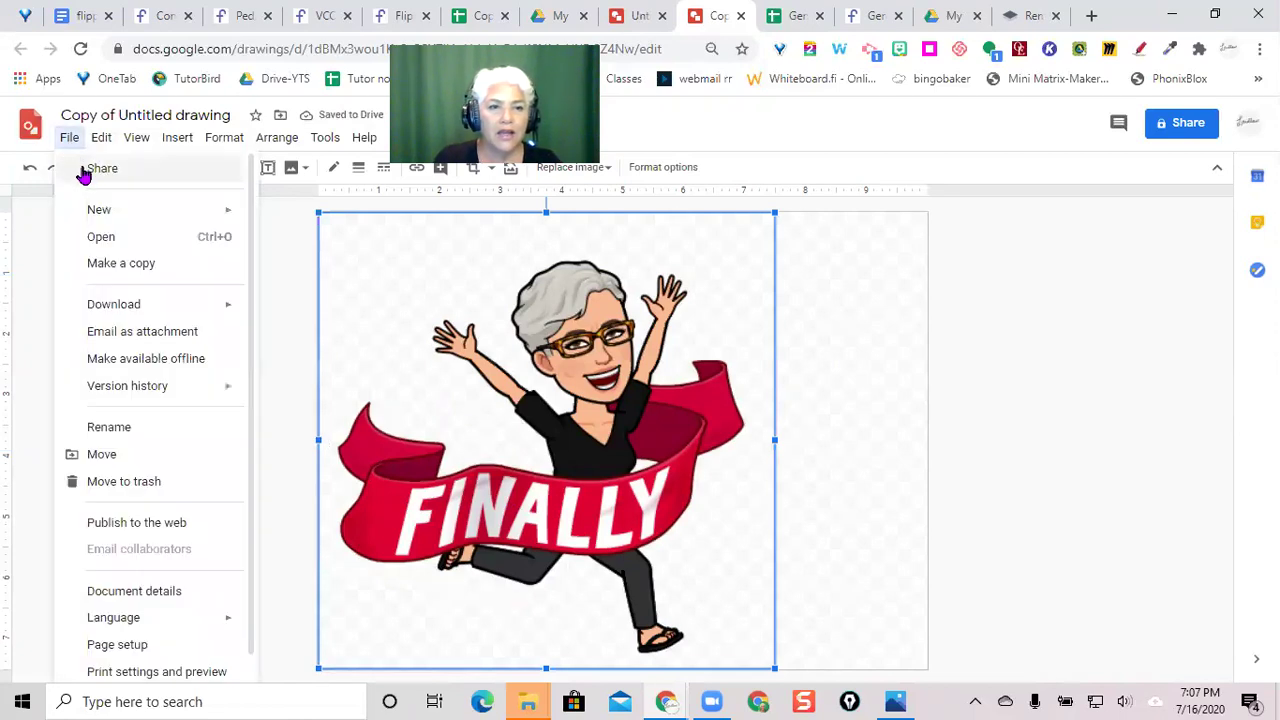
mouse_move(153, 529)
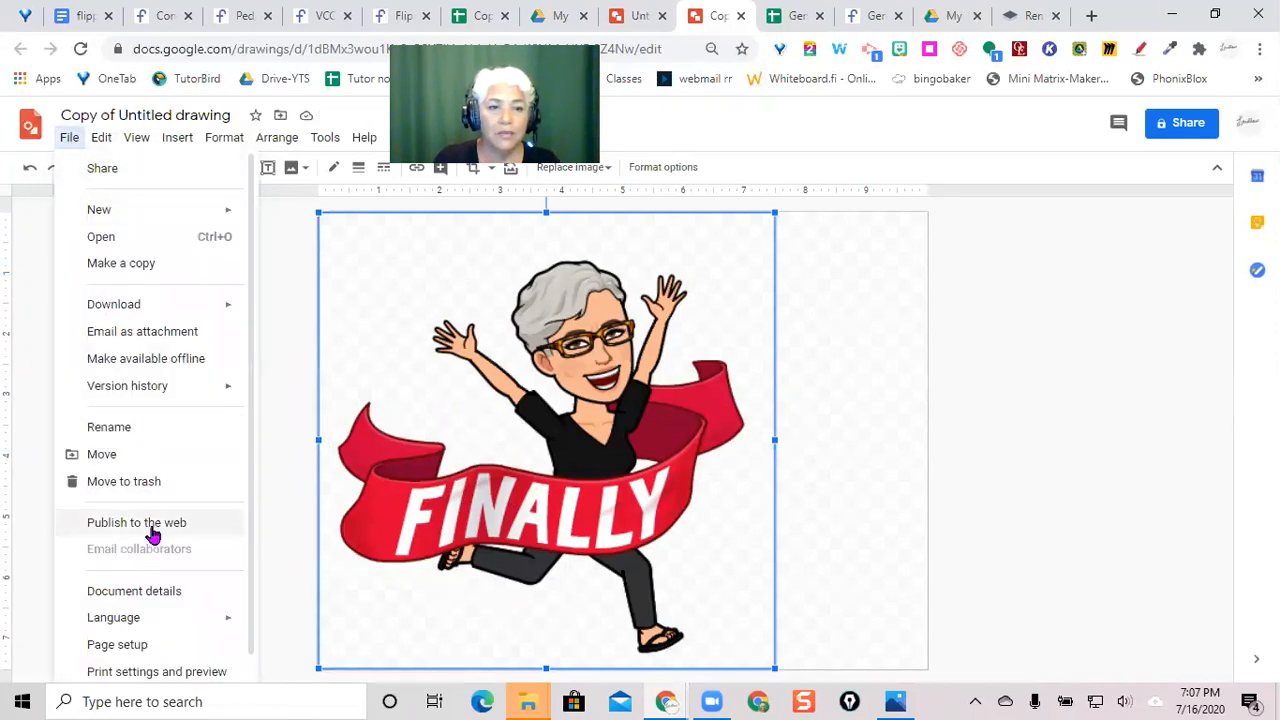
click(136, 522)
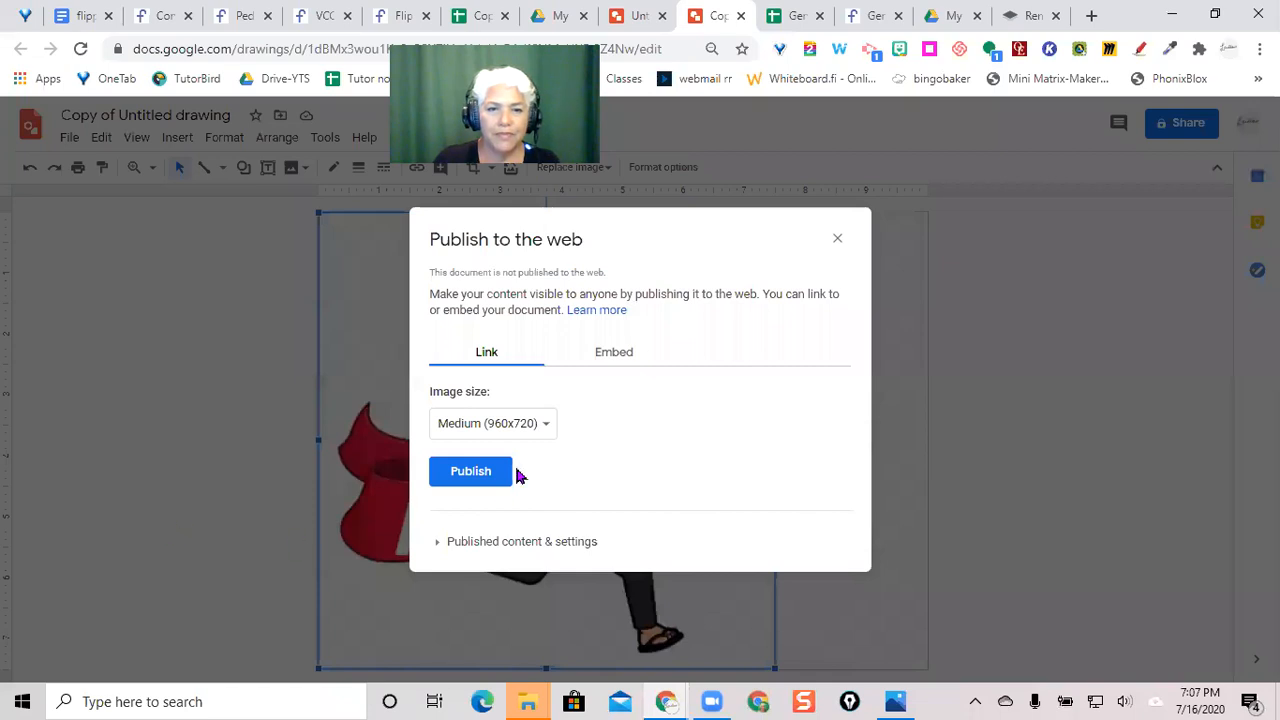
click(470, 471)
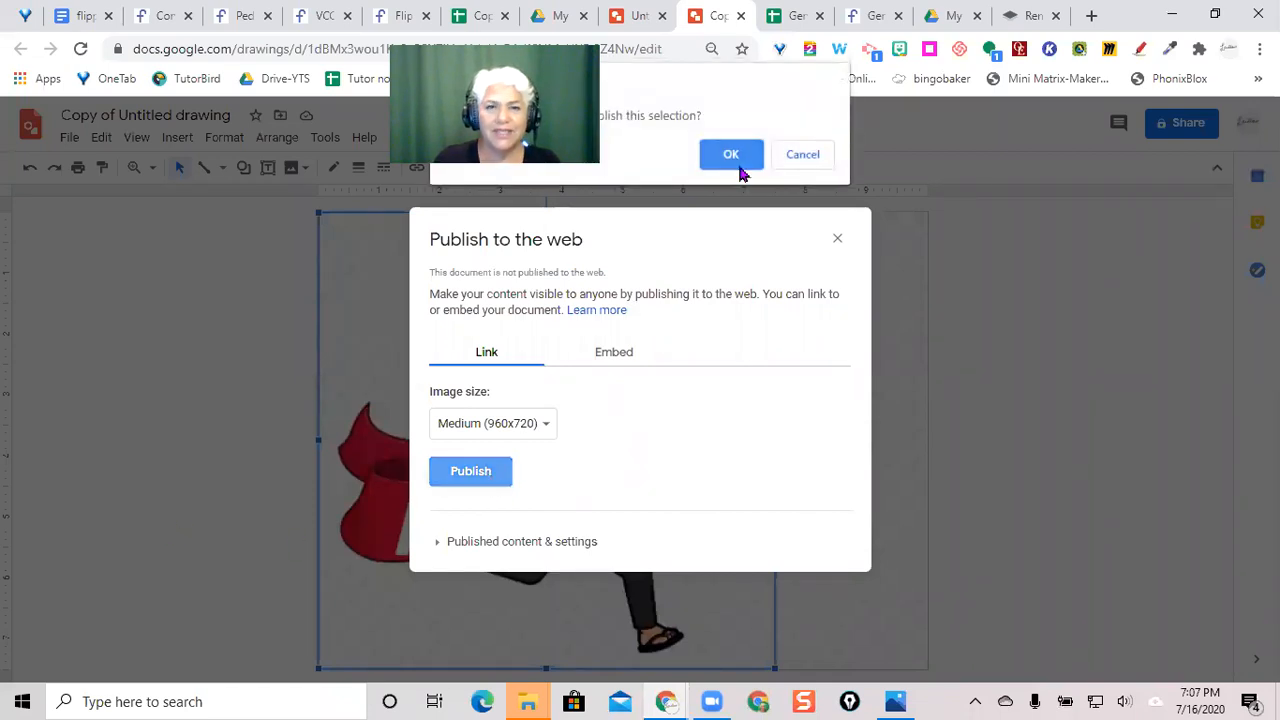
click(731, 154)
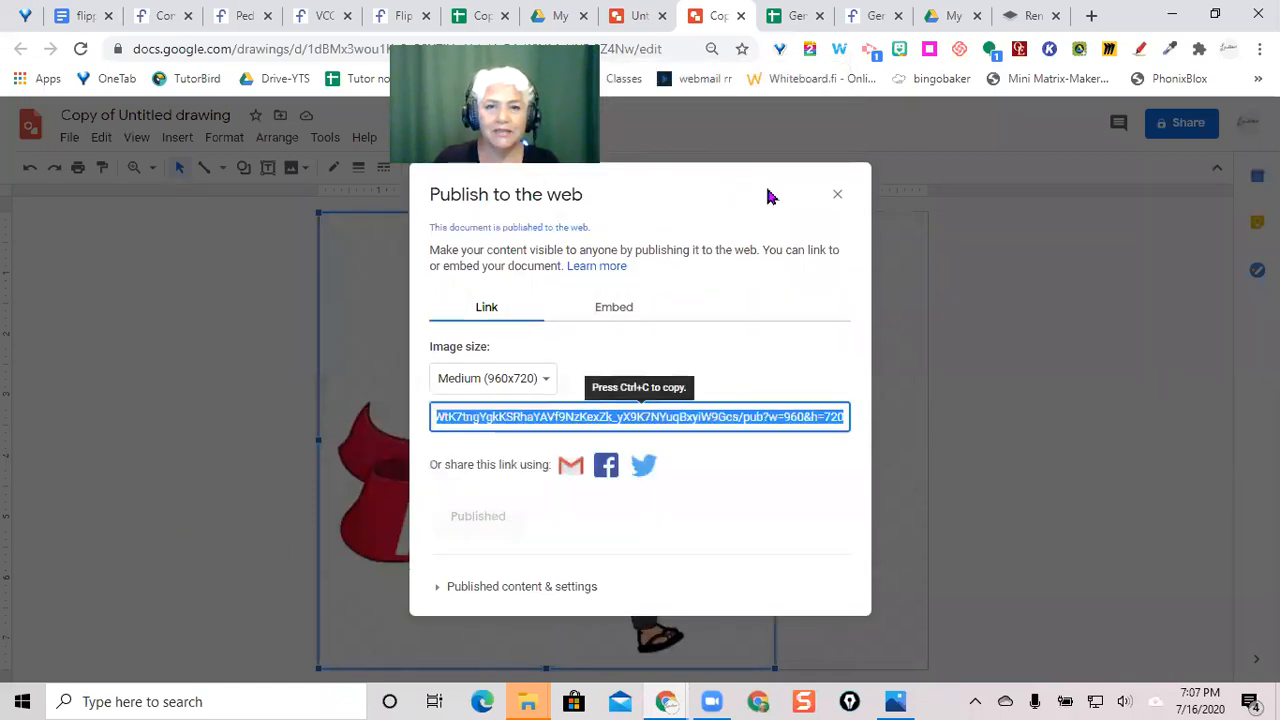
mouse_move(660, 409)
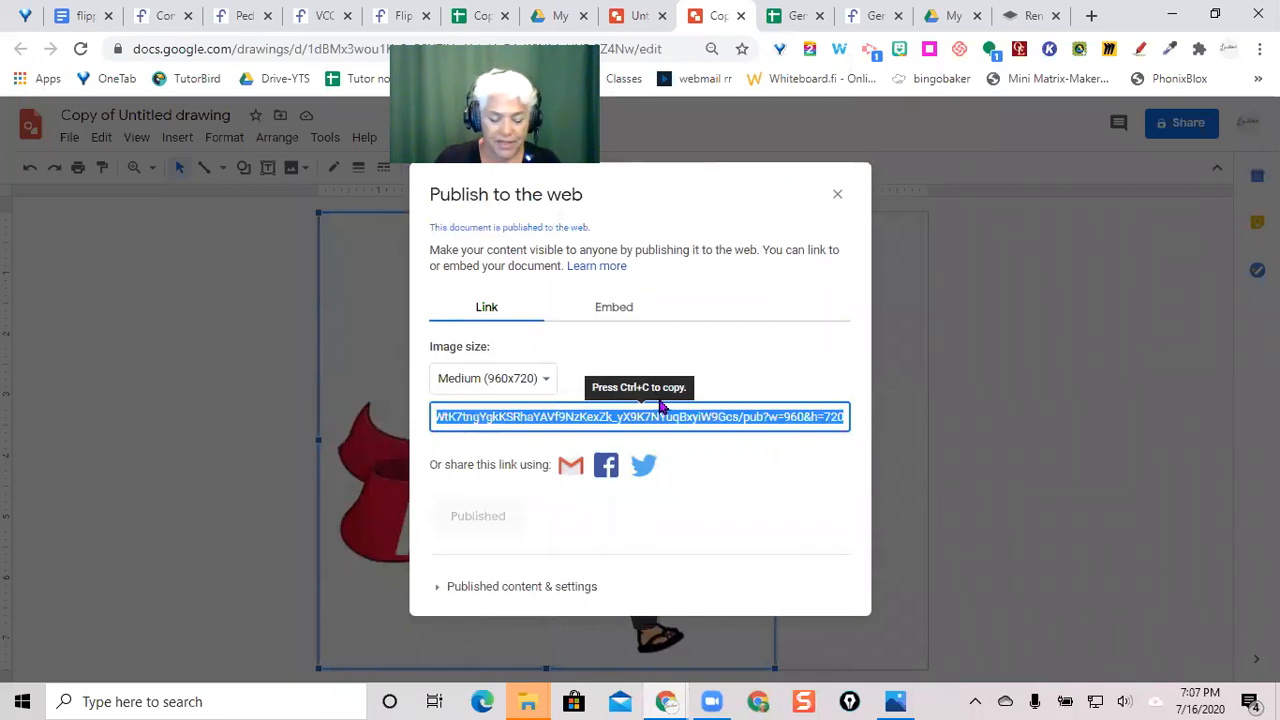
click(837, 193)
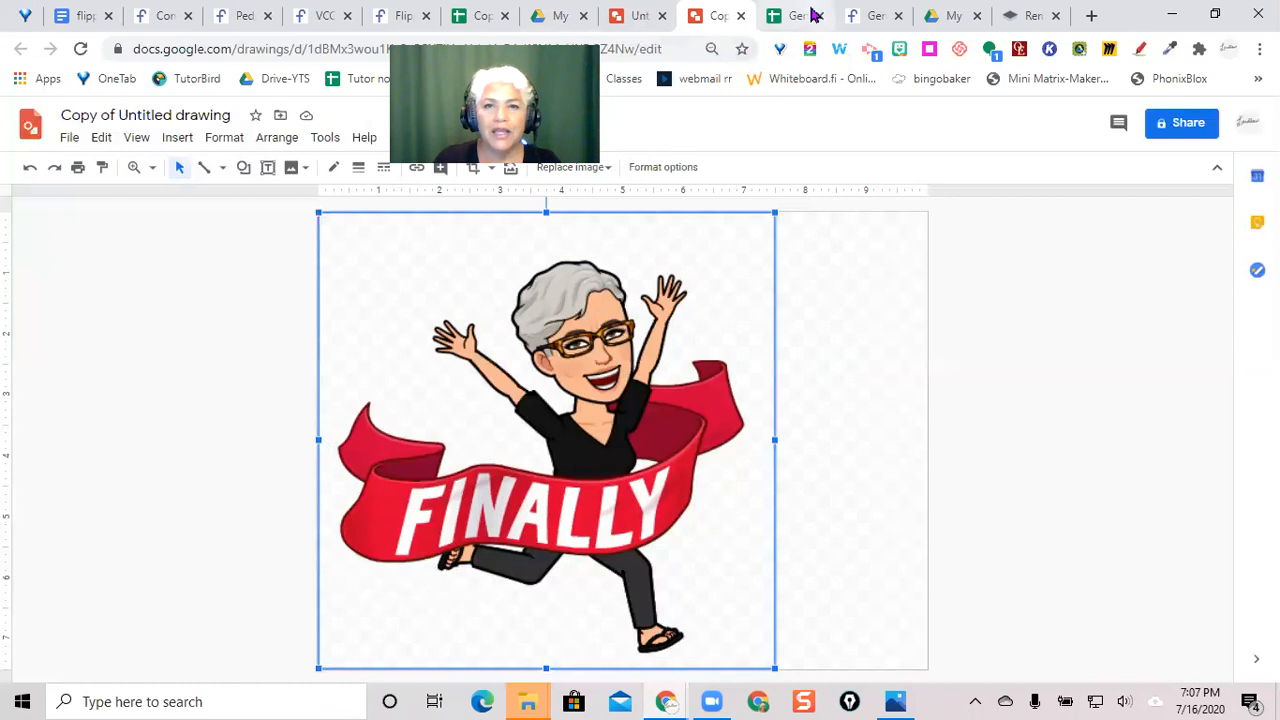
Step: Reload the Flippity board game to show the FINALLY Bitmoji finish image
click(795, 15)
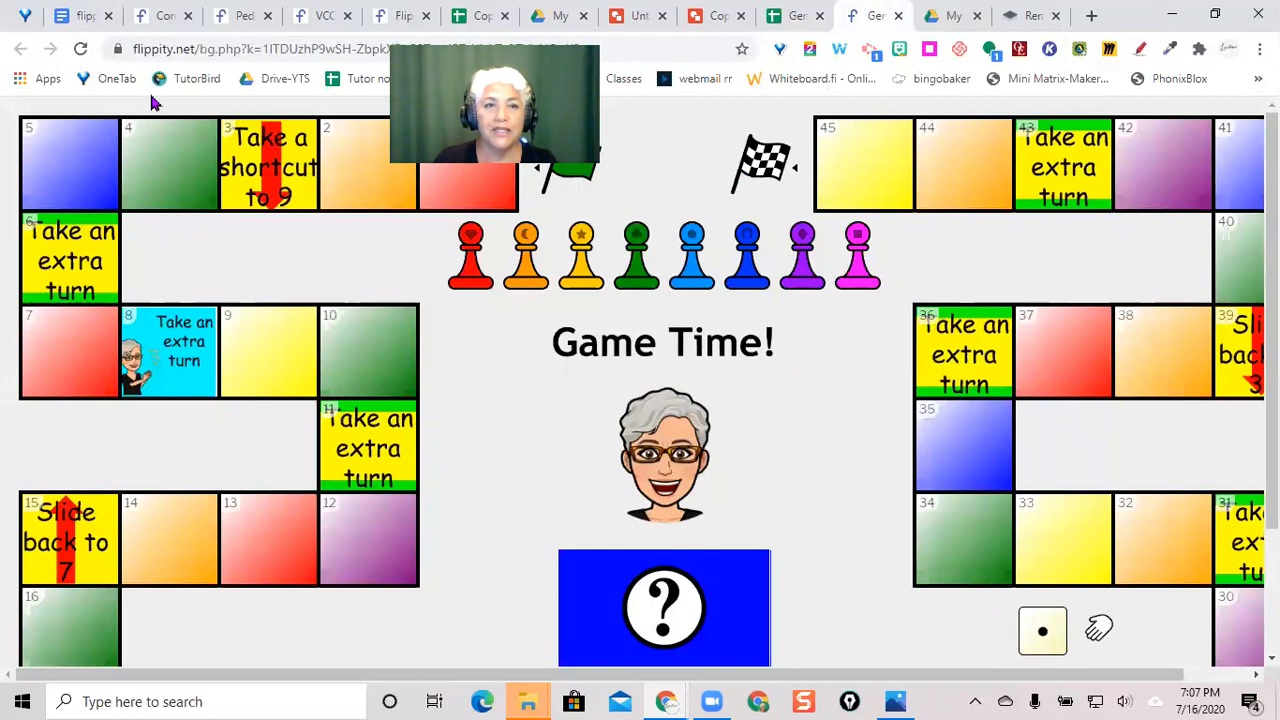
click(79, 50)
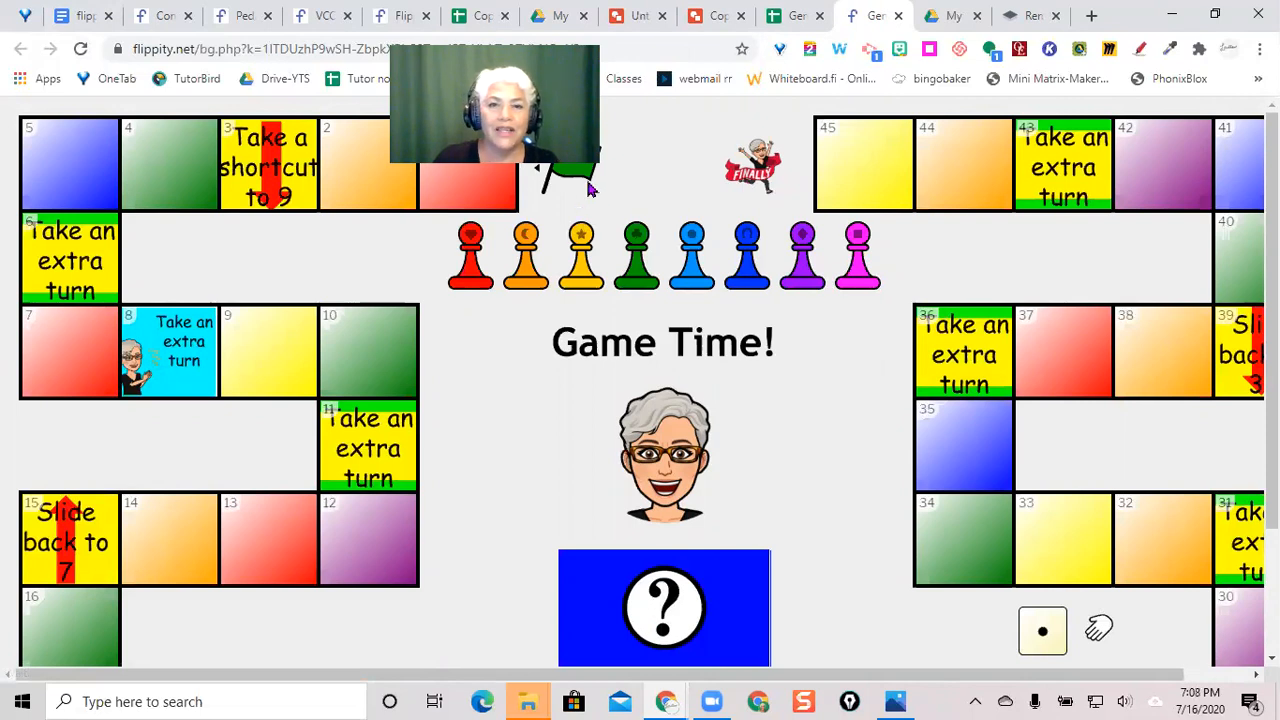
mouse_move(668, 418)
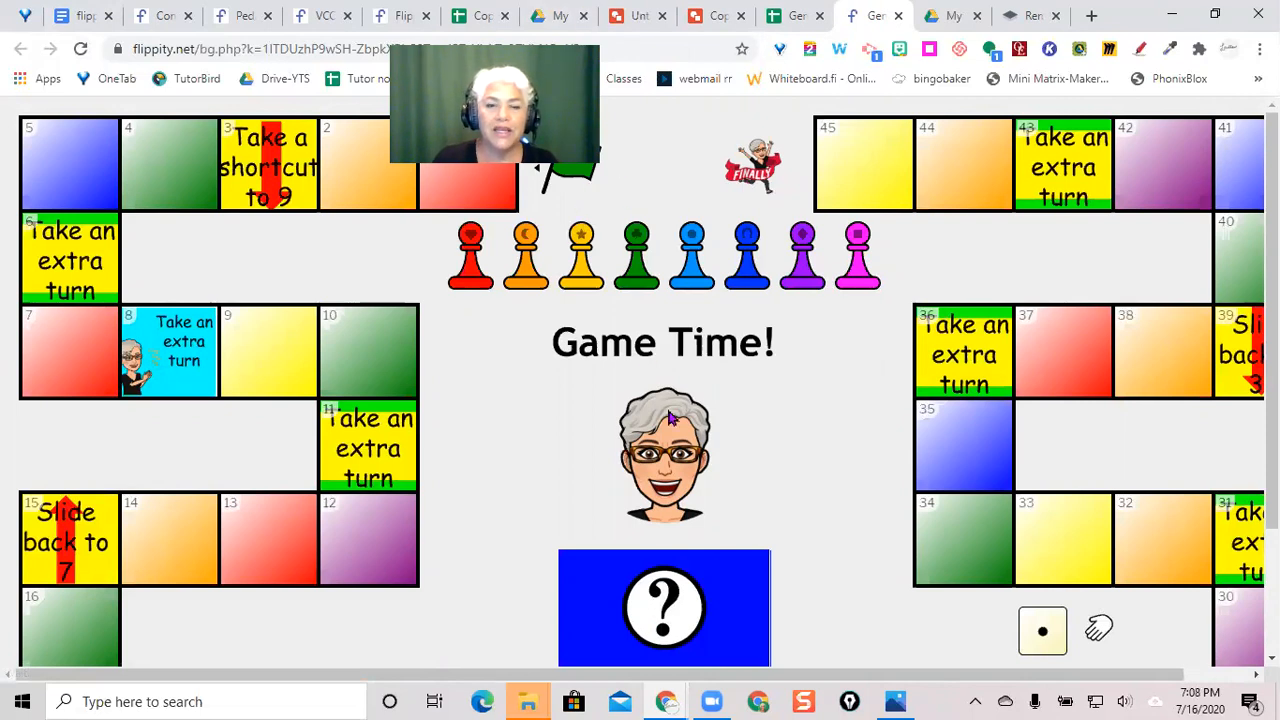
mouse_move(728, 488)
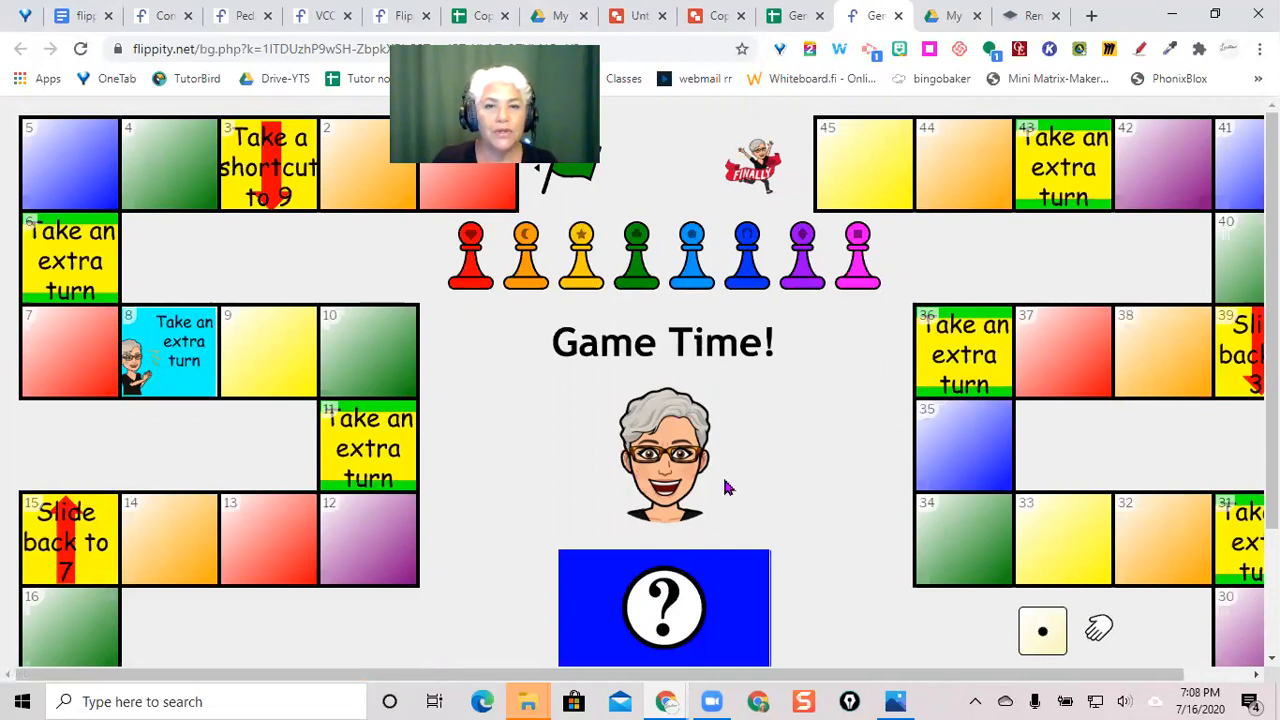
mouse_move(700, 552)
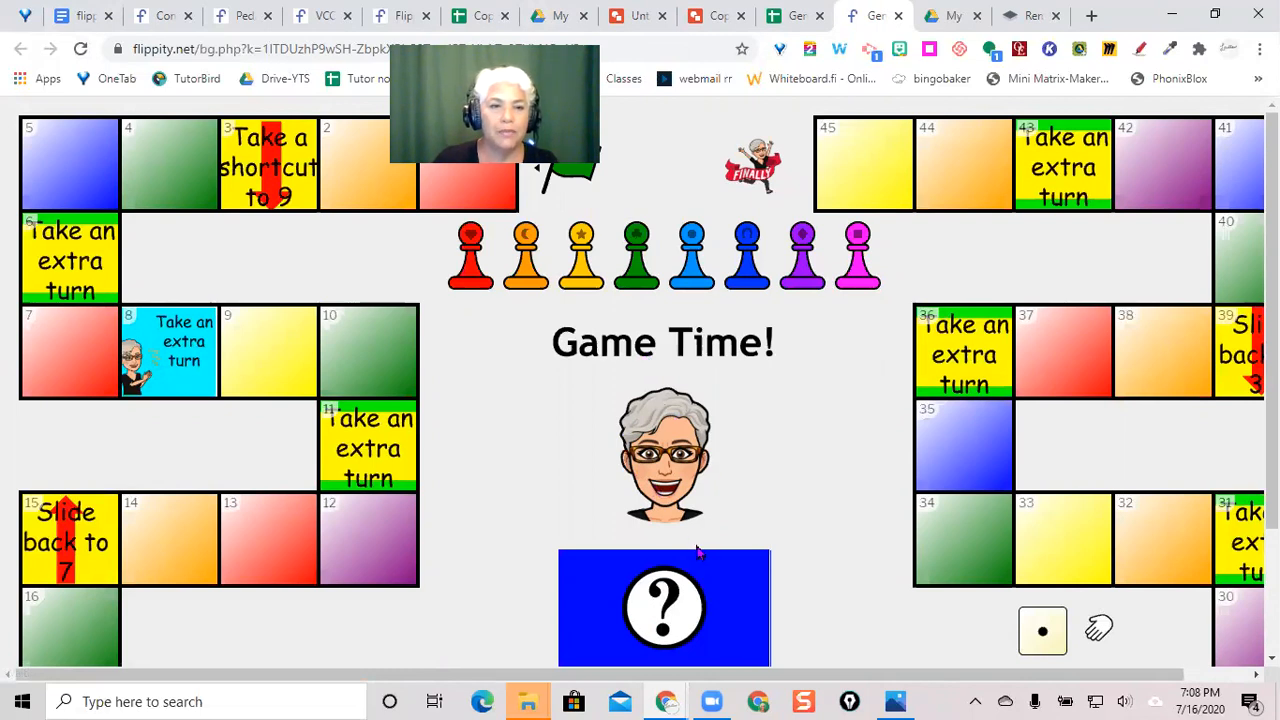